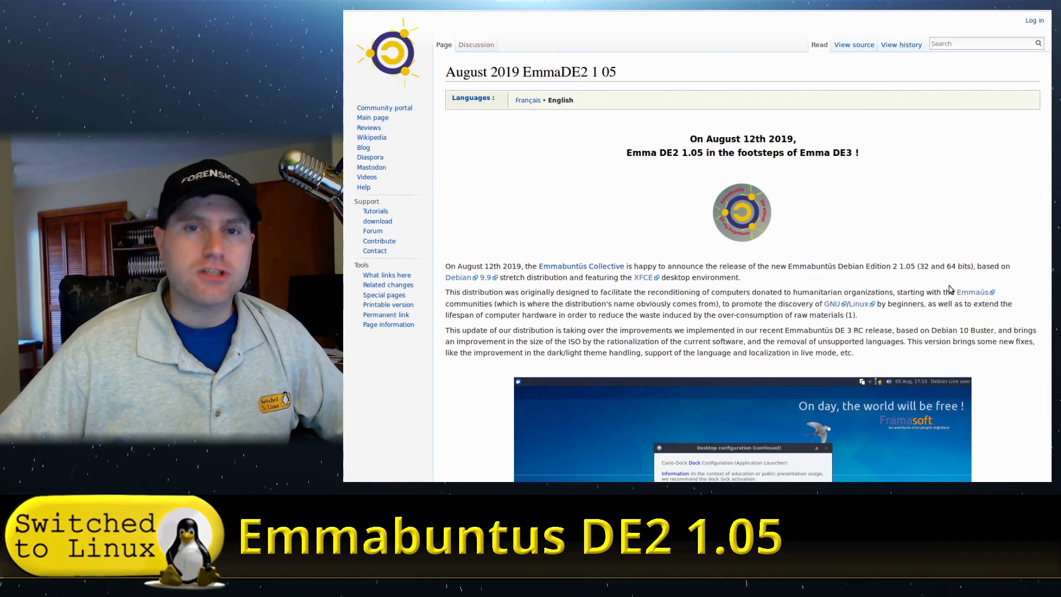
pyautogui.moveTo(890, 175)
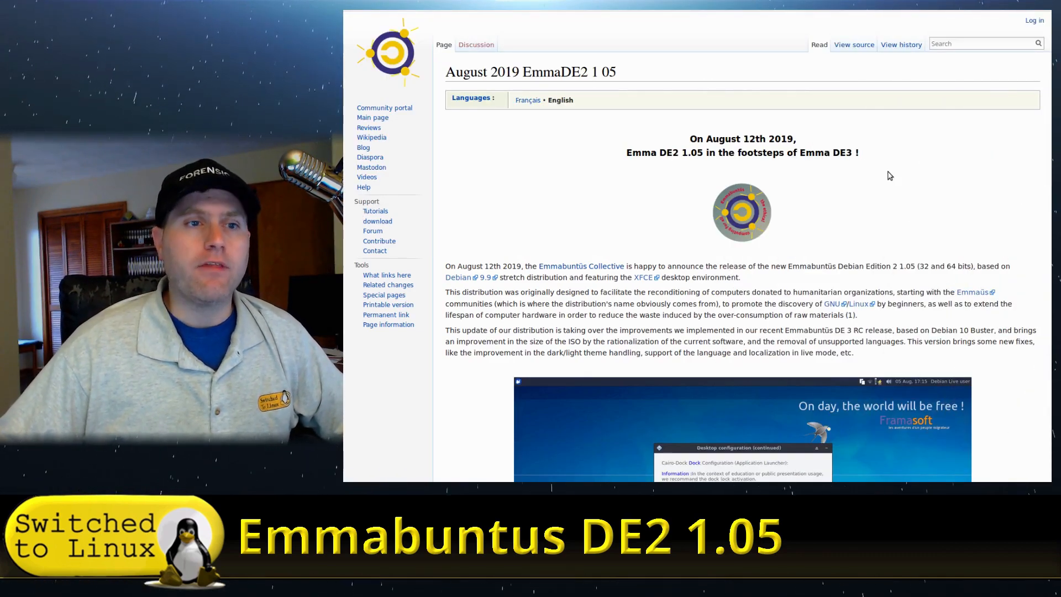
# - Scroll the login screen, then sign in to reach the Emmabuntüs DE2 desktop
pyautogui.scroll(-3)
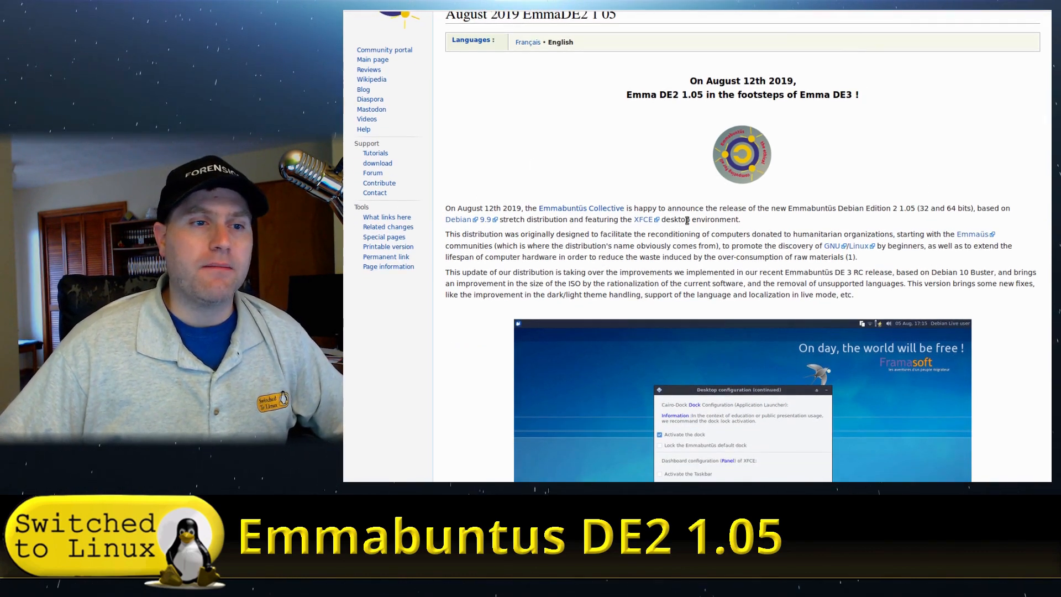
pyautogui.scroll(-3)
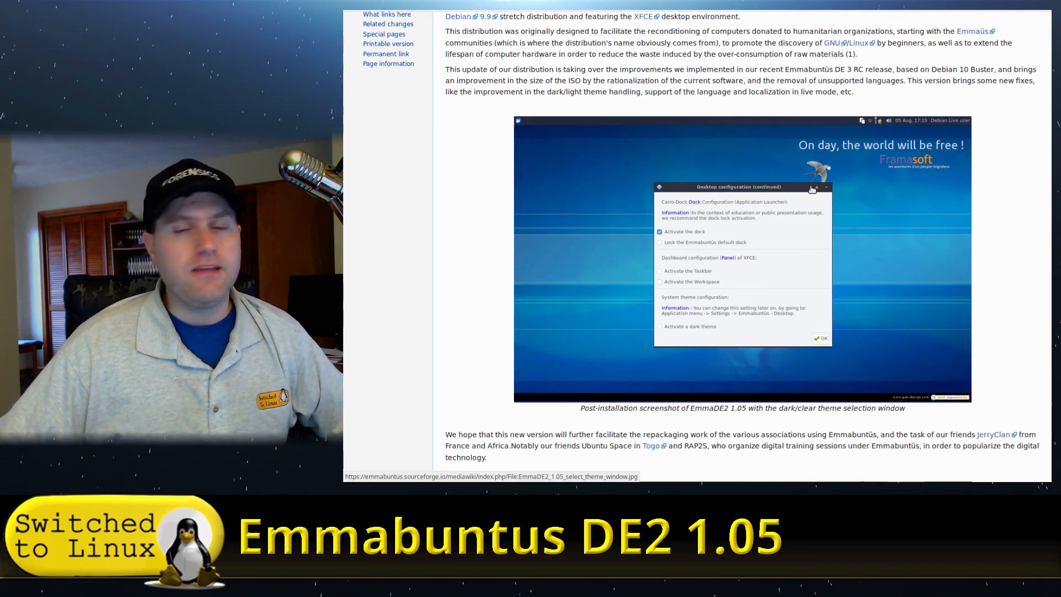
pyautogui.scroll(-3)
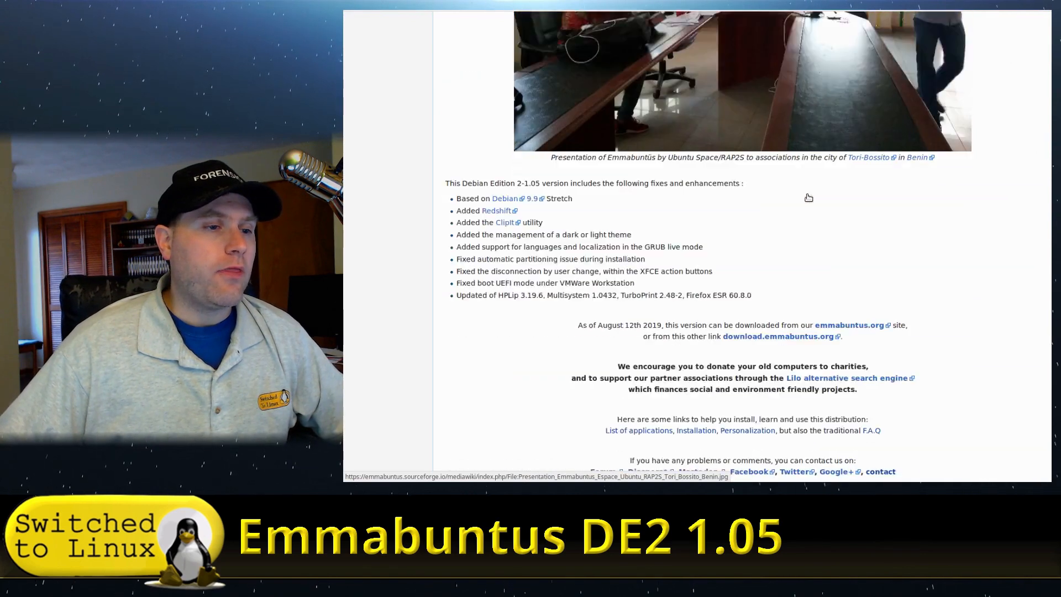
pyautogui.scroll(-3)
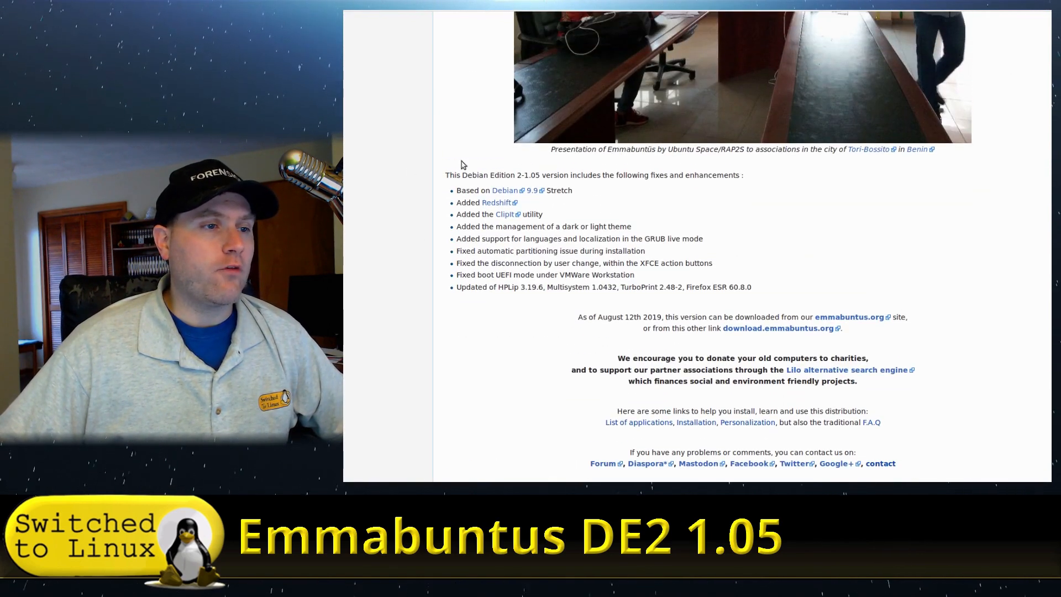
pyautogui.moveTo(451, 225)
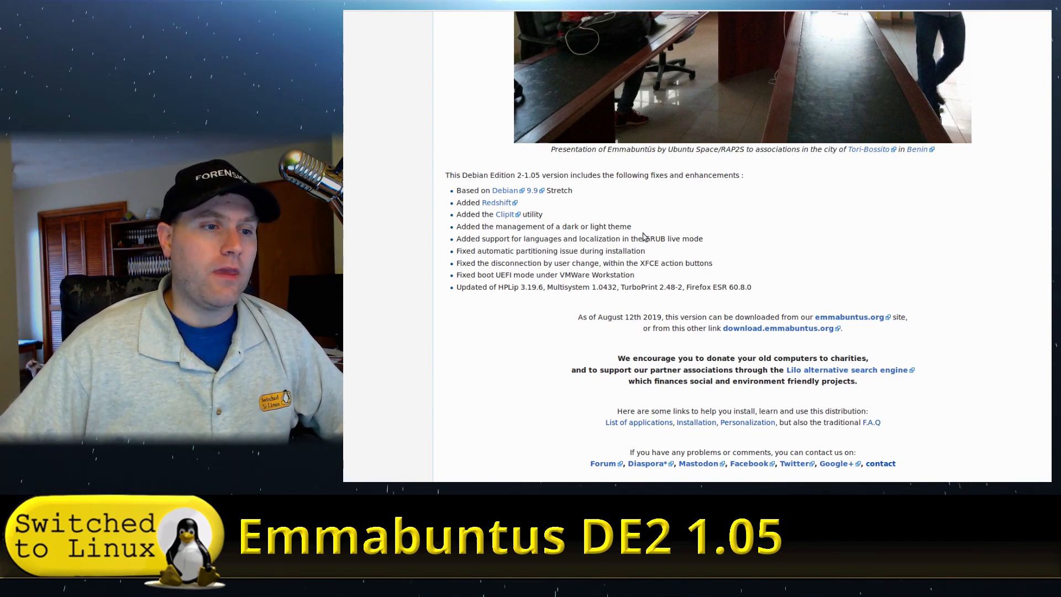
pyautogui.moveTo(753, 246)
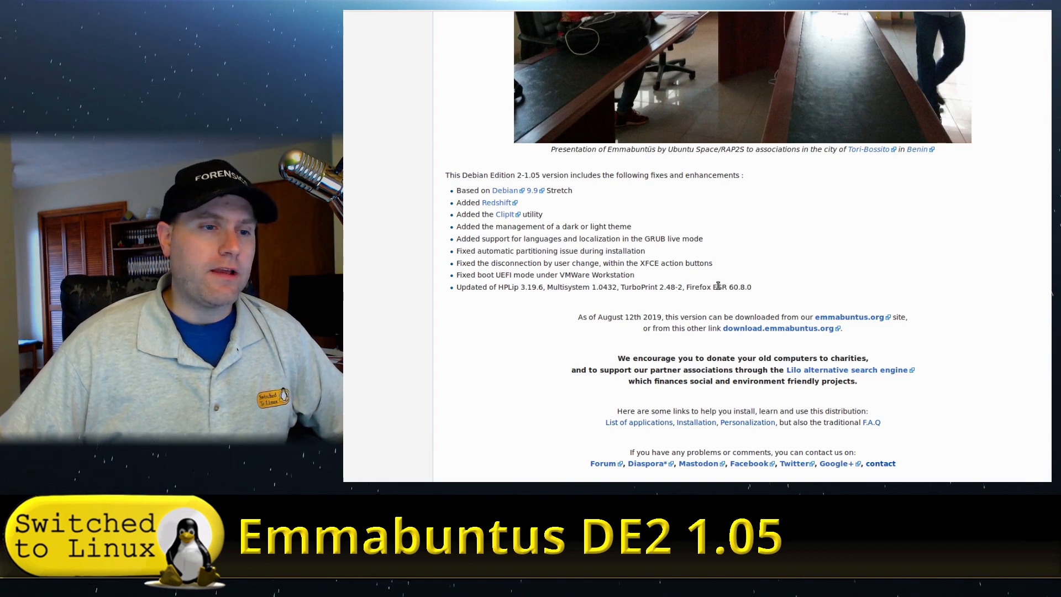
pyautogui.moveTo(634, 310)
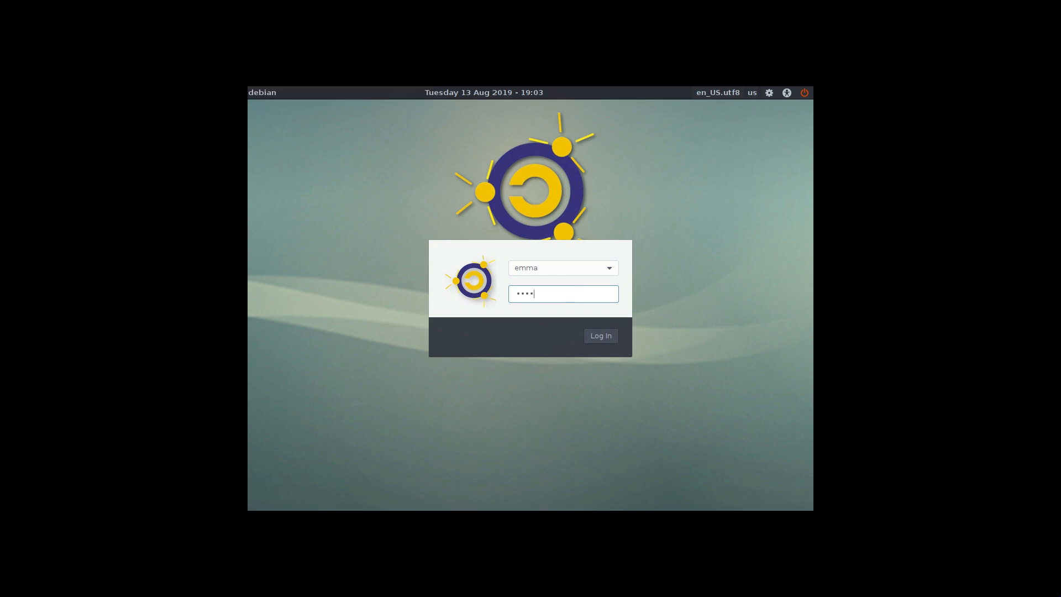
pyautogui.click(600, 336)
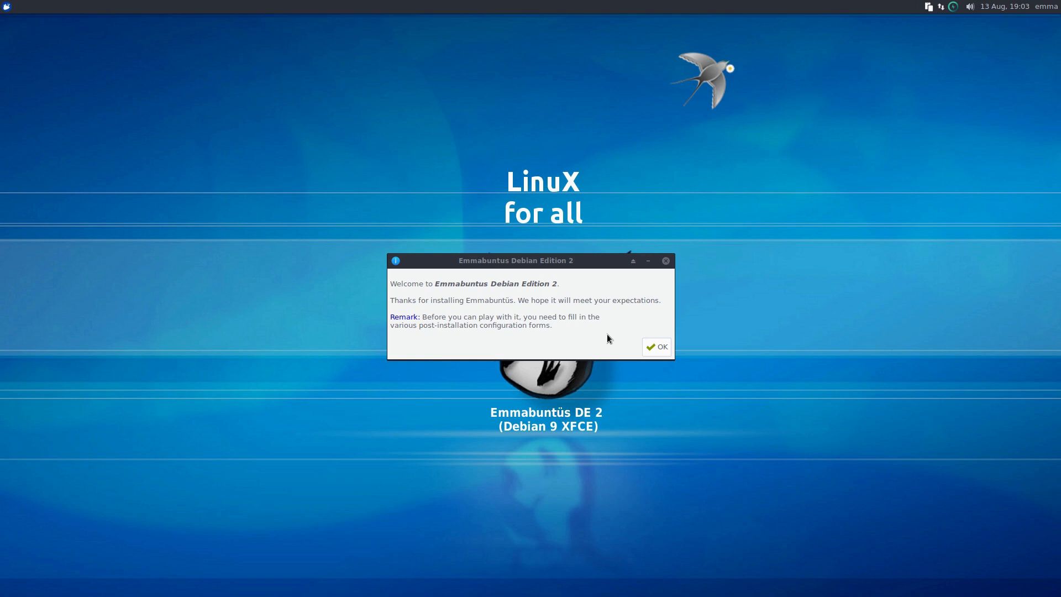
pyautogui.moveTo(838, 282)
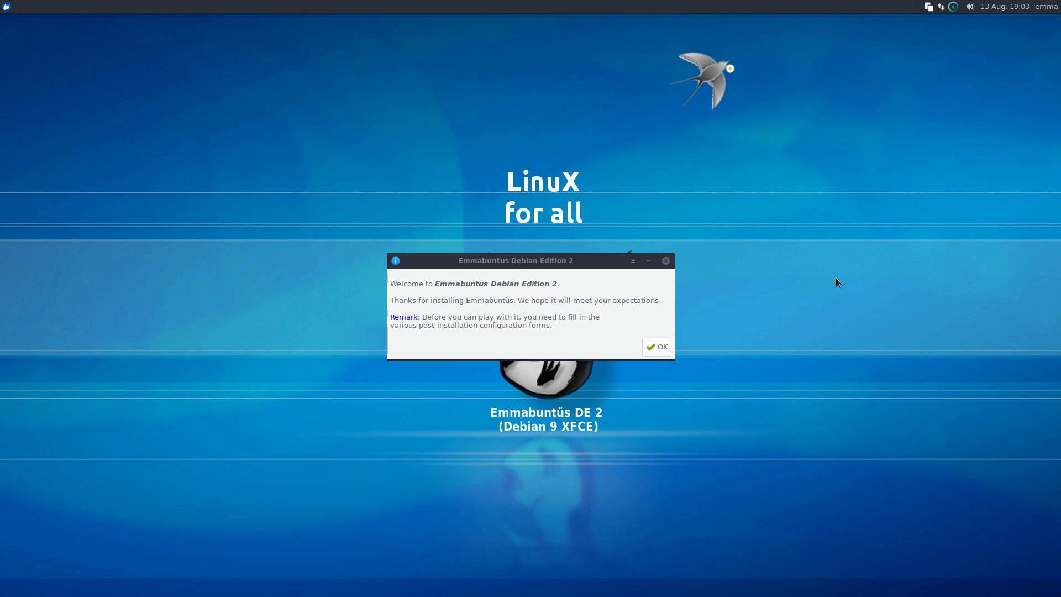
# - Dismiss the welcome message and choose Whisker menu, Ubuntu images and Emmabuntüs-Wallpaper-01
pyautogui.click(656, 347)
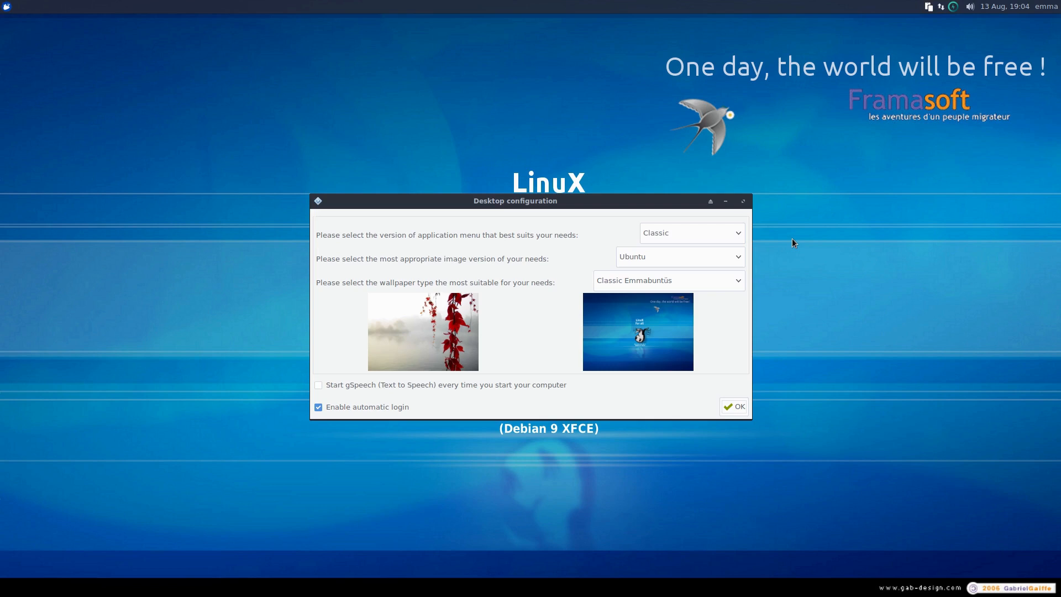
pyautogui.moveTo(506, 240)
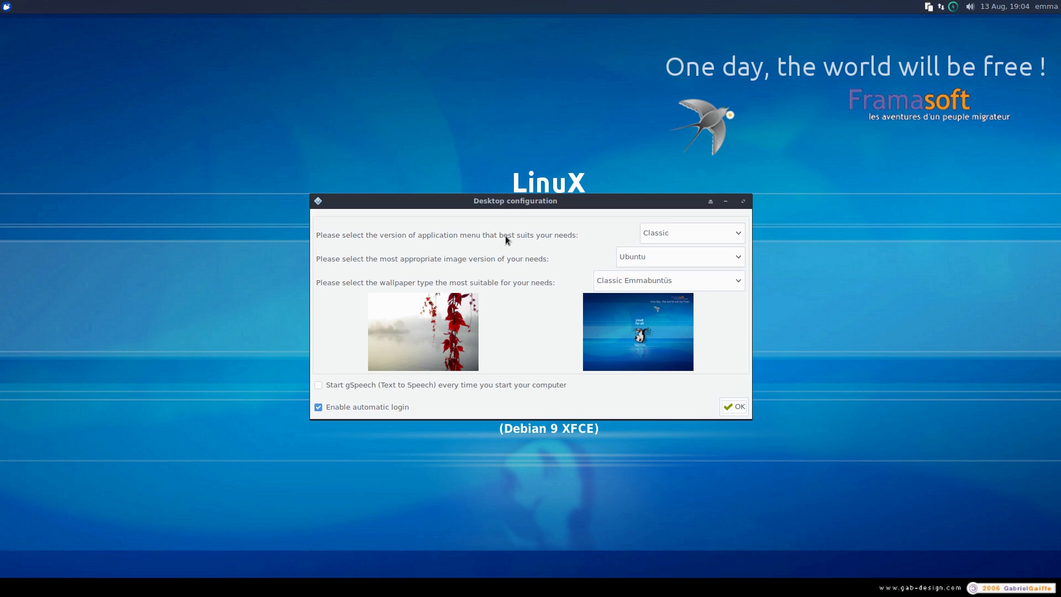
pyautogui.moveTo(6, 10)
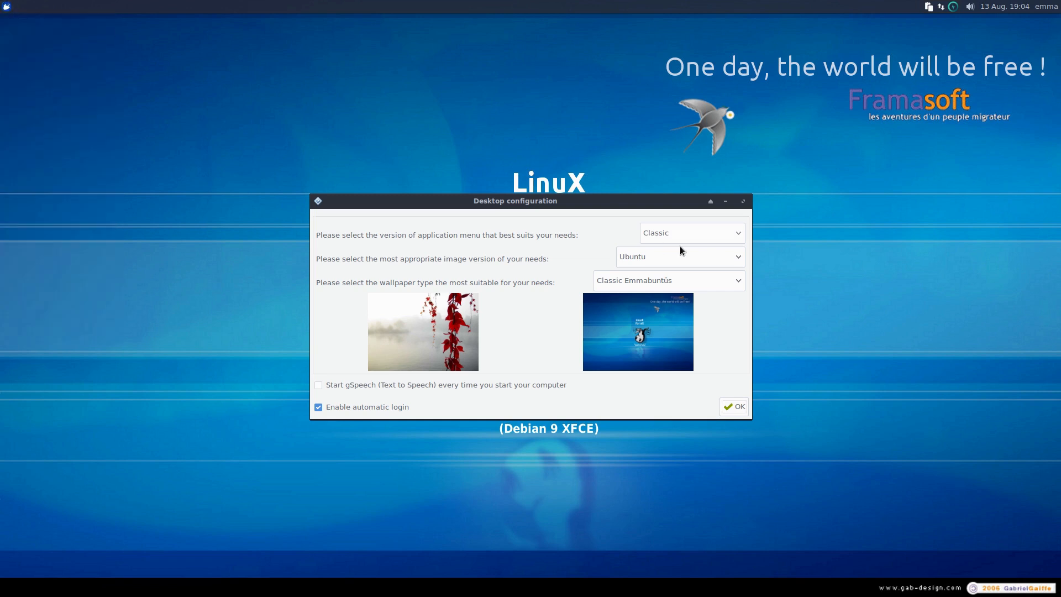
pyautogui.click(693, 232)
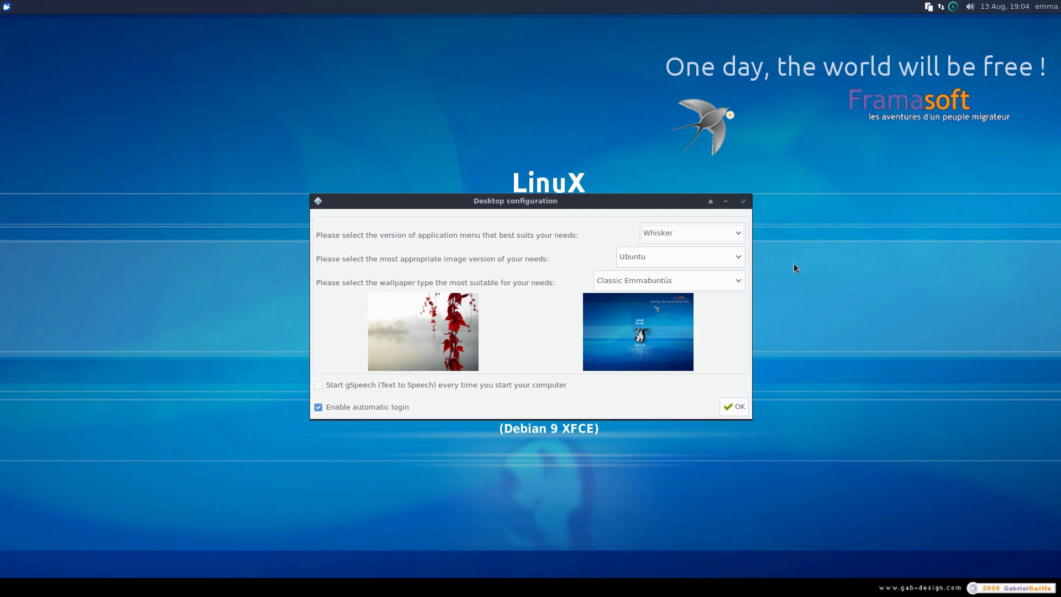
pyautogui.moveTo(719, 257)
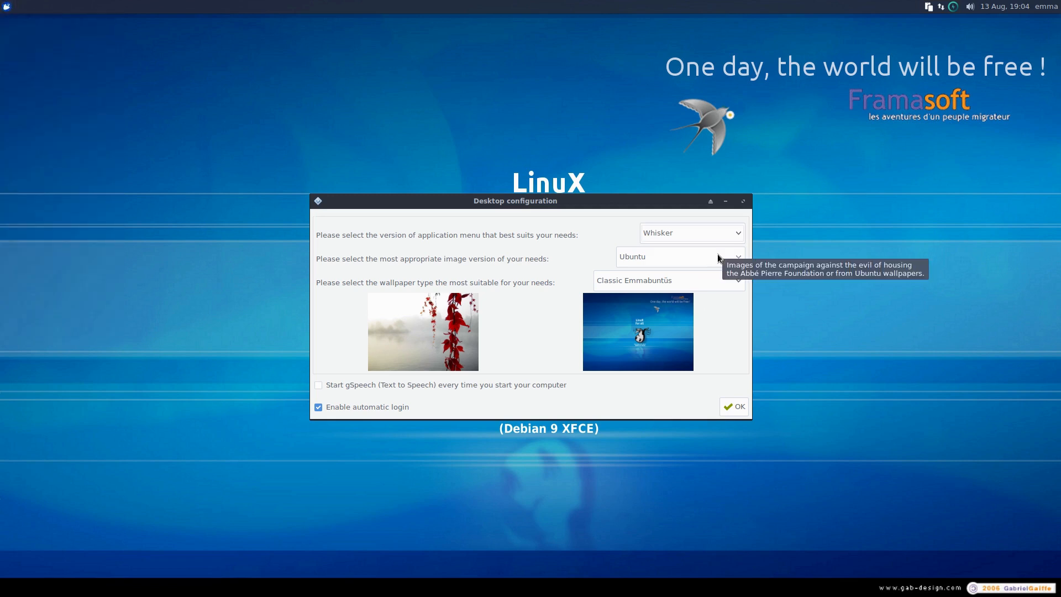
pyautogui.click(688, 257)
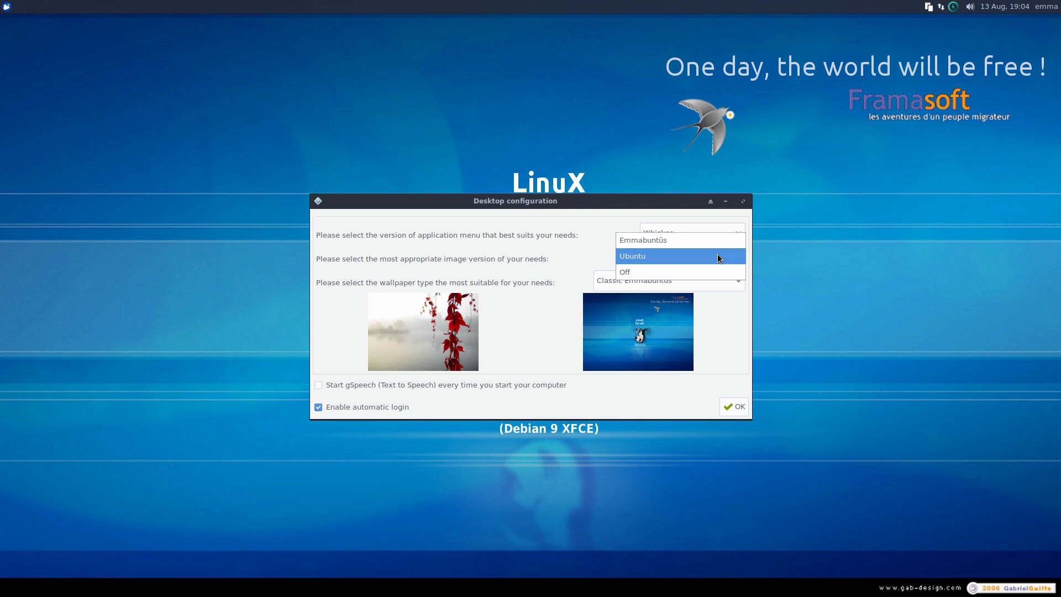
pyautogui.moveTo(716, 250)
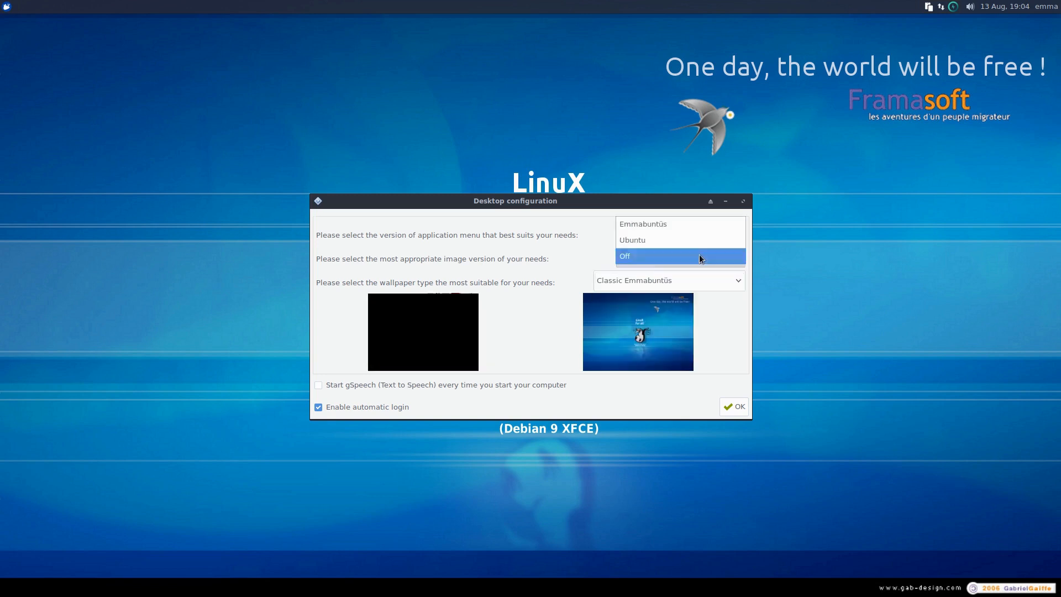
pyautogui.moveTo(700, 250)
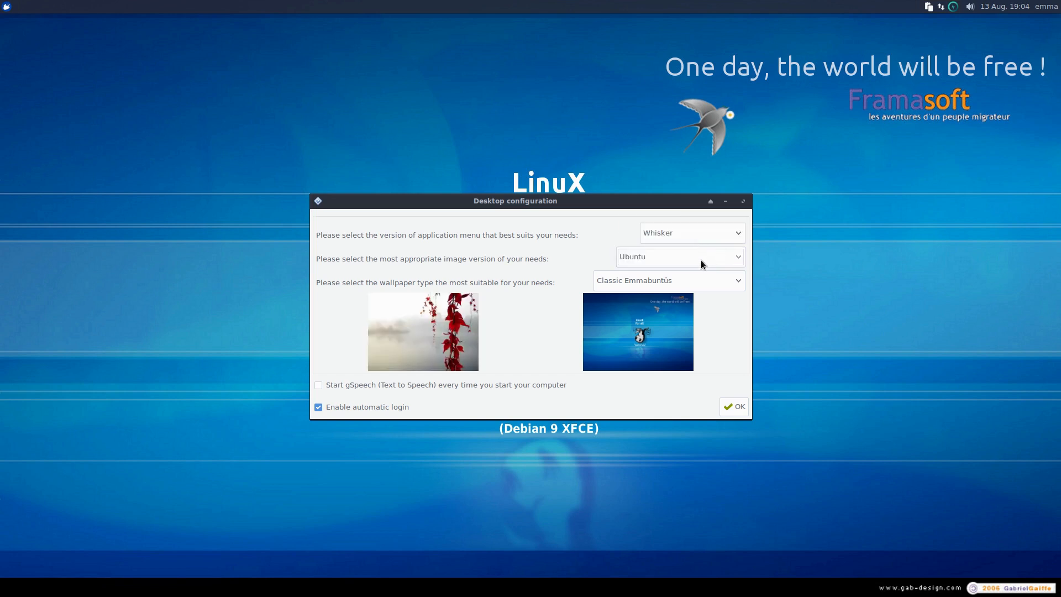
pyautogui.click(670, 280)
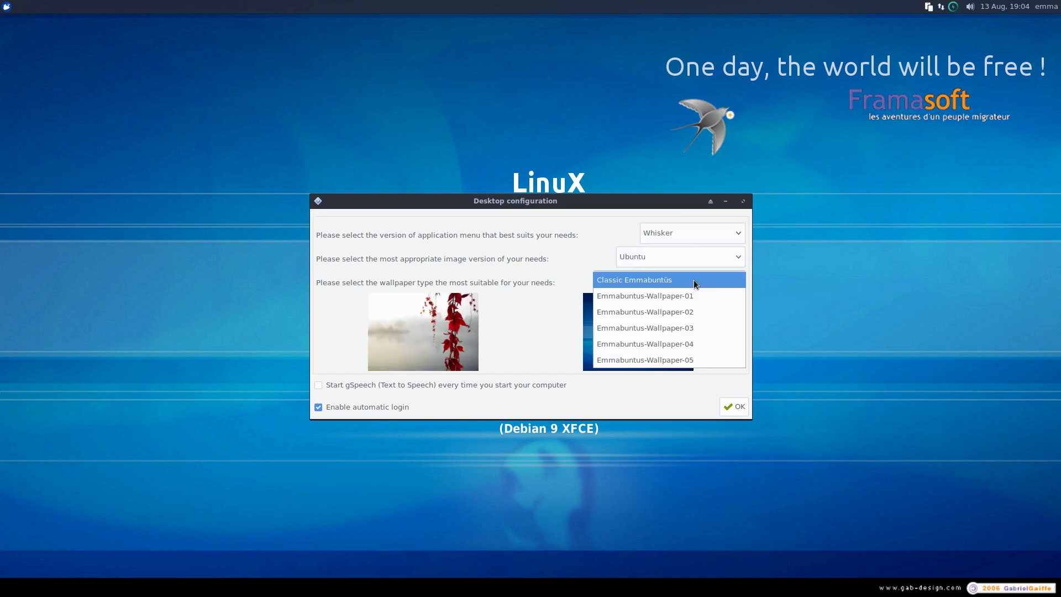
pyautogui.moveTo(686, 311)
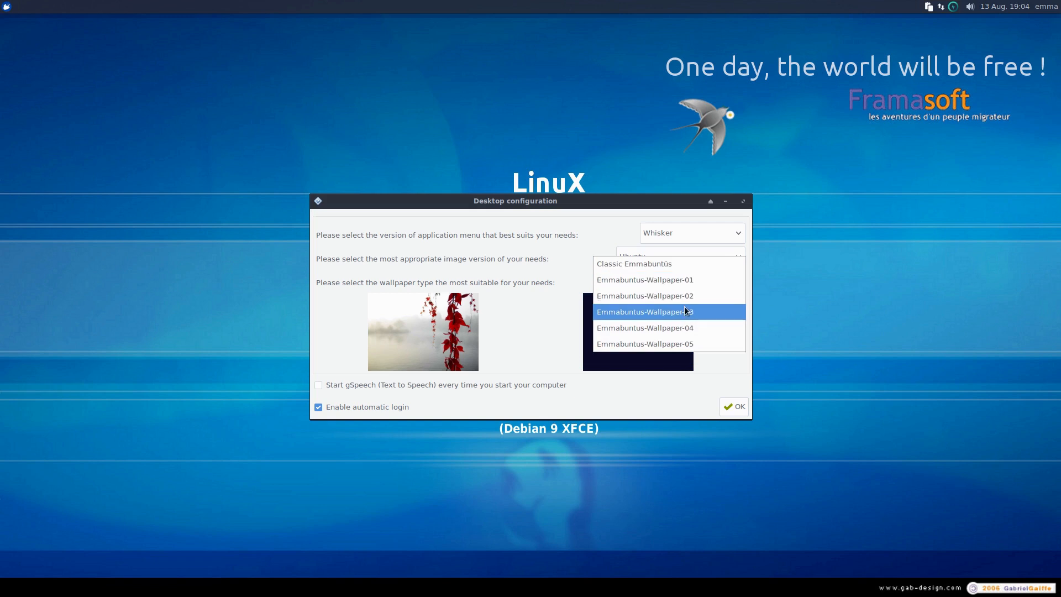
pyautogui.click(645, 344)
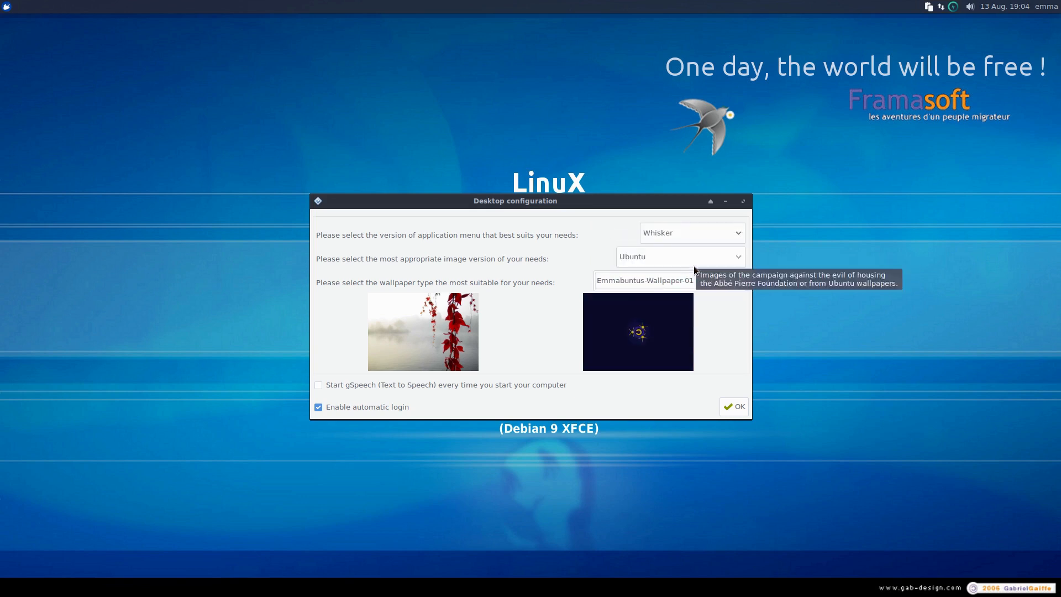
pyautogui.moveTo(353, 414)
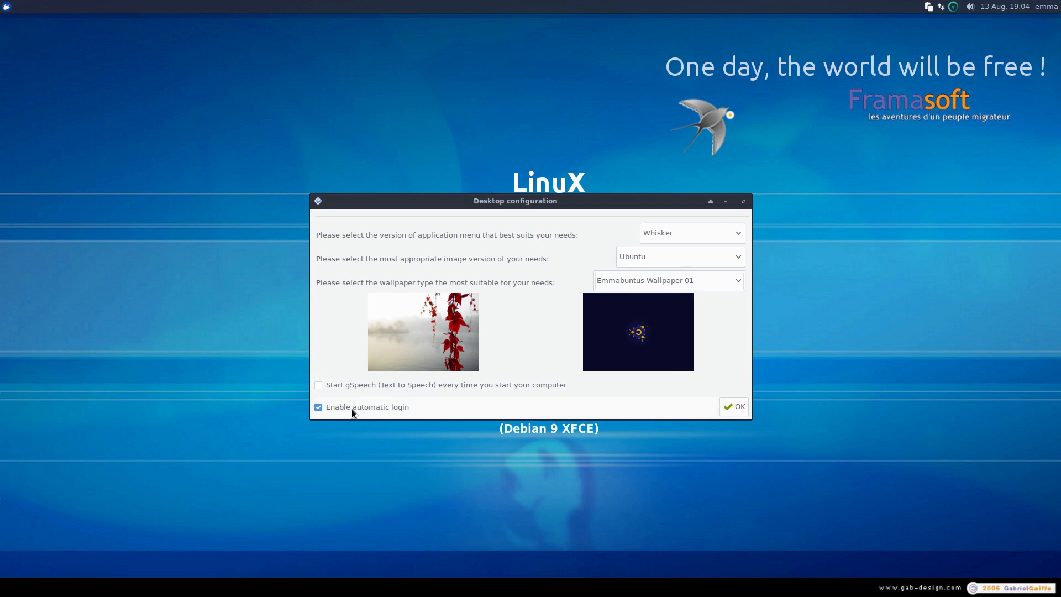
pyautogui.moveTo(358, 411)
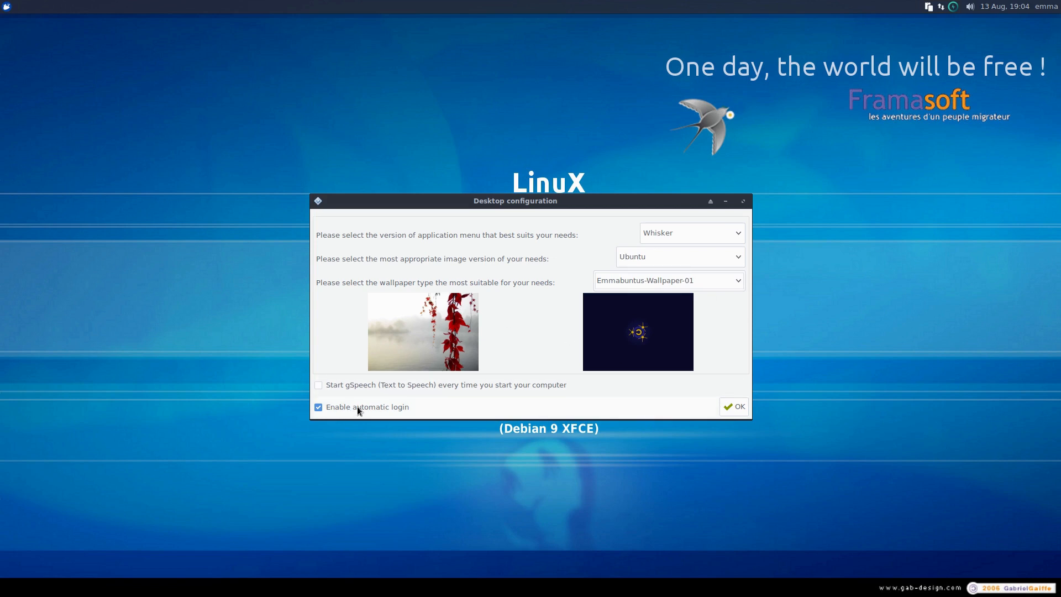
pyautogui.moveTo(483, 390)
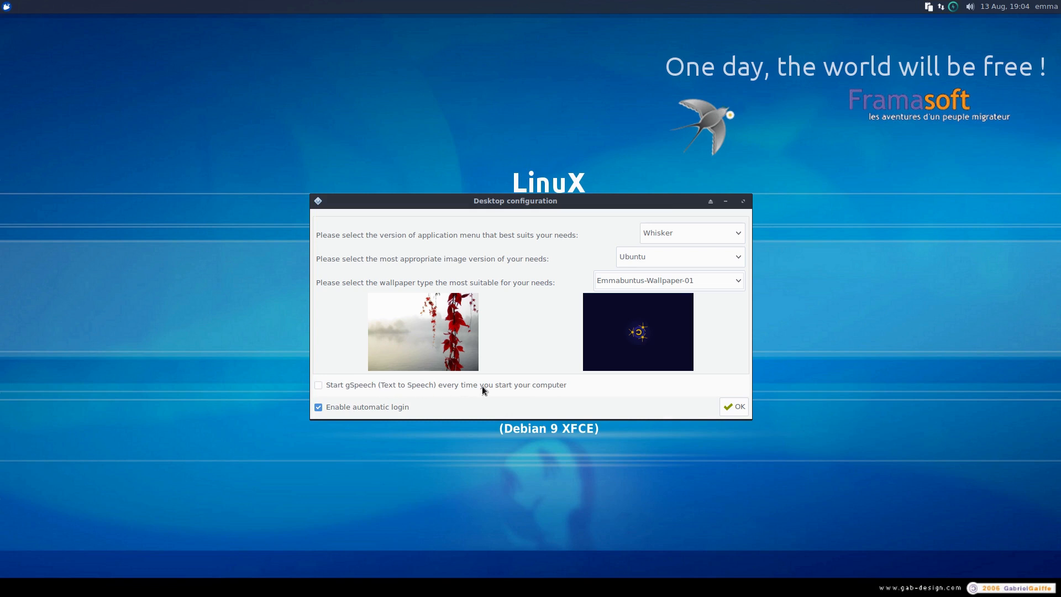
pyautogui.moveTo(499, 393)
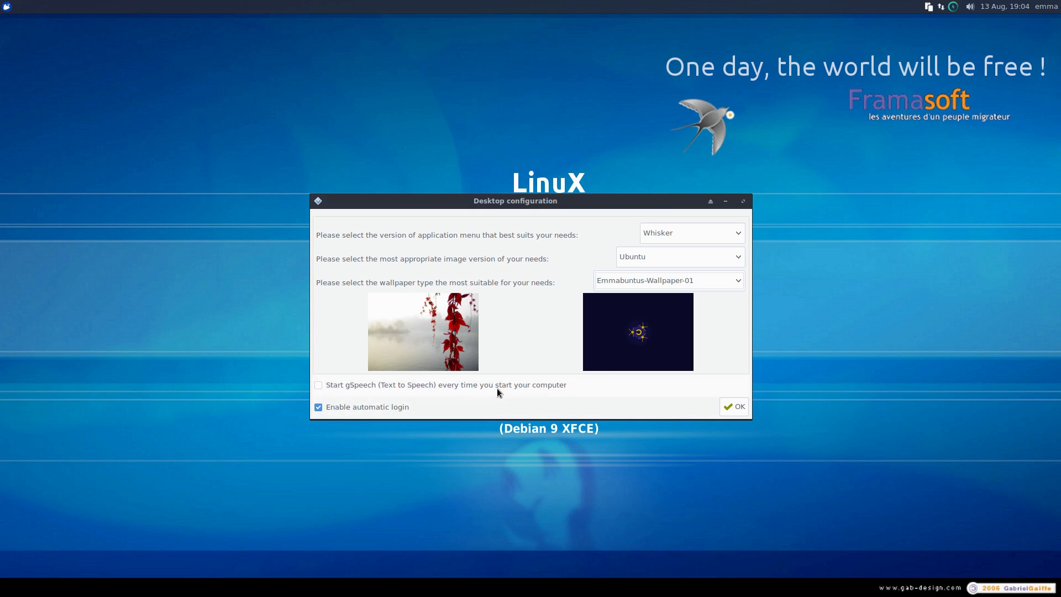
# - Confirm the first form, then lock the dock and enable the XFCE taskbar and dark theme
pyautogui.click(734, 406)
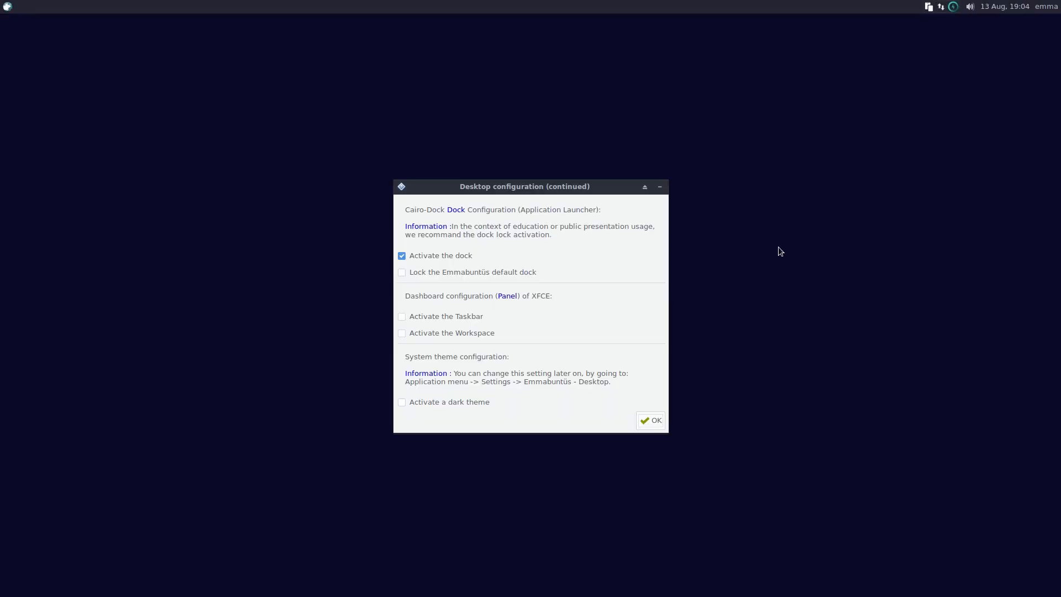
pyautogui.moveTo(480, 223)
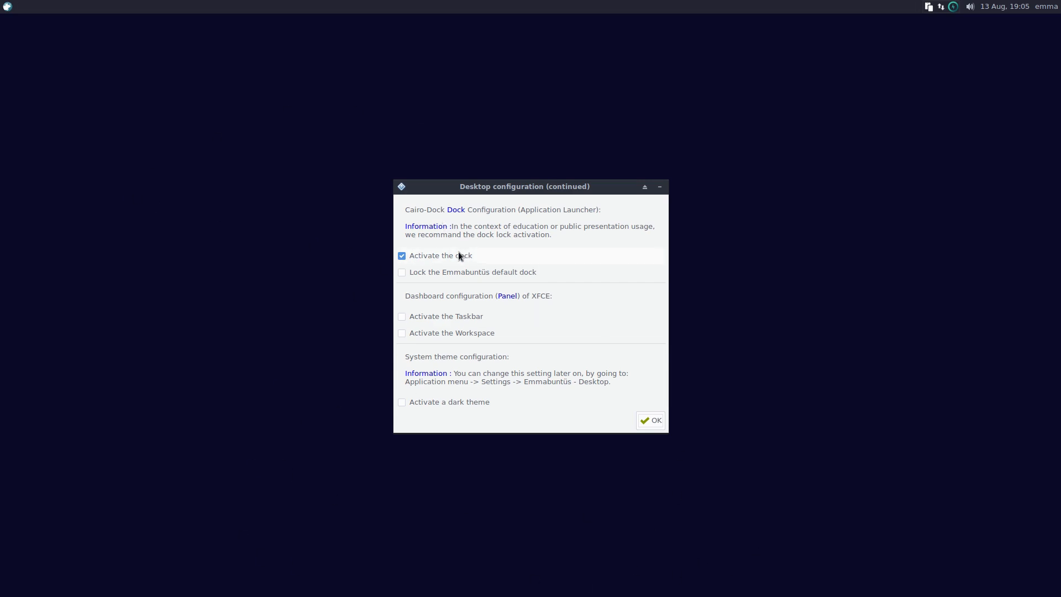
pyautogui.moveTo(461, 277)
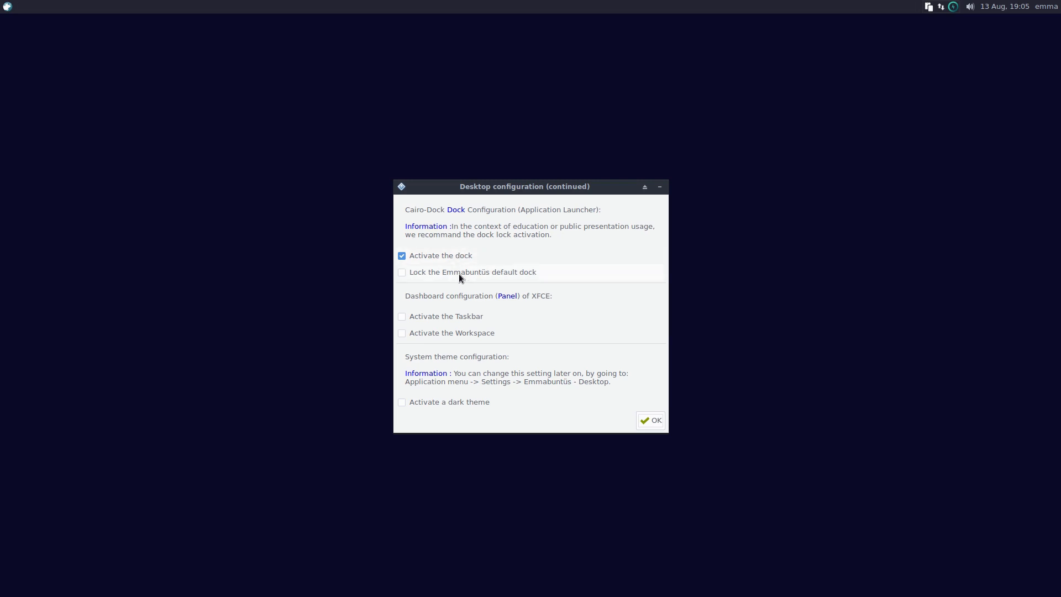
pyautogui.click(401, 272)
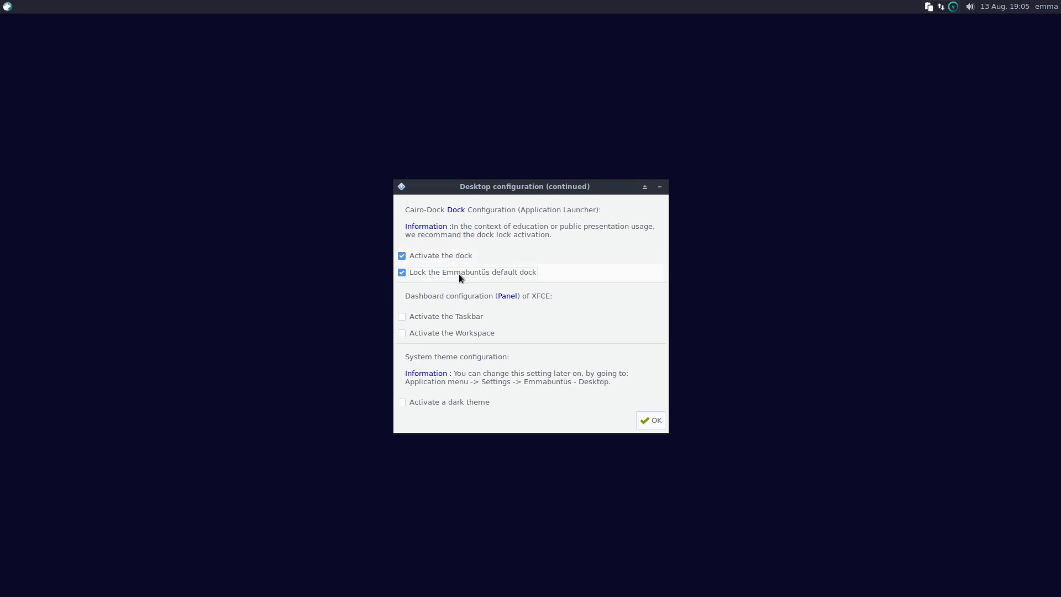
pyautogui.moveTo(439, 321)
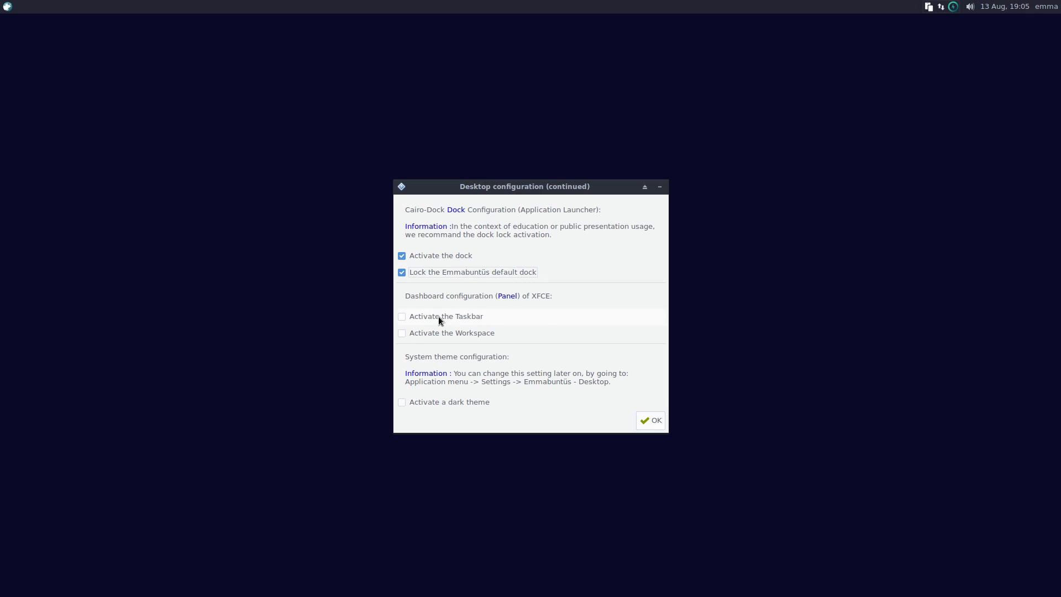
pyautogui.moveTo(451, 337)
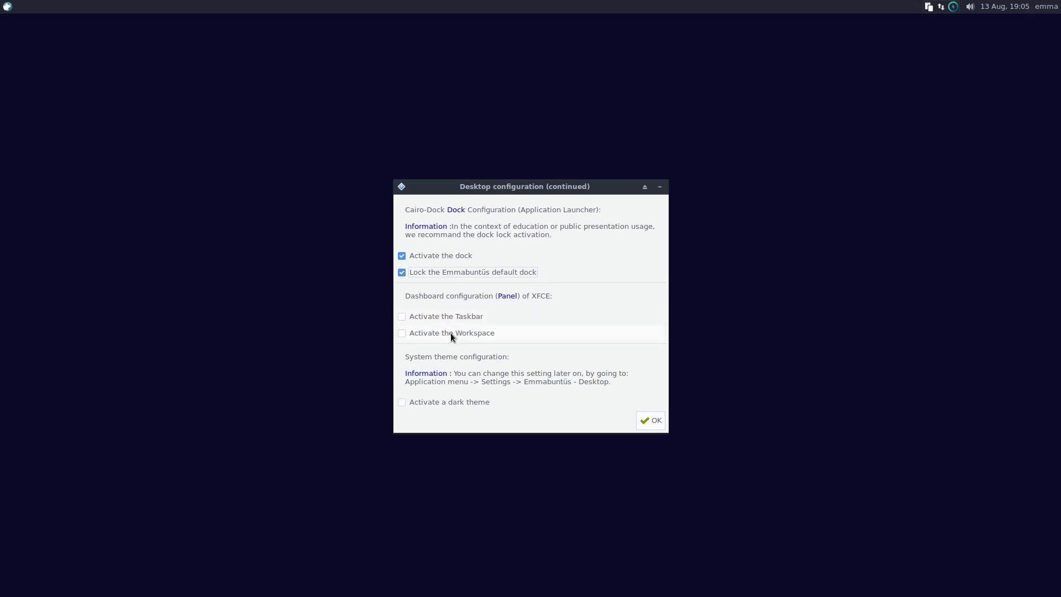
pyautogui.moveTo(457, 339)
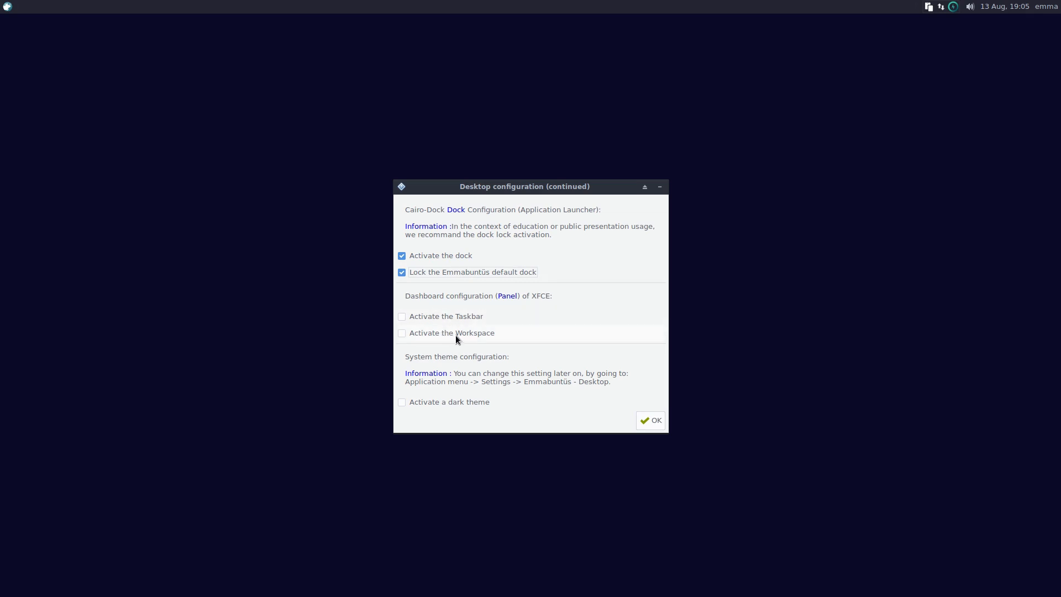
pyautogui.click(401, 316)
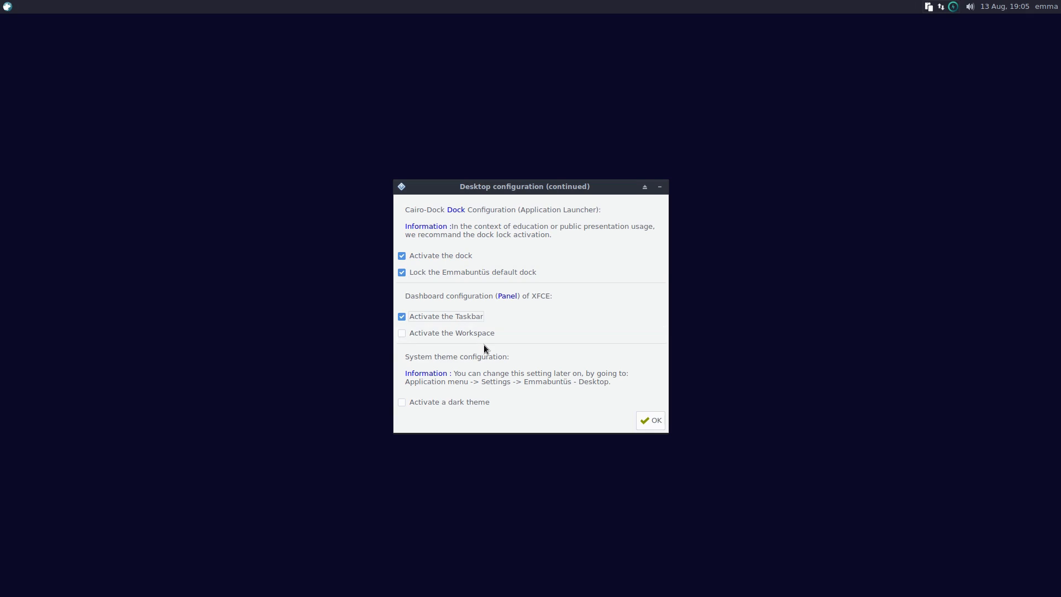
pyautogui.moveTo(433, 374)
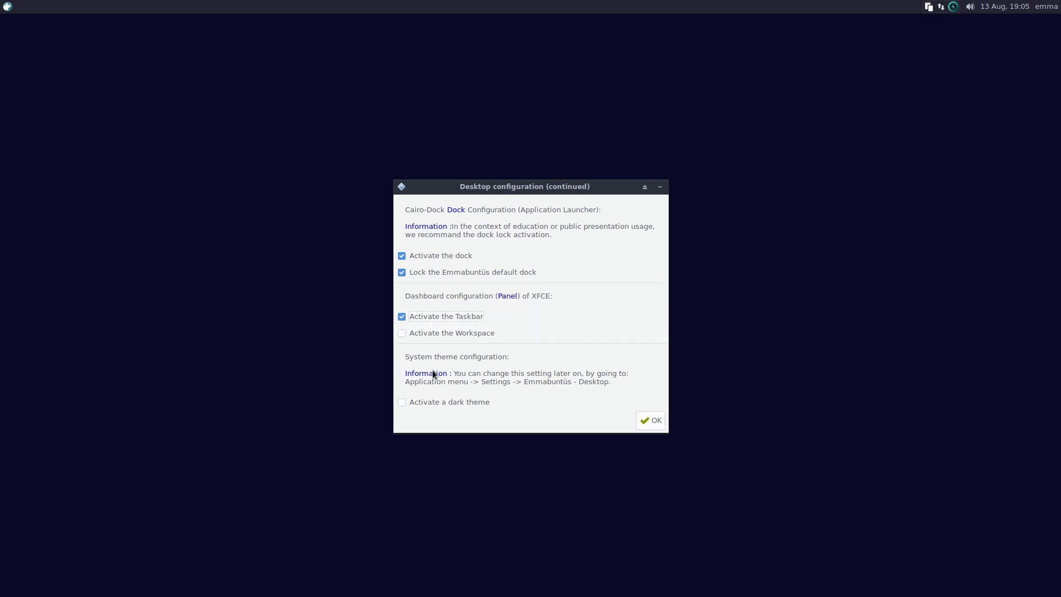
pyautogui.moveTo(413, 408)
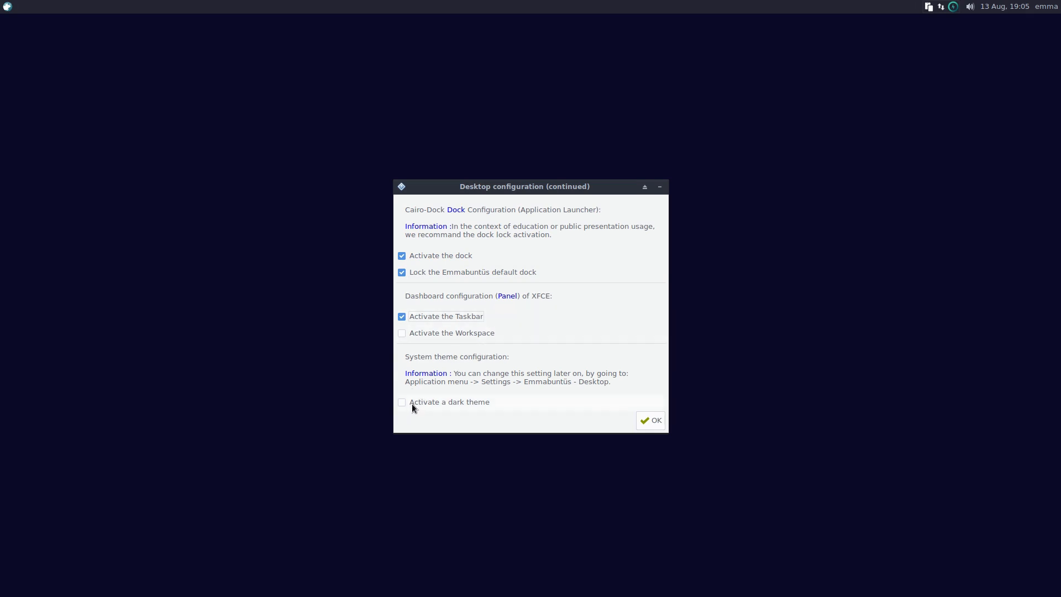
pyautogui.click(401, 402)
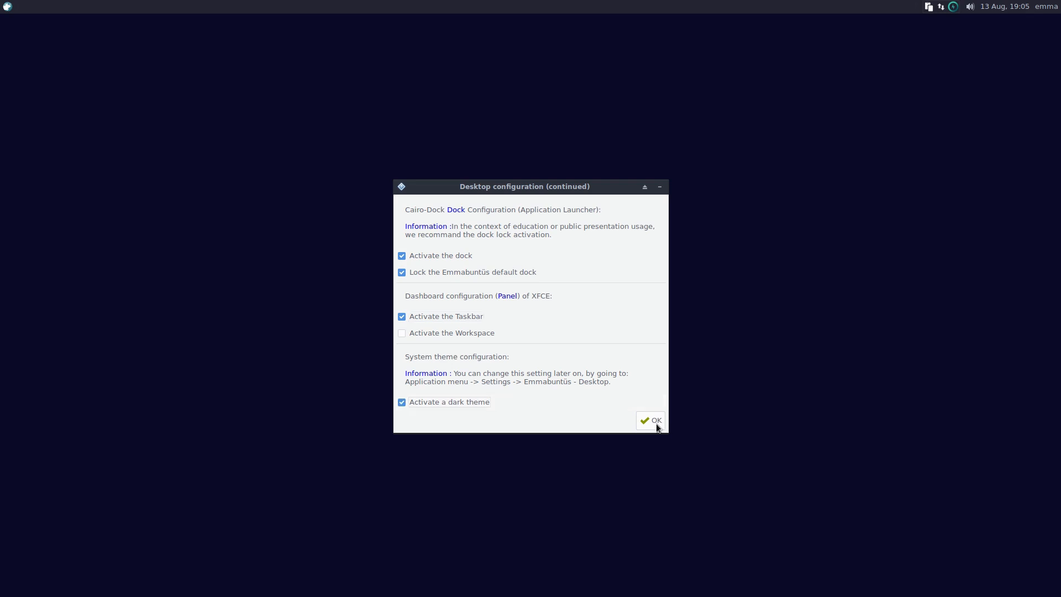
# - Confirm desktop configuration, then settle on the All dock version after trying Simple and Basic
pyautogui.click(650, 420)
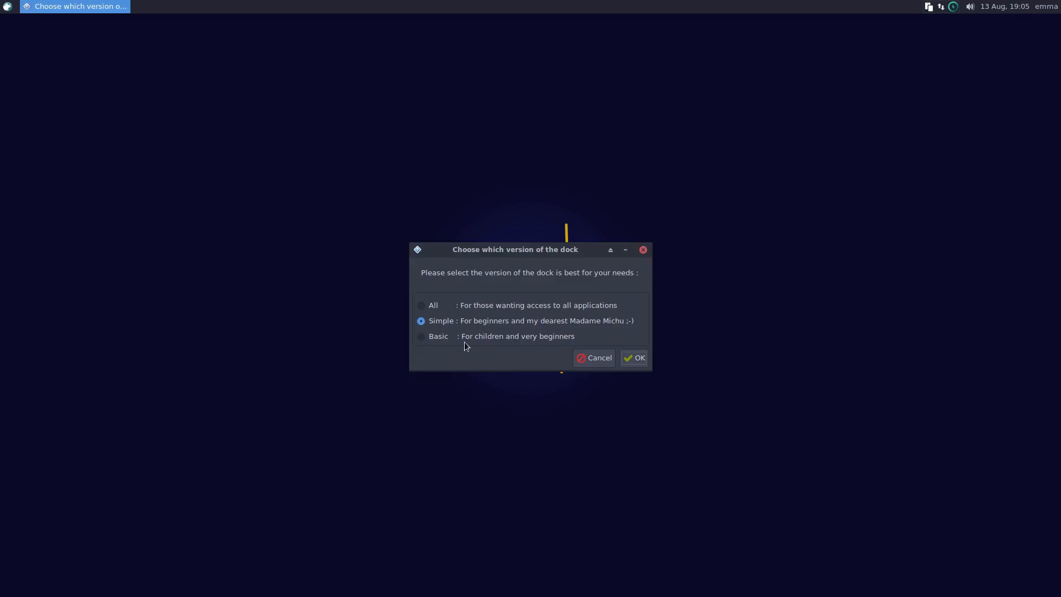
pyautogui.moveTo(443, 310)
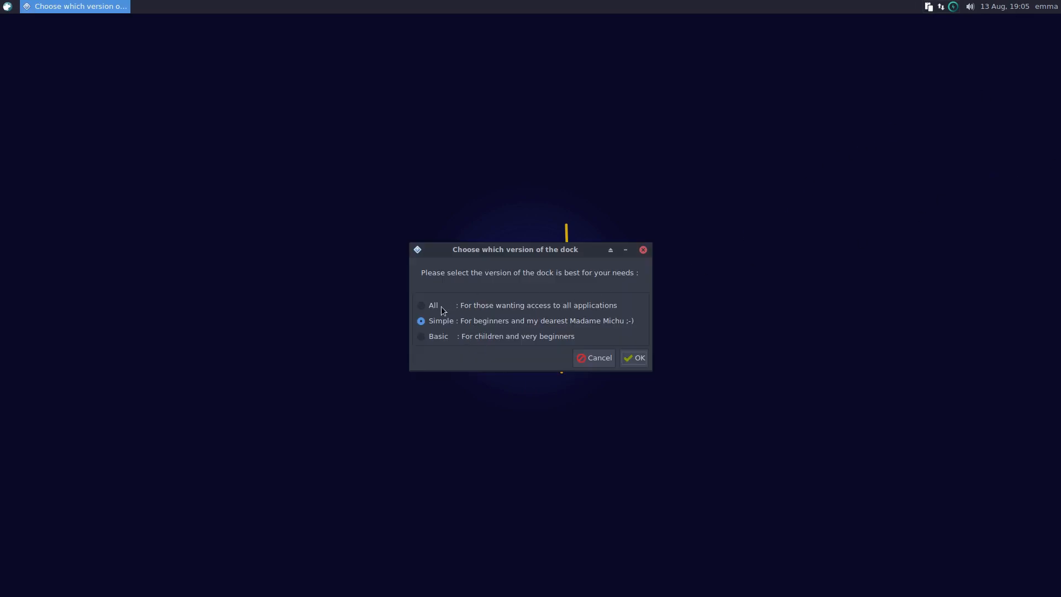
pyautogui.moveTo(534, 511)
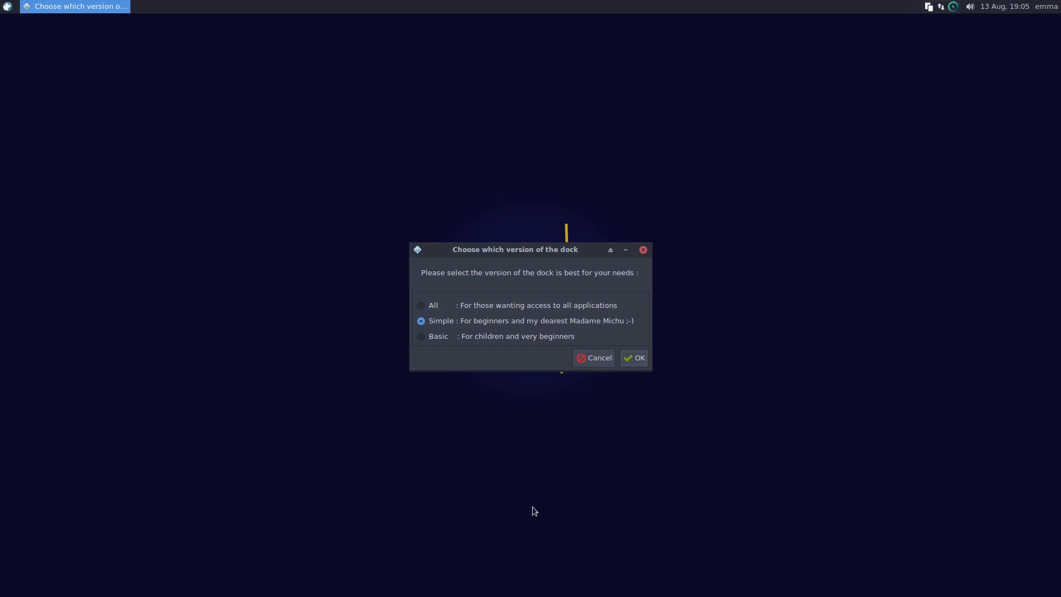
pyautogui.click(421, 305)
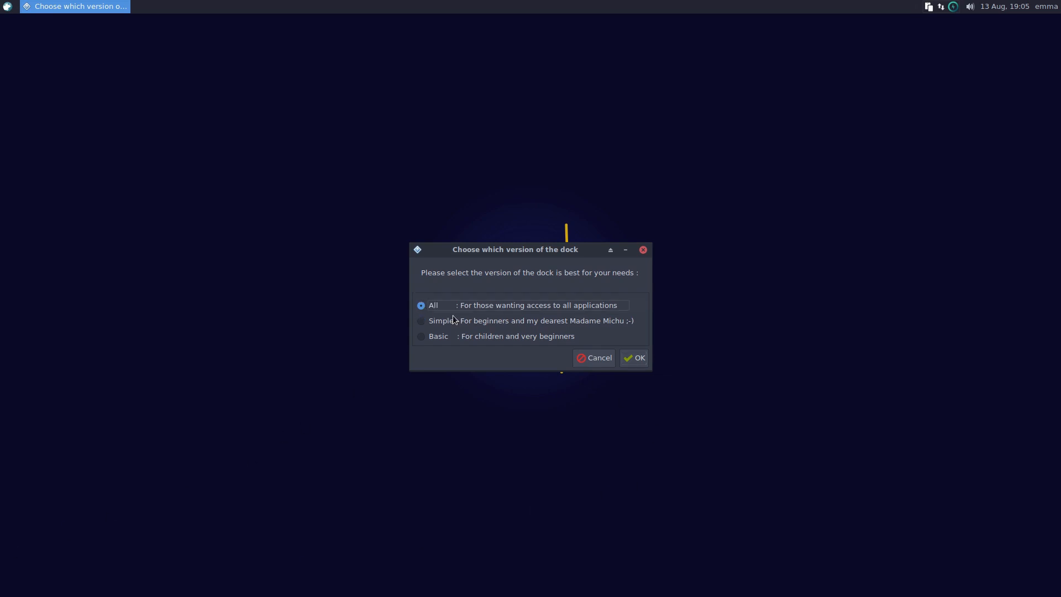
pyautogui.click(422, 321)
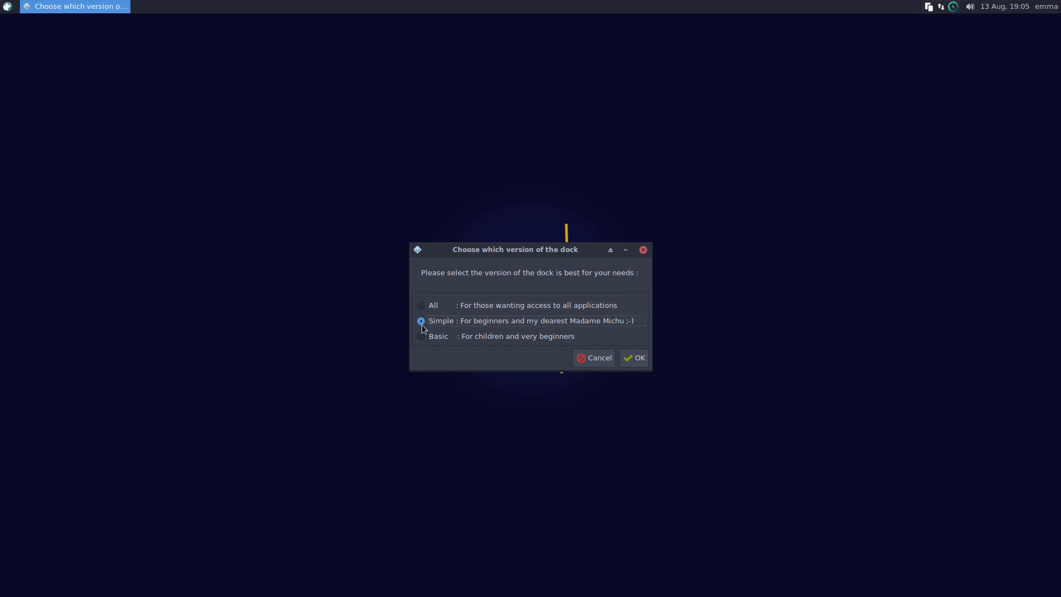
pyautogui.moveTo(188, 529)
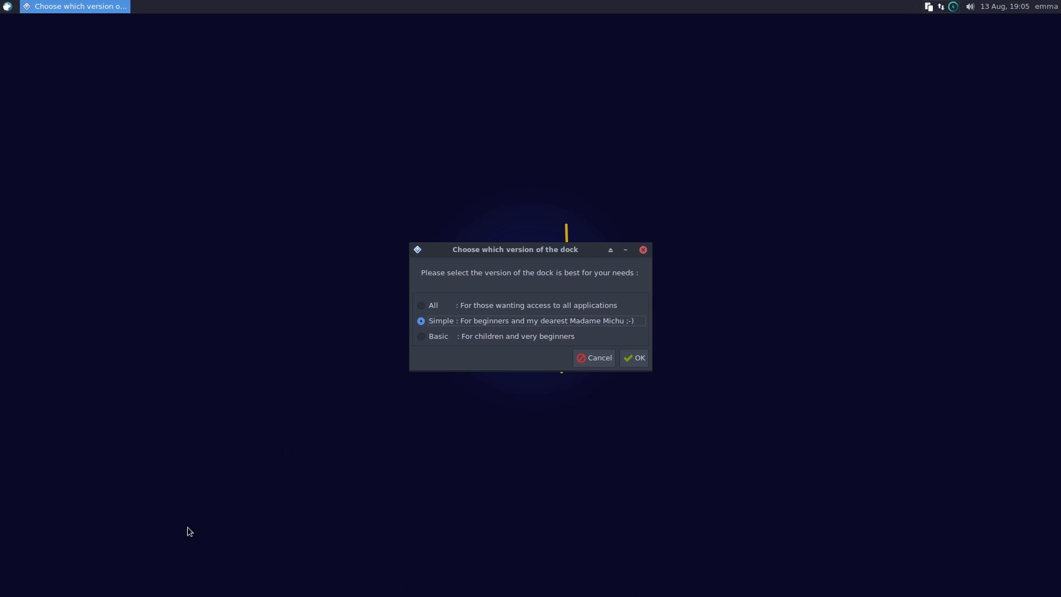
pyautogui.moveTo(661, 465)
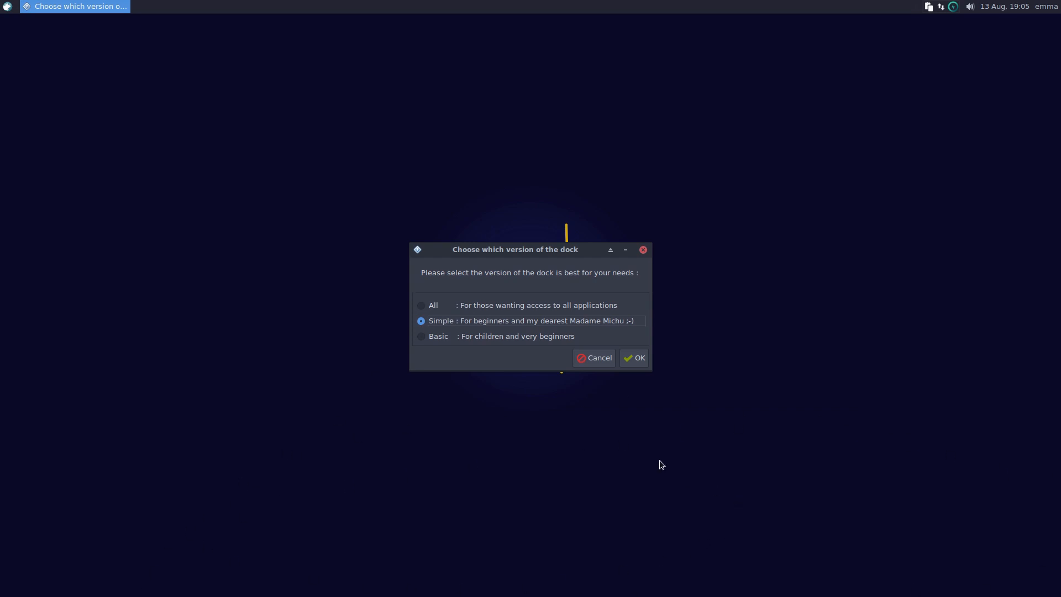
pyautogui.click(421, 336)
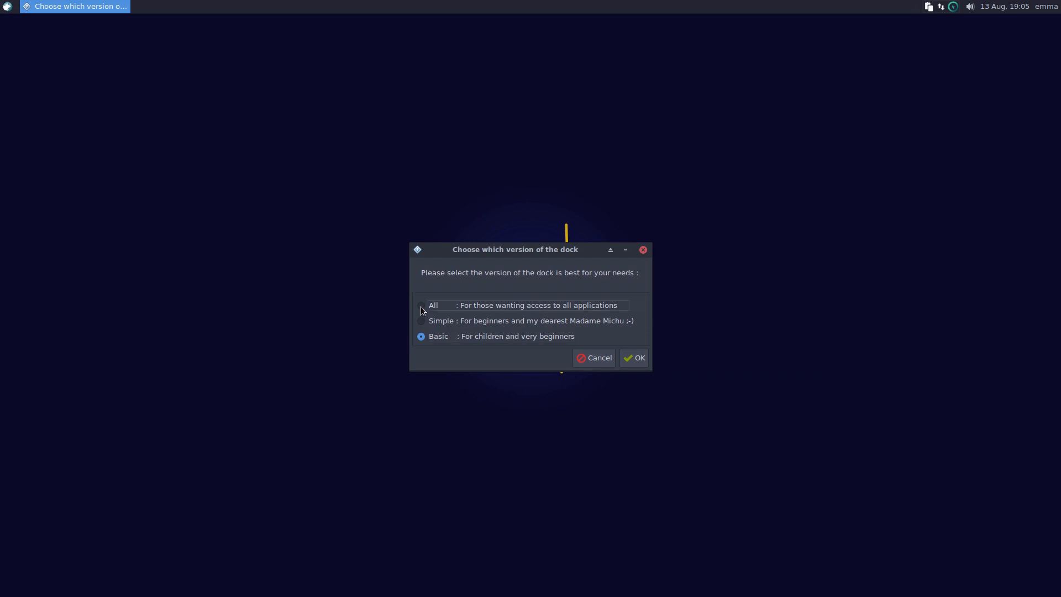
pyautogui.click(421, 305)
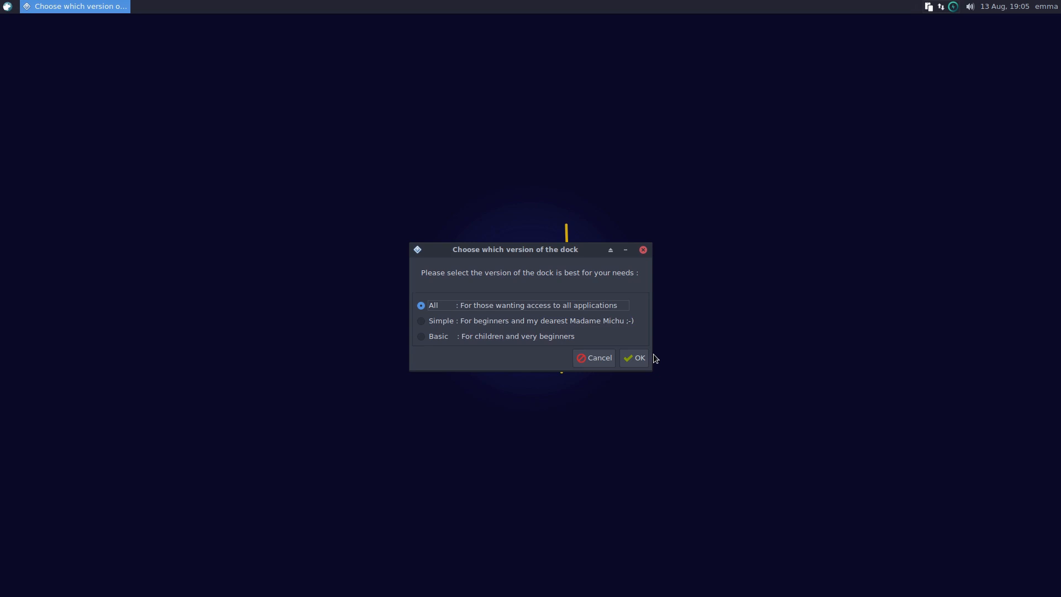
pyautogui.moveTo(634, 367)
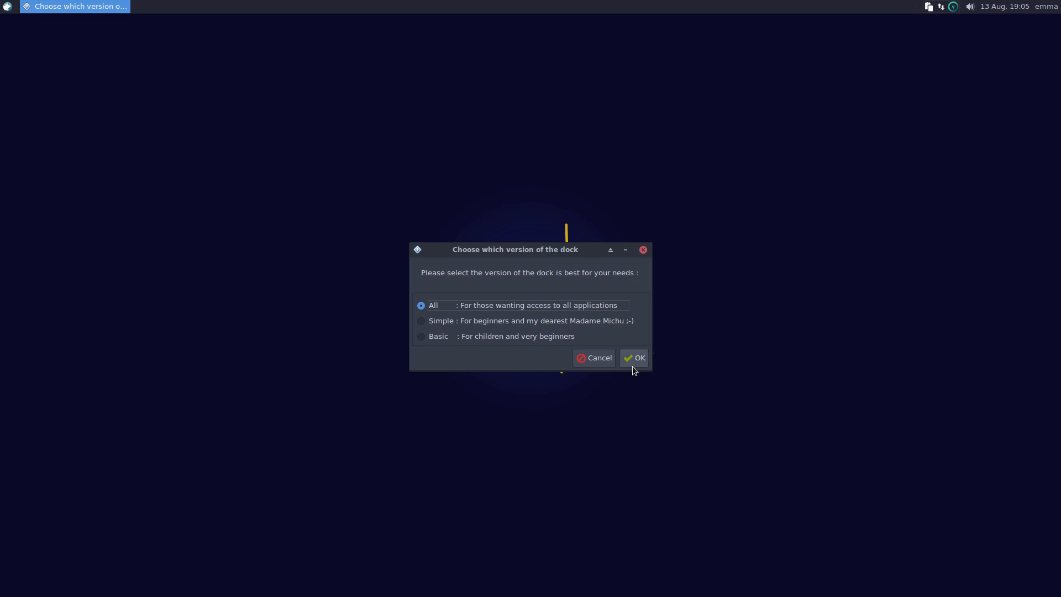
pyautogui.moveTo(617, 367)
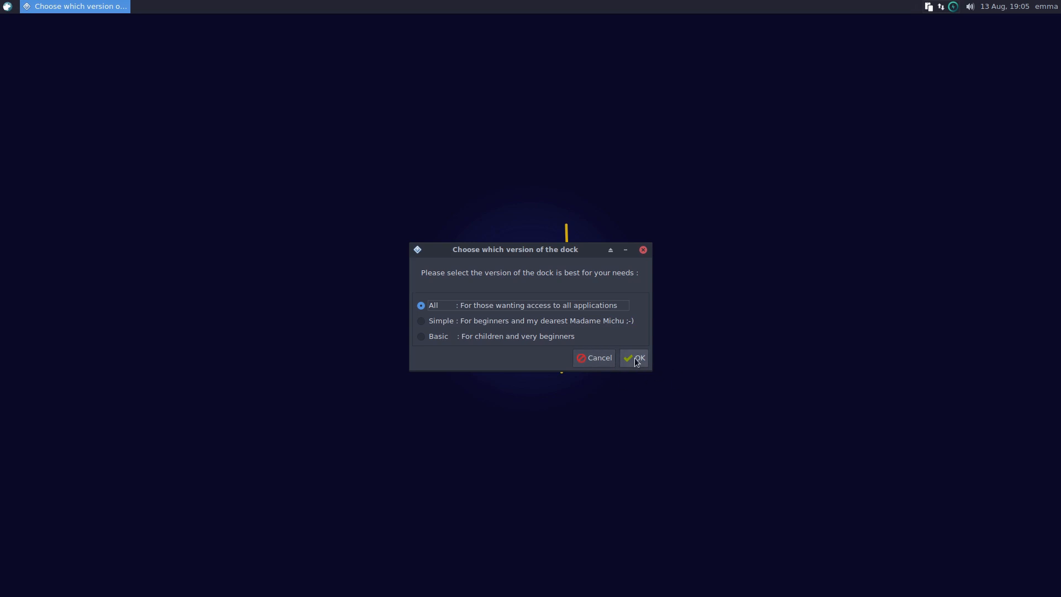
pyautogui.click(638, 358)
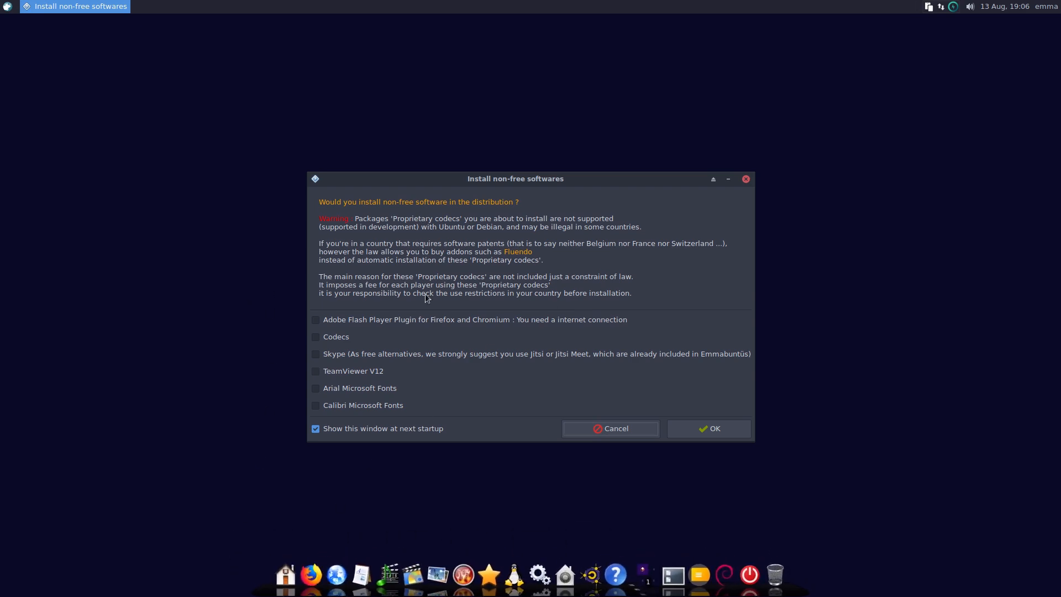
pyautogui.moveTo(424, 238)
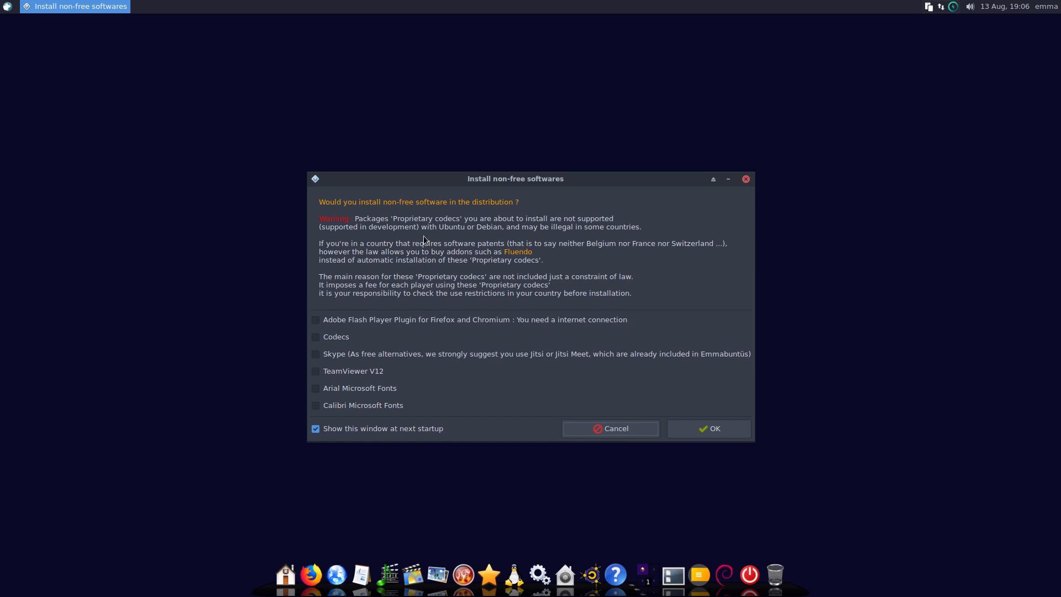
pyautogui.moveTo(492, 256)
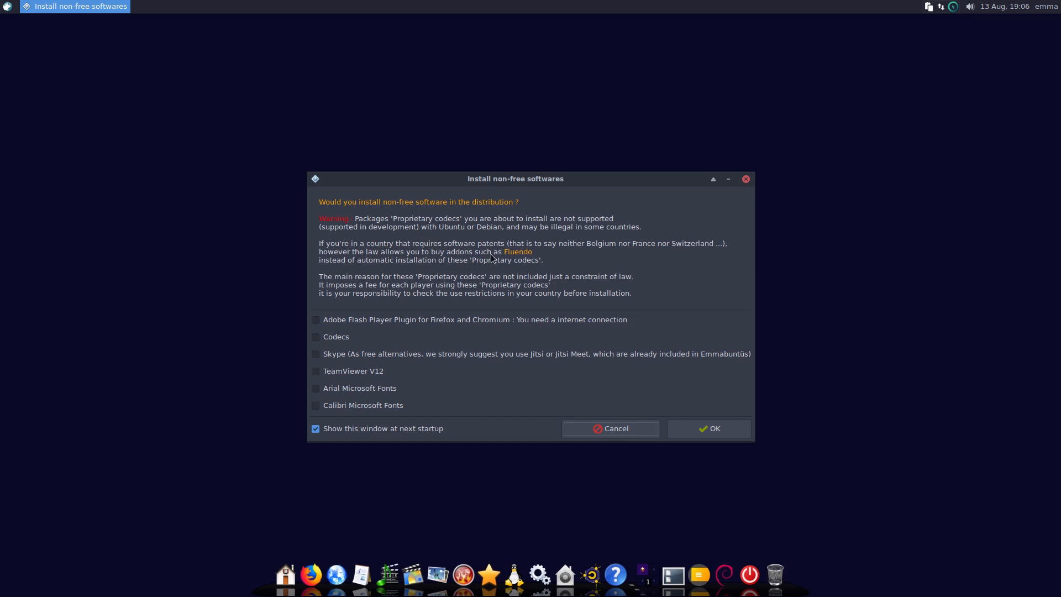
pyautogui.moveTo(375, 237)
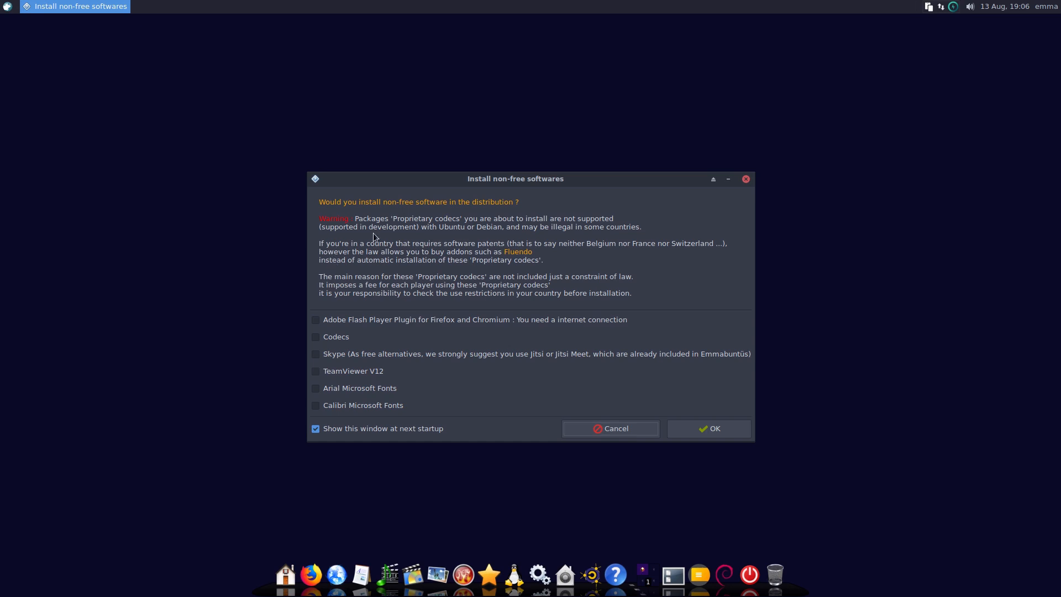
pyautogui.moveTo(481, 261)
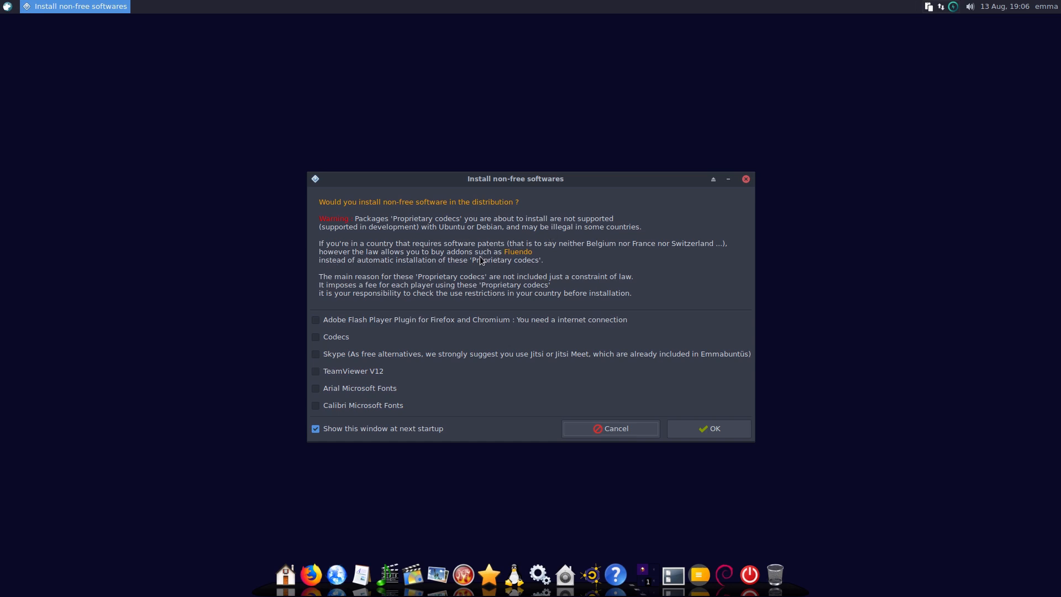
pyautogui.moveTo(406, 251)
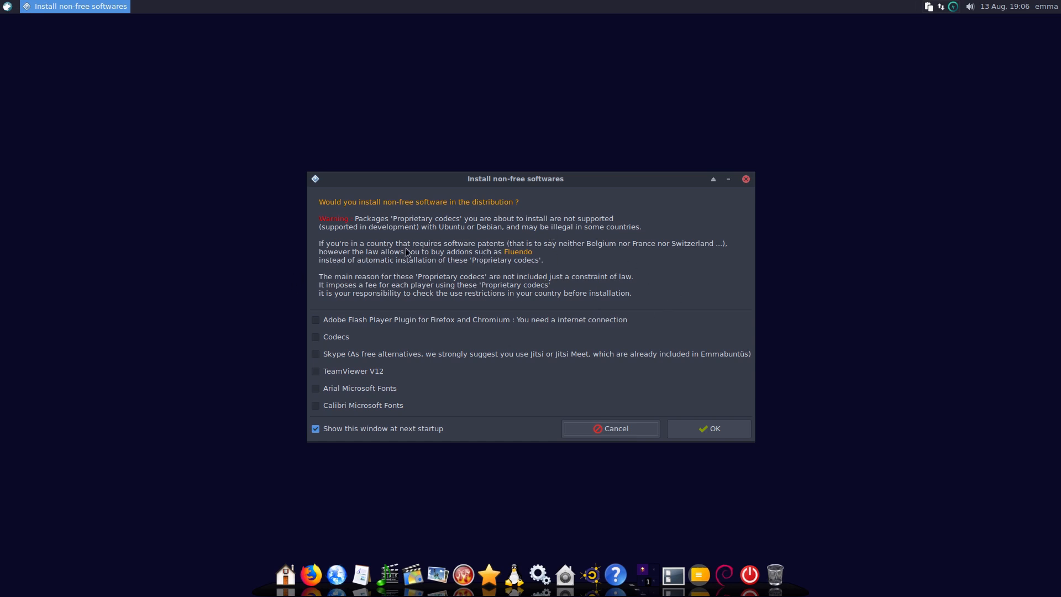
pyautogui.moveTo(476, 255)
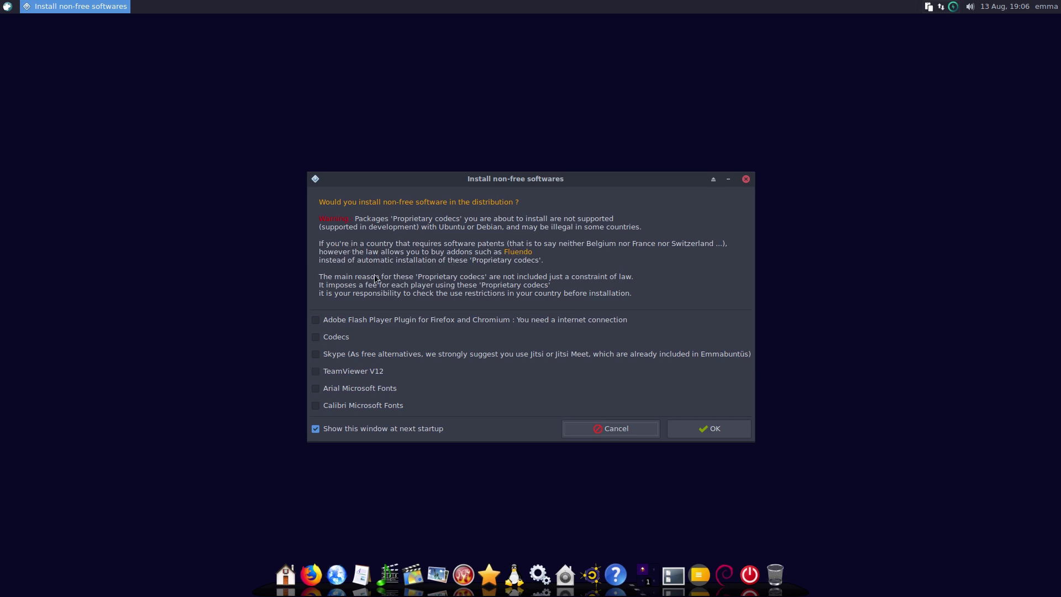
pyautogui.moveTo(630, 322)
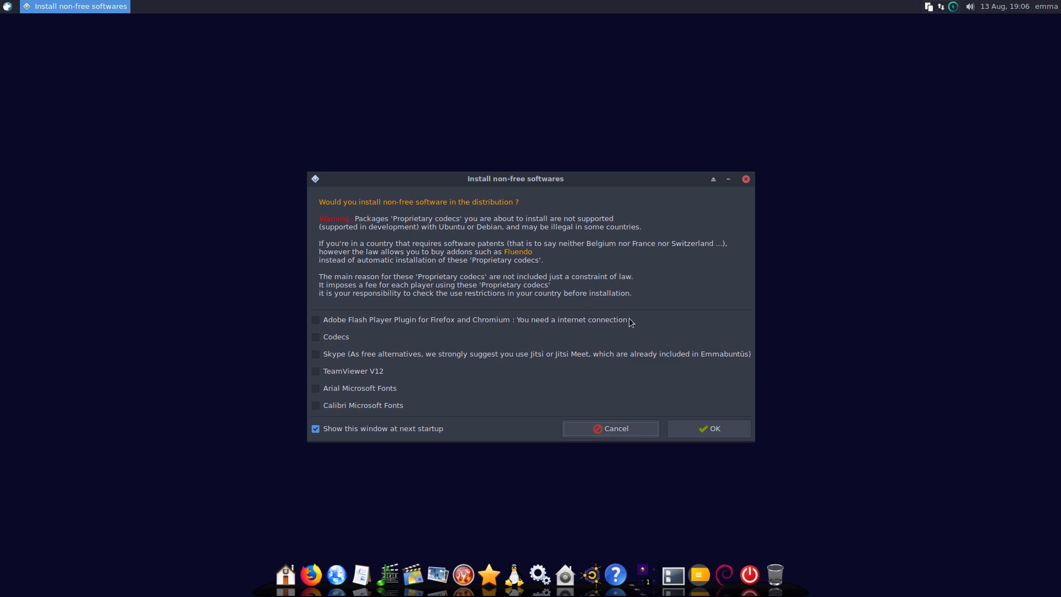
# - Install Codecs with Arial and Calibri Microsoft Fonts, leaving Flash, Skype and TeamViewer out
pyautogui.click(315, 337)
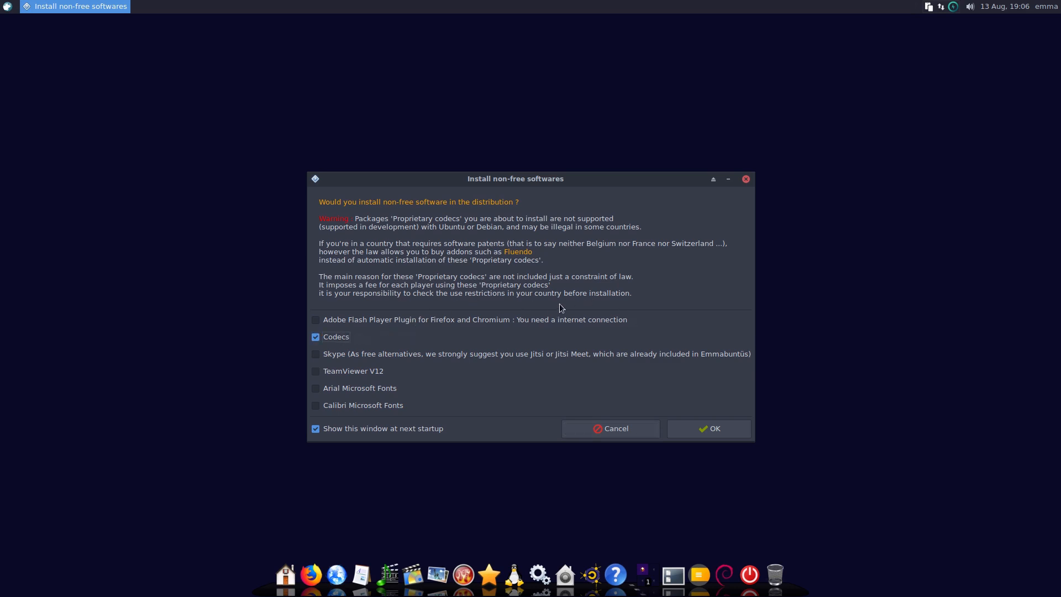
pyautogui.moveTo(381, 367)
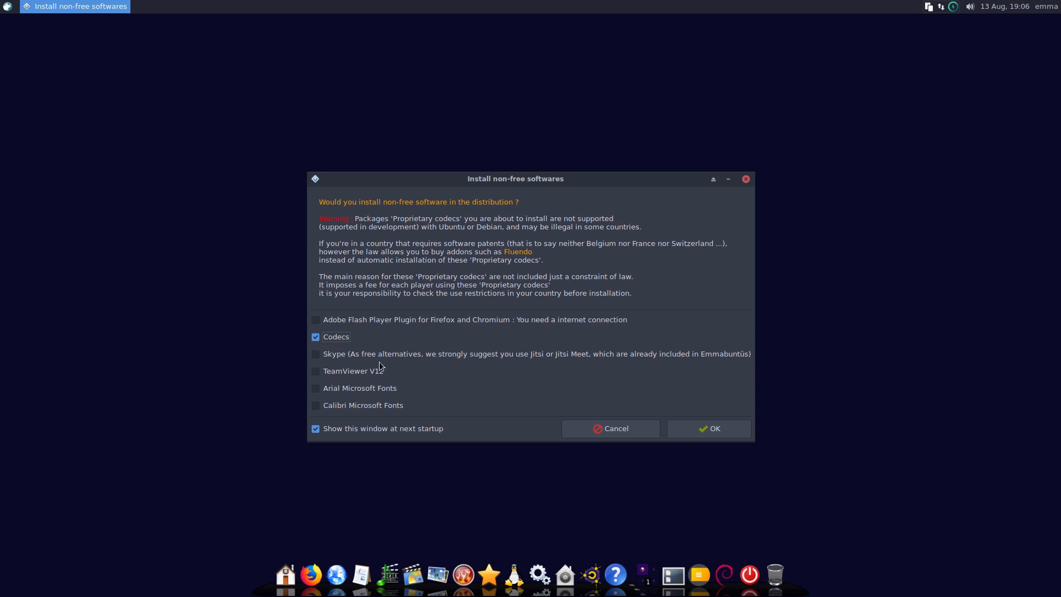
pyautogui.moveTo(605, 376)
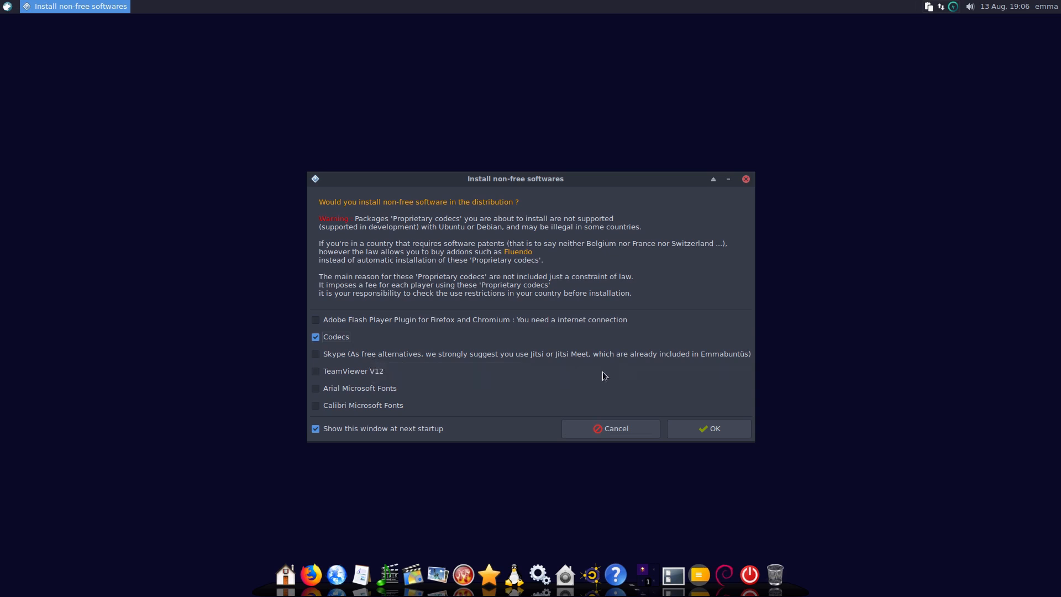
pyautogui.moveTo(608, 361)
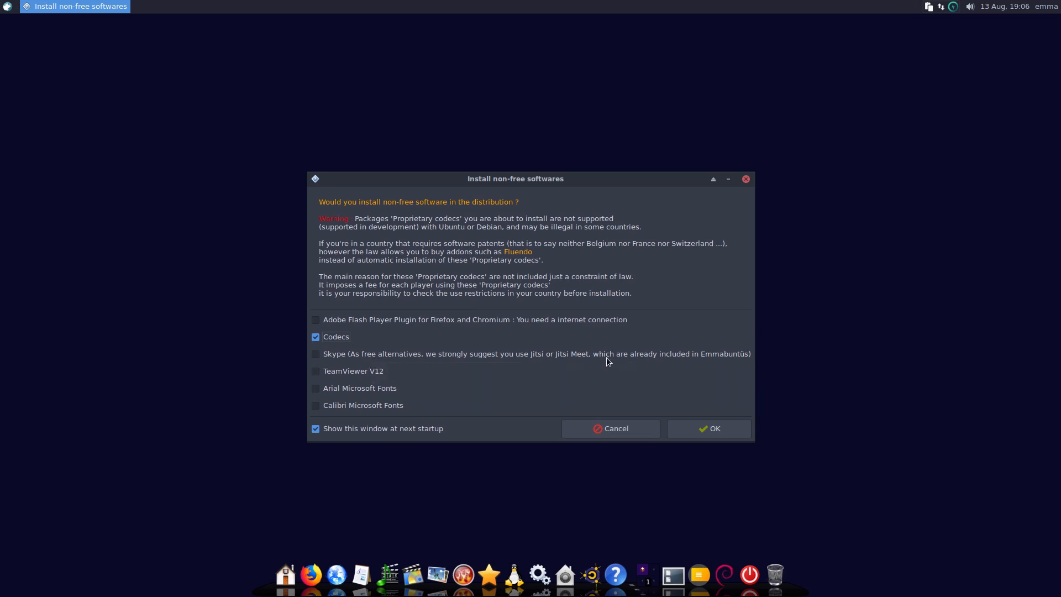
pyautogui.moveTo(347, 376)
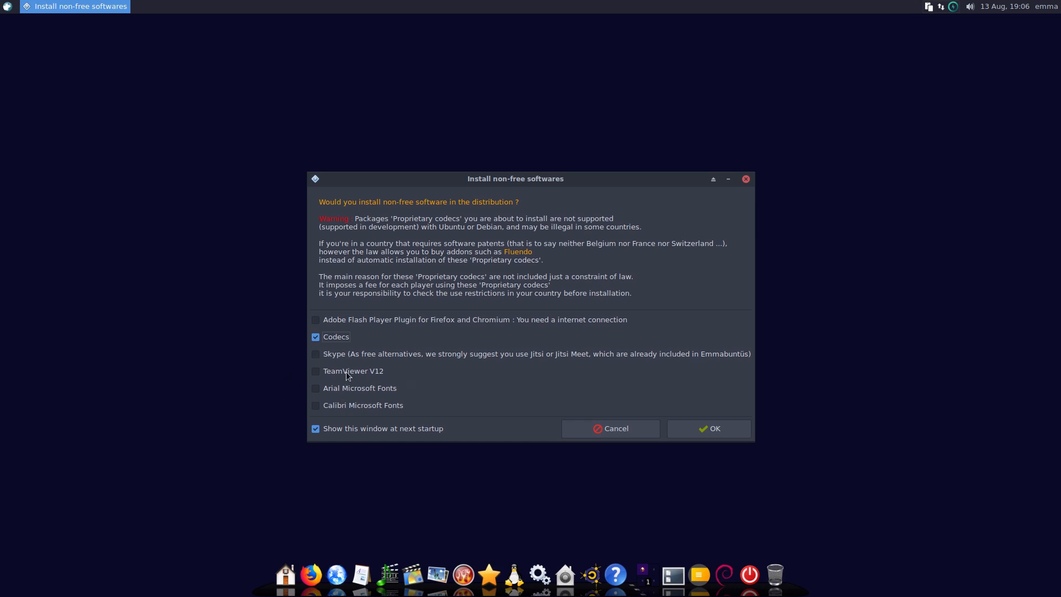
pyautogui.moveTo(358, 392)
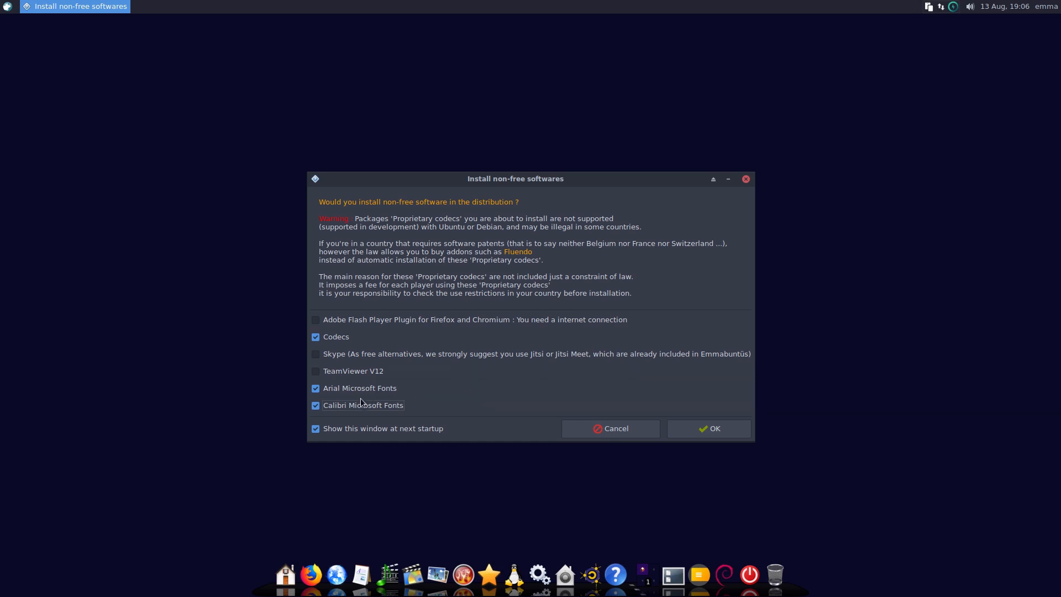
pyautogui.moveTo(409, 389)
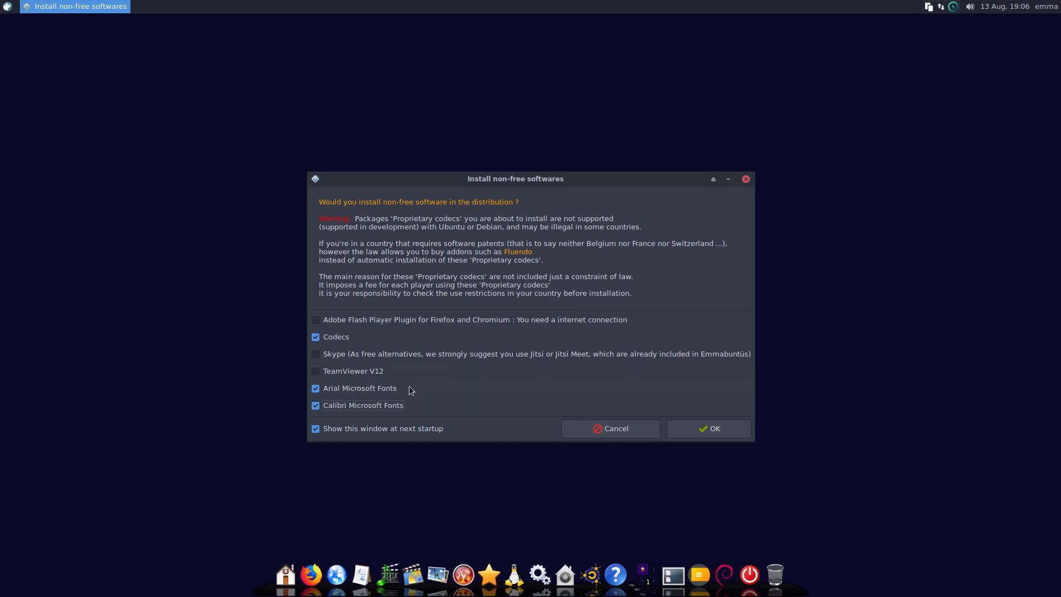
pyautogui.moveTo(377, 400)
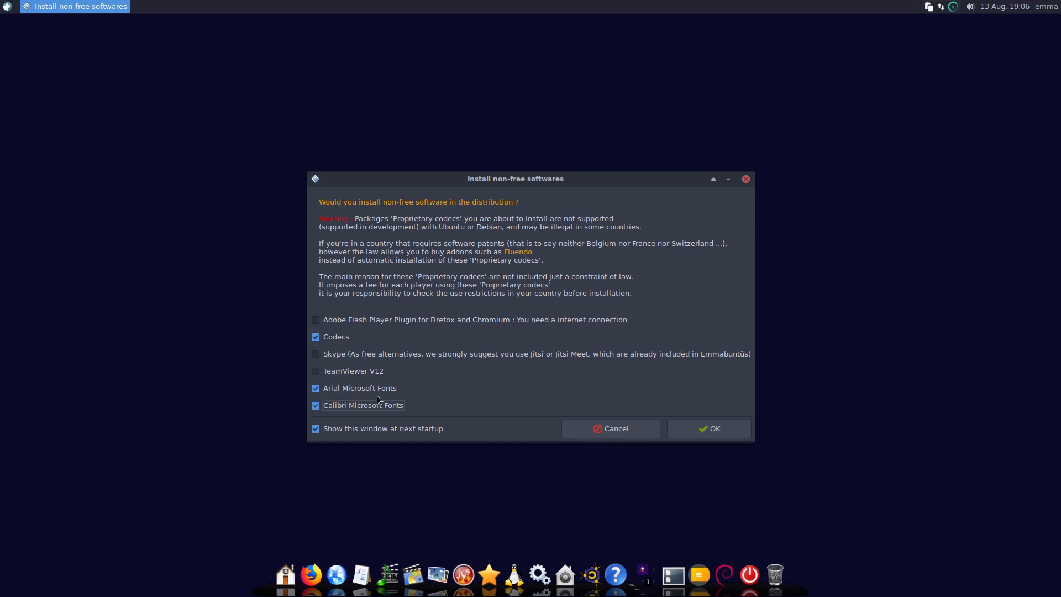
pyautogui.moveTo(396, 398)
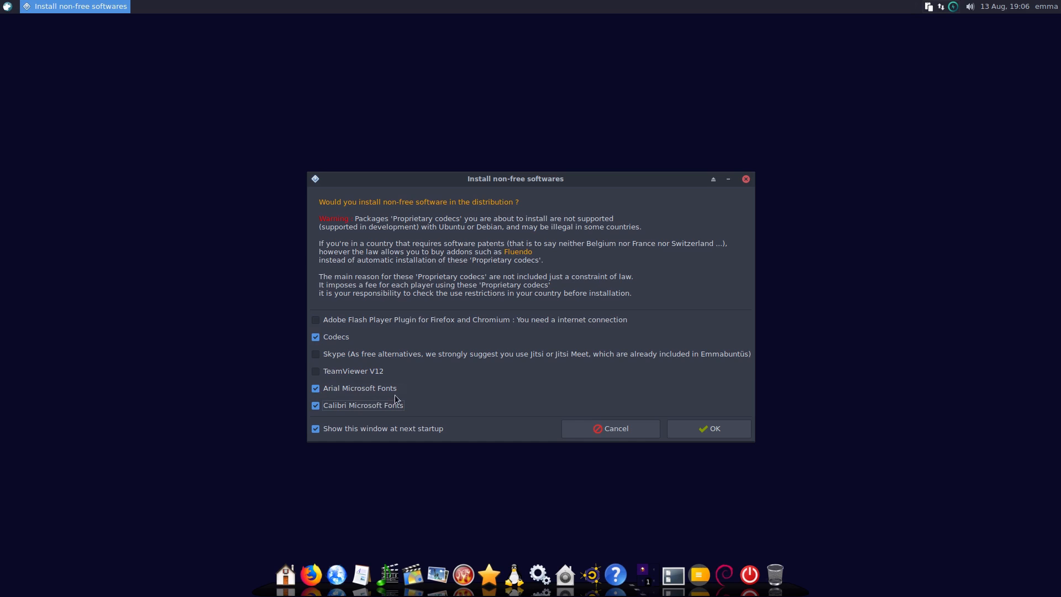
pyautogui.moveTo(328, 418)
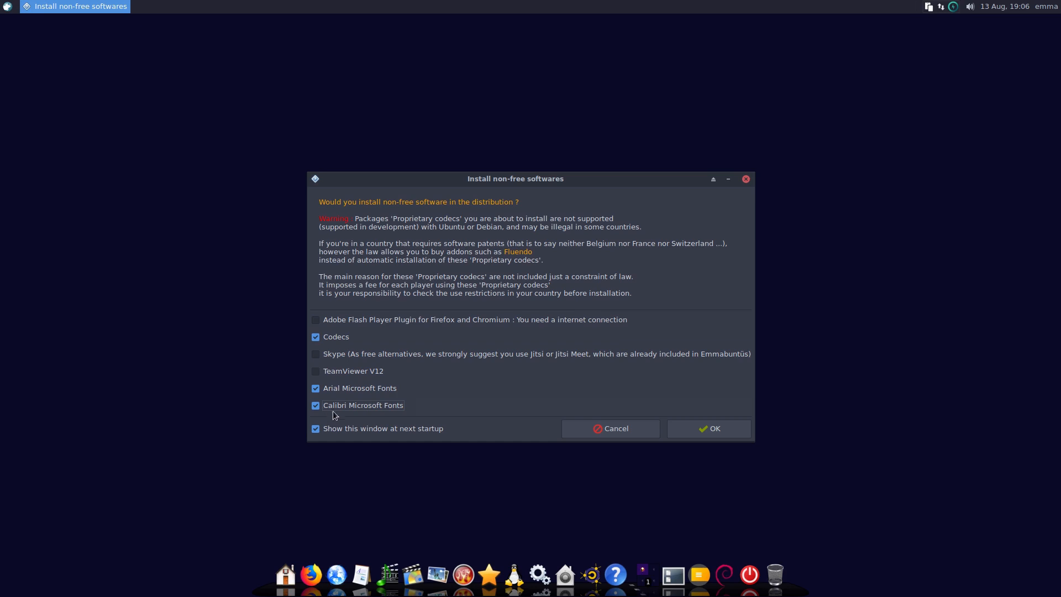
pyautogui.moveTo(383, 407)
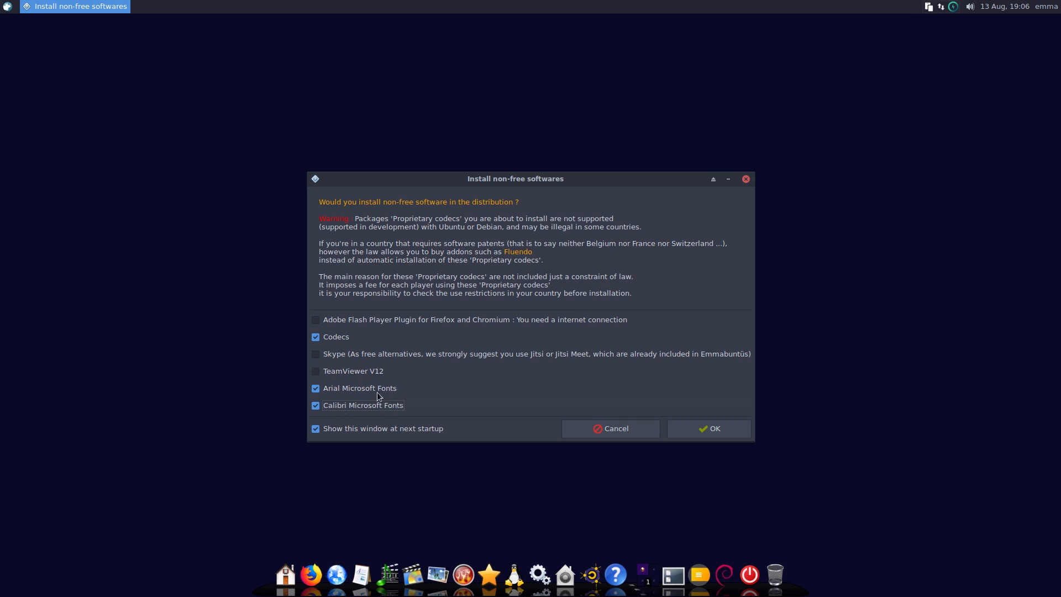
pyautogui.moveTo(384, 390)
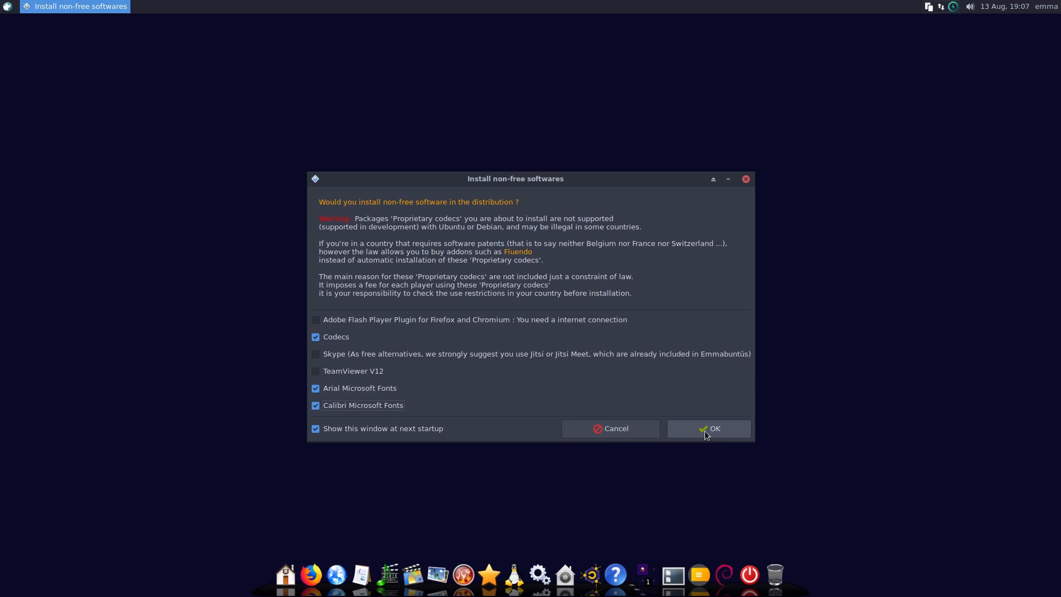
pyautogui.click(709, 429)
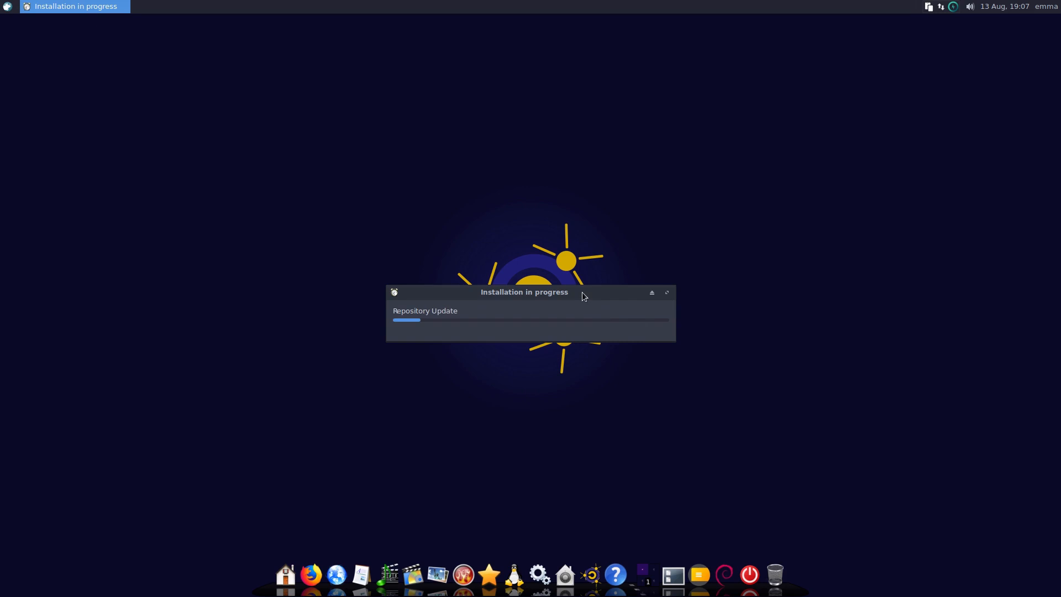
pyautogui.moveTo(9, 15)
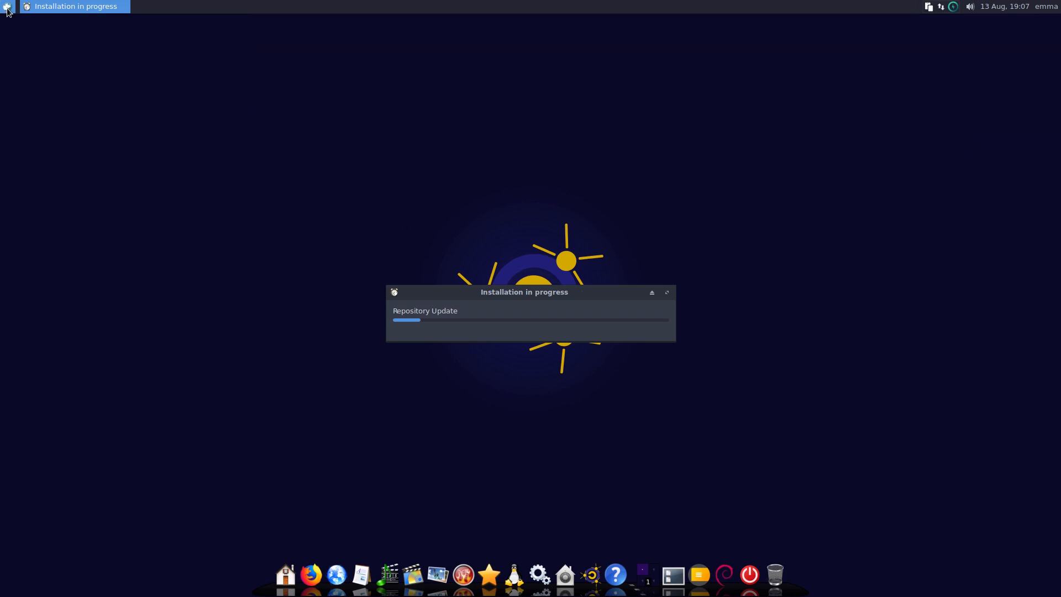
# - Launch Htop from the System category of the Whisker menu
pyautogui.click(7, 7)
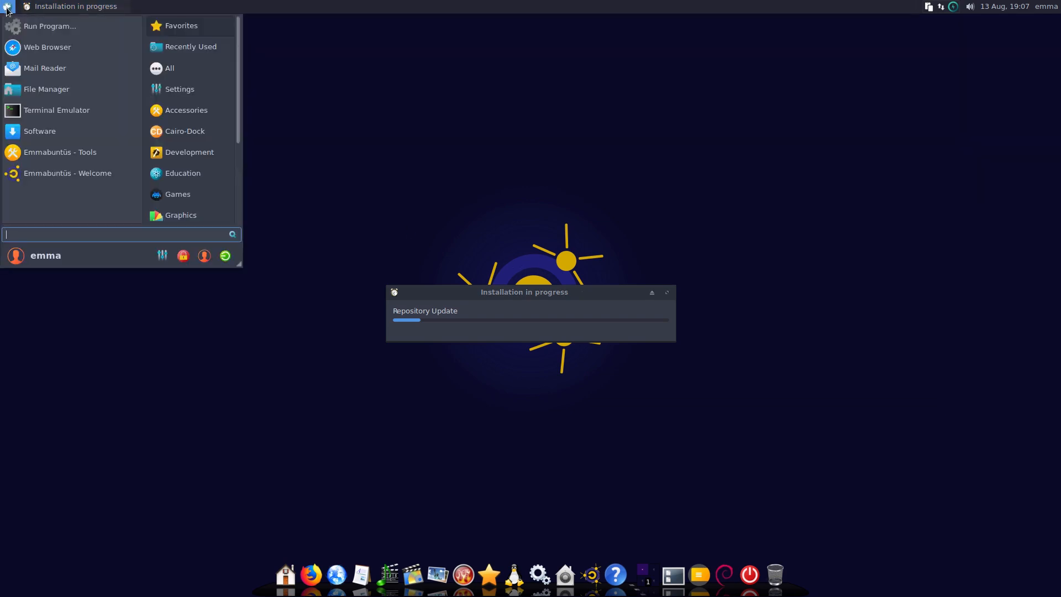
pyautogui.moveTo(52, 101)
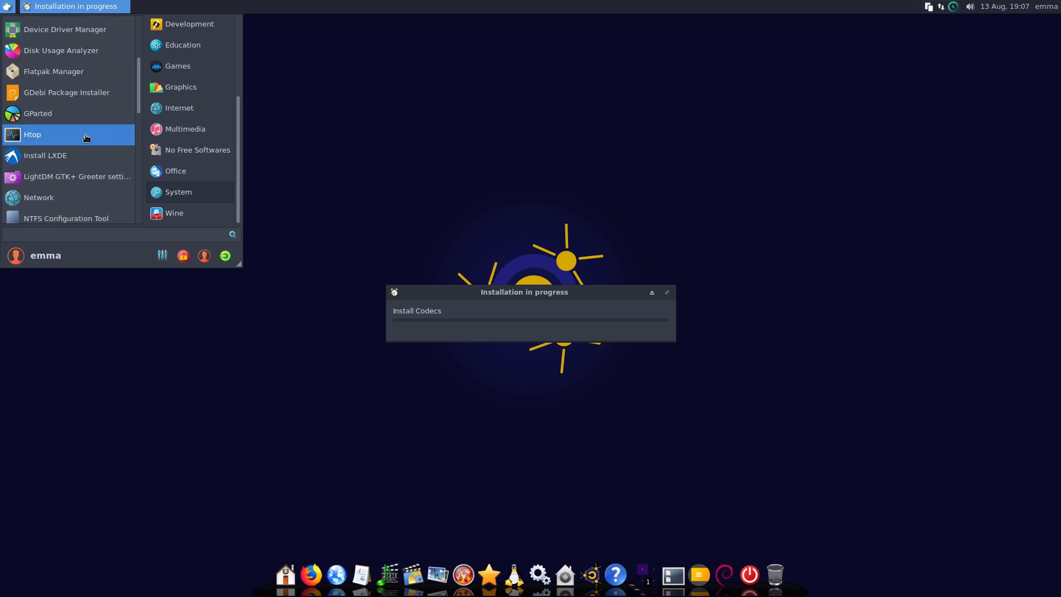
pyautogui.click(32, 134)
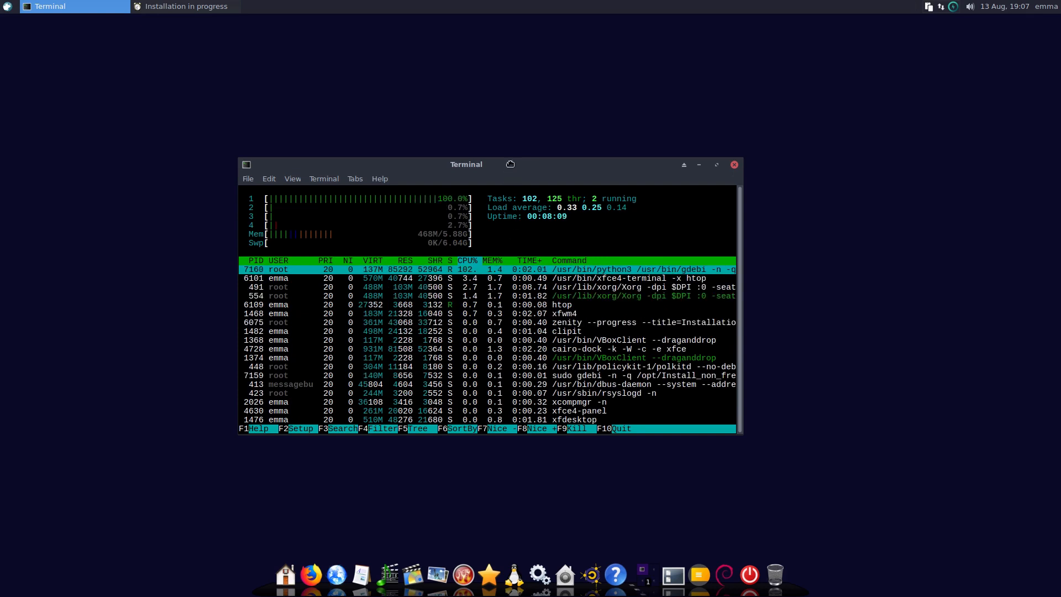
# - Drag across the htop process list while gdebi uses nearly a full CPU core
pyautogui.moveTo(466, 163); pyautogui.dragTo(542, 227)
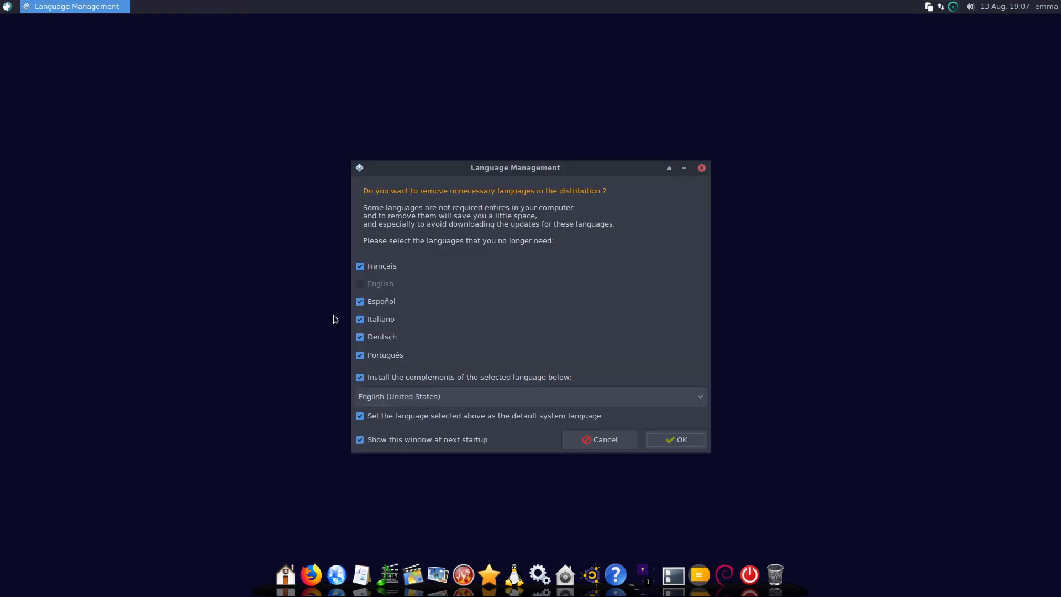
pyautogui.moveTo(519, 197)
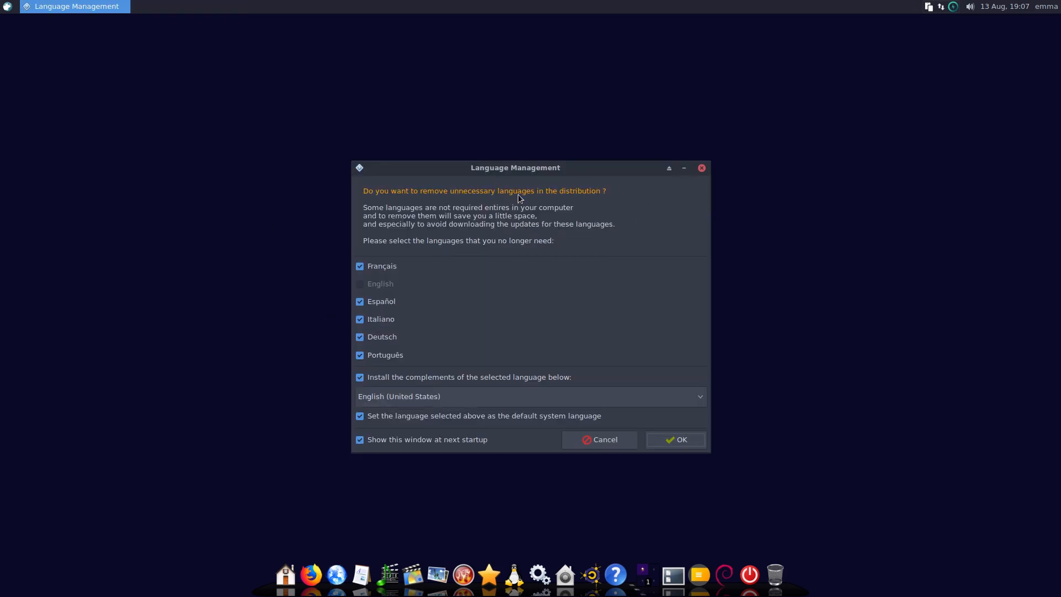
pyautogui.moveTo(516, 203)
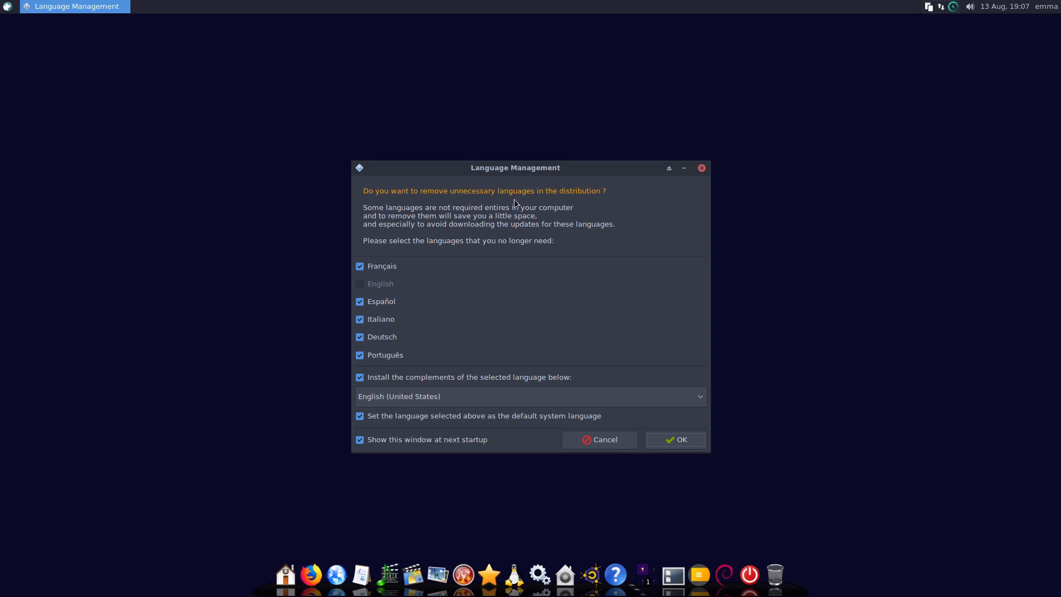
pyautogui.moveTo(472, 261)
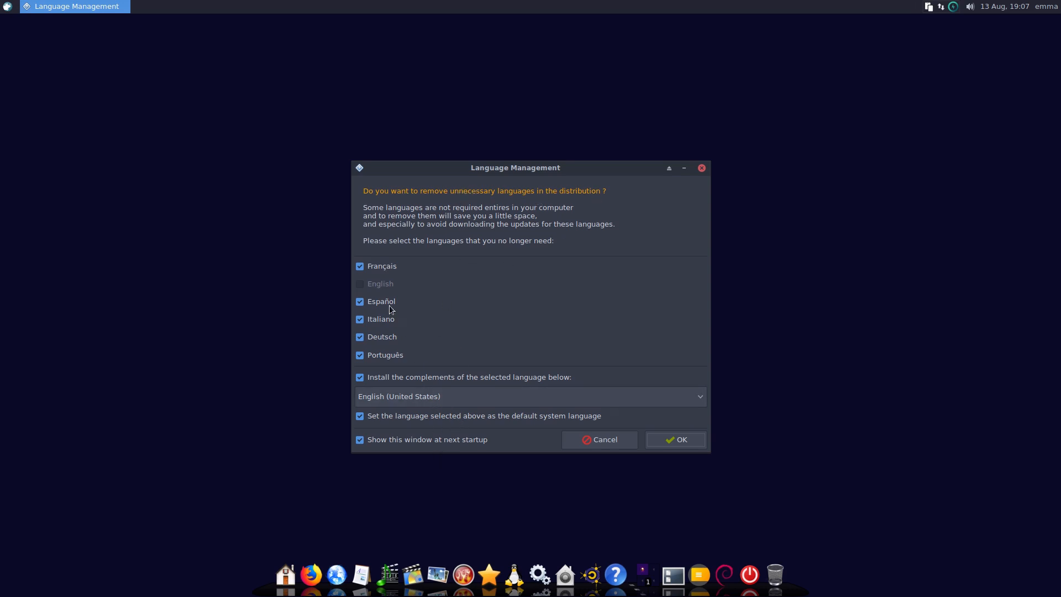
pyautogui.moveTo(433, 372)
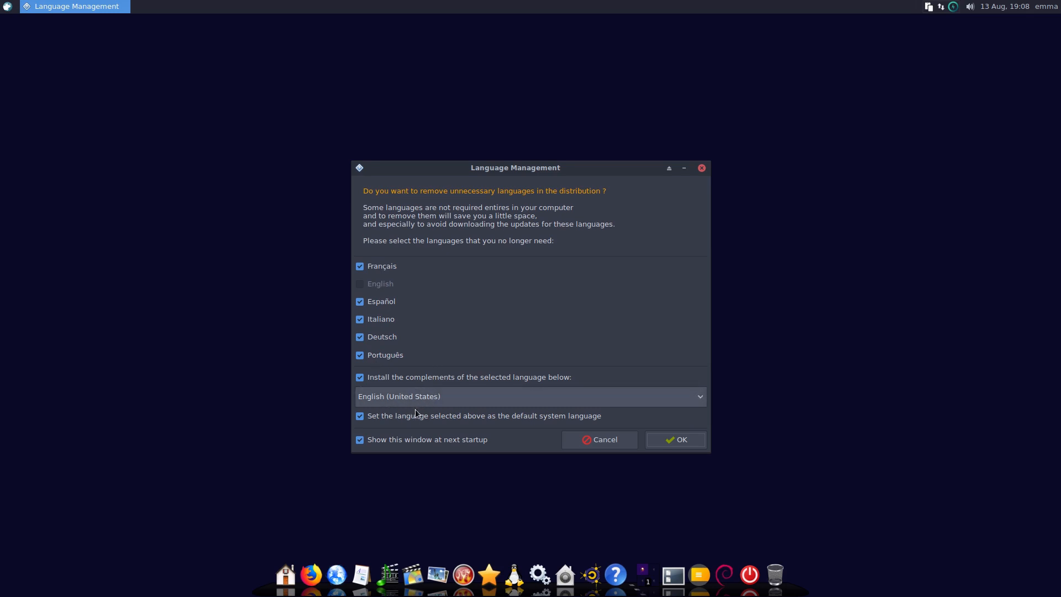
pyautogui.moveTo(374, 408)
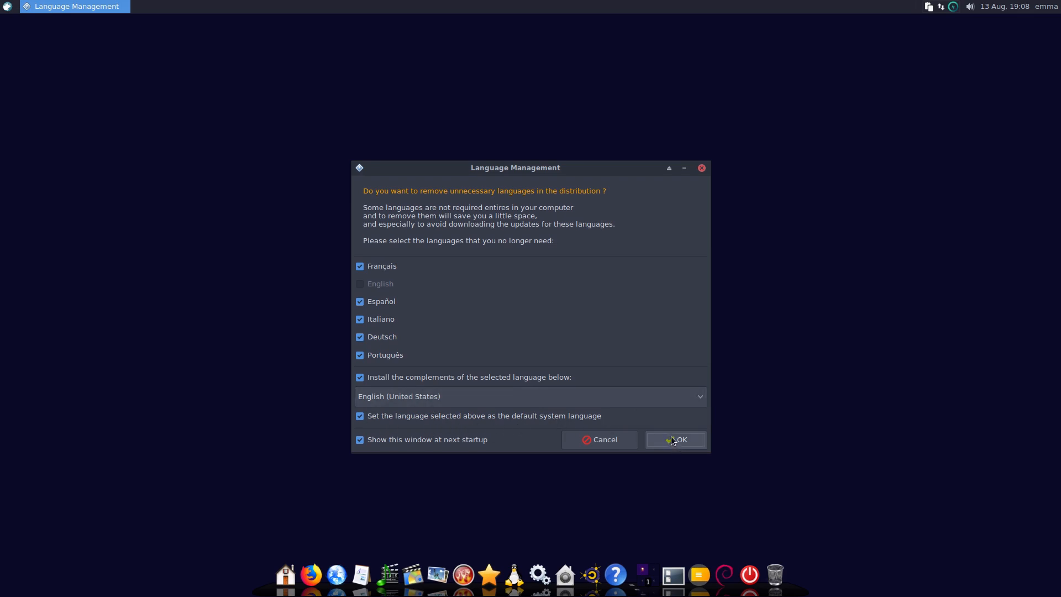
# - Confirm removing French, Spanish, Italian, German and Portuguese, keeping English (United States) as default
pyautogui.click(676, 440)
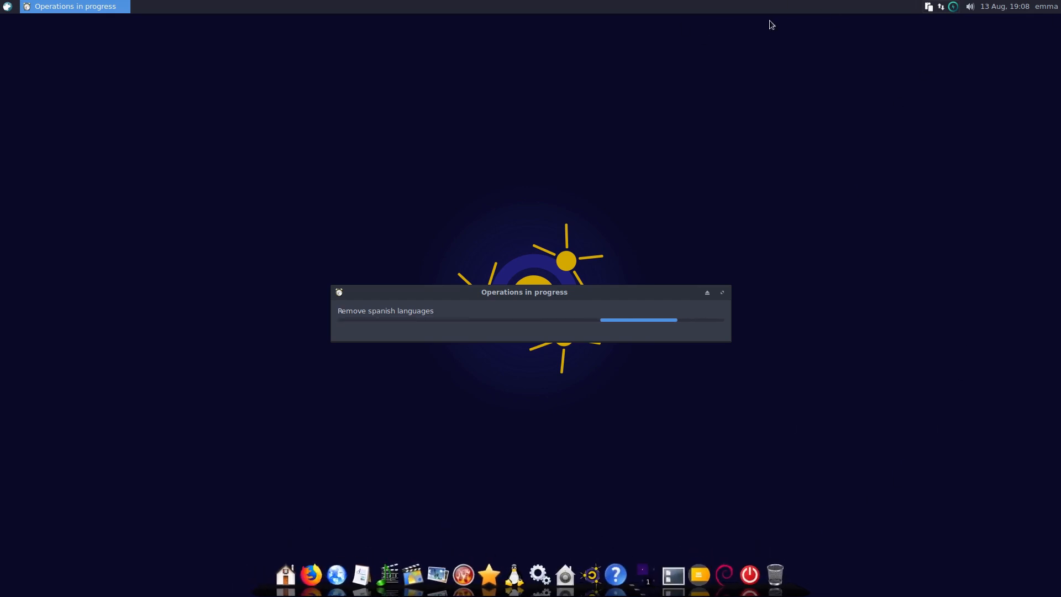
pyautogui.moveTo(398, 27)
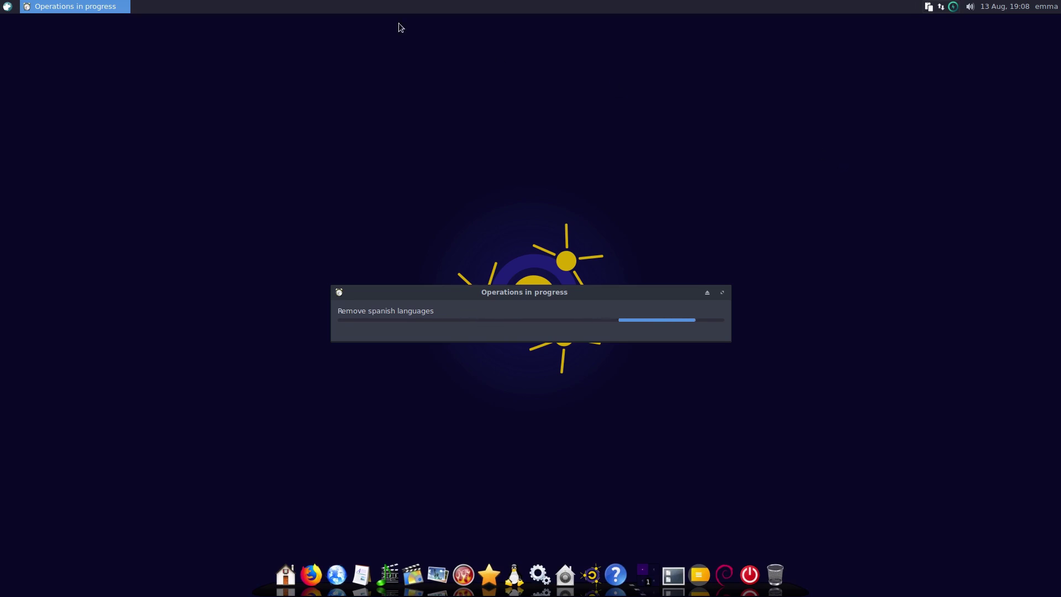
# - Open the applications menu while Spanish and Italian language packages are removed
pyautogui.click(7, 6)
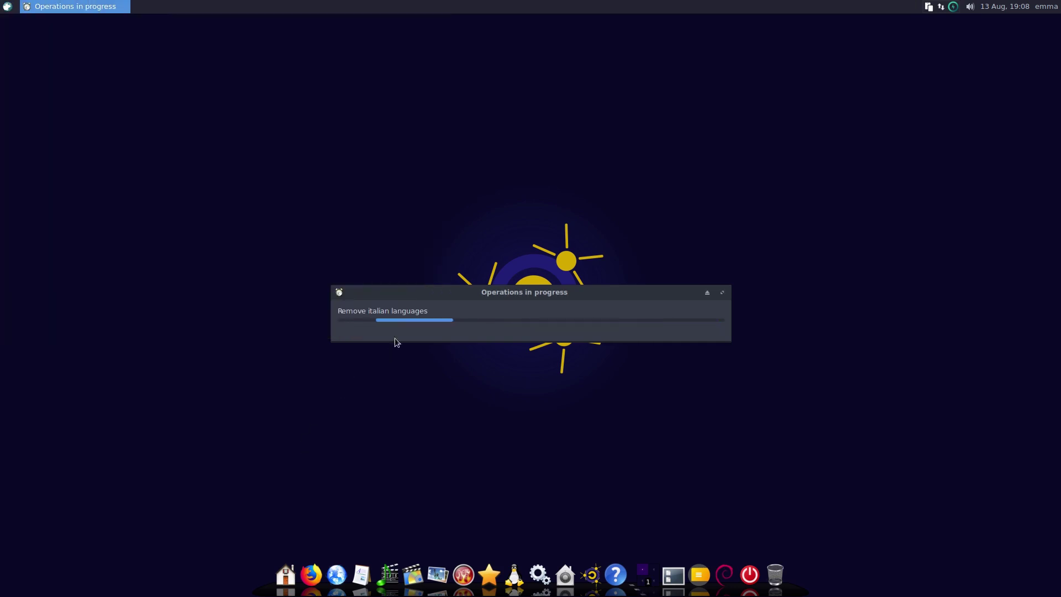
pyautogui.moveTo(952, 197)
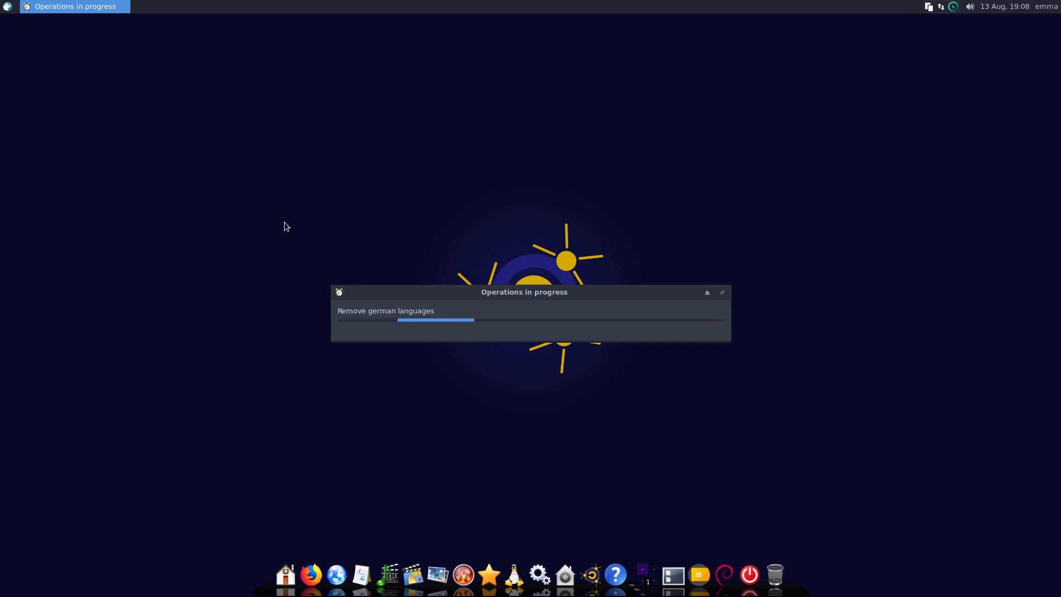
pyautogui.rightClick(286, 226)
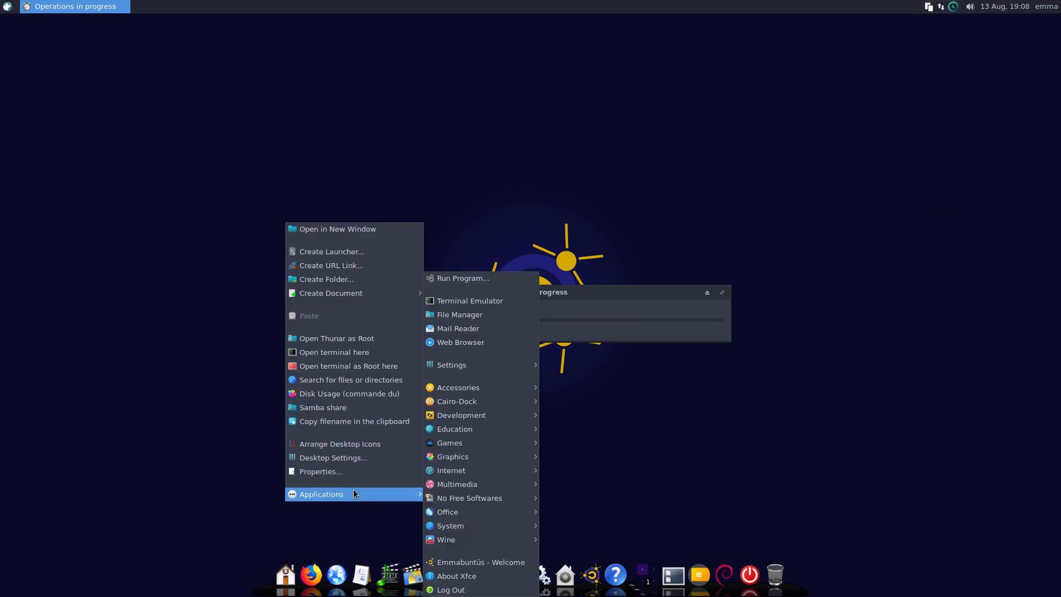
pyautogui.moveTo(474, 443)
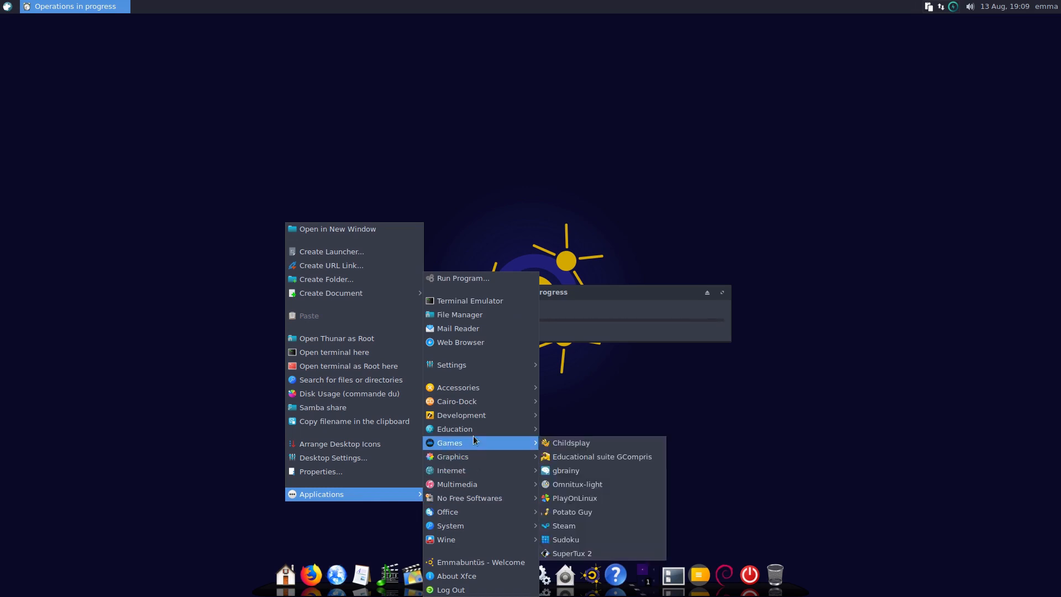
pyautogui.moveTo(466, 498)
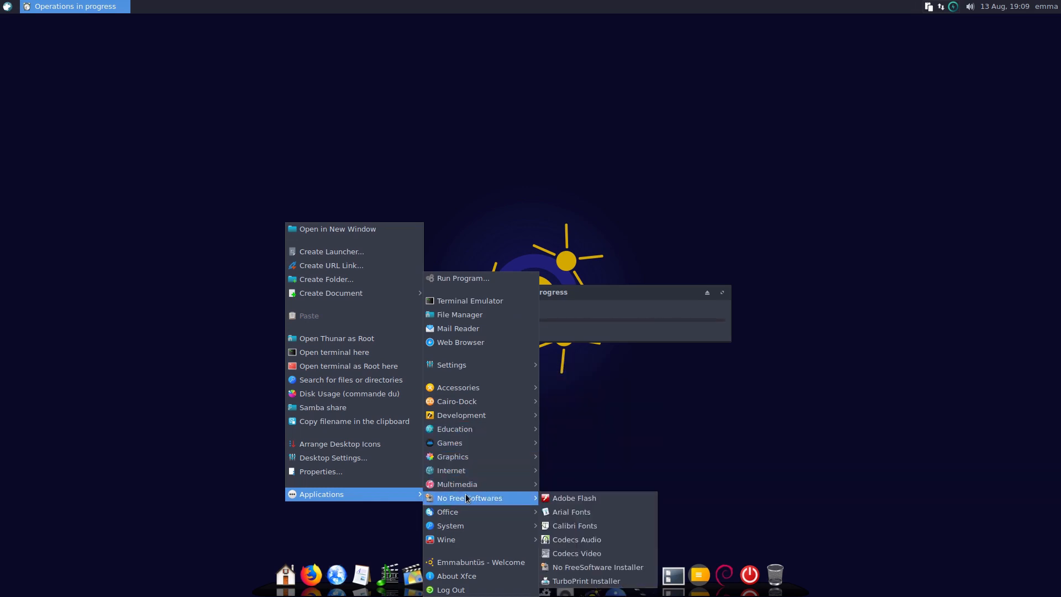
pyautogui.moveTo(472, 456)
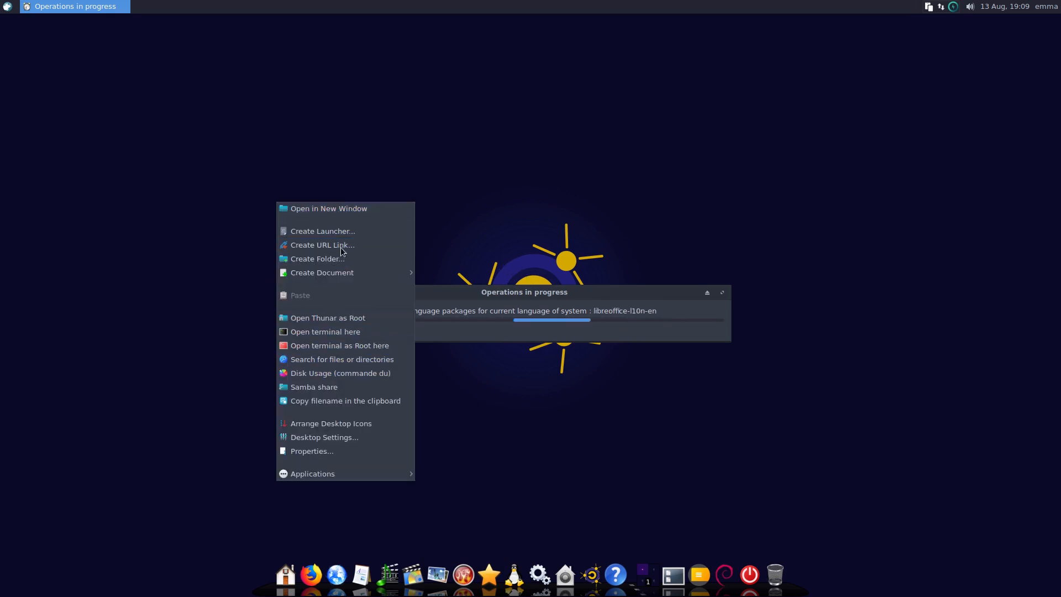
pyautogui.moveTo(309, 437)
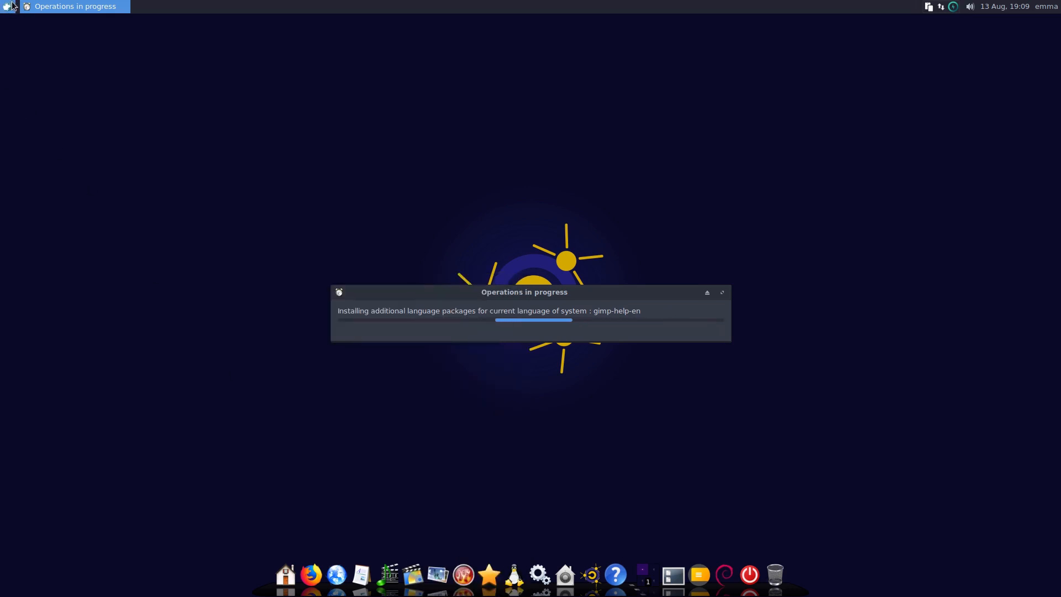
# - Open the Whisker applications menu while English packages like gimp-help-en install
pyautogui.click(7, 7)
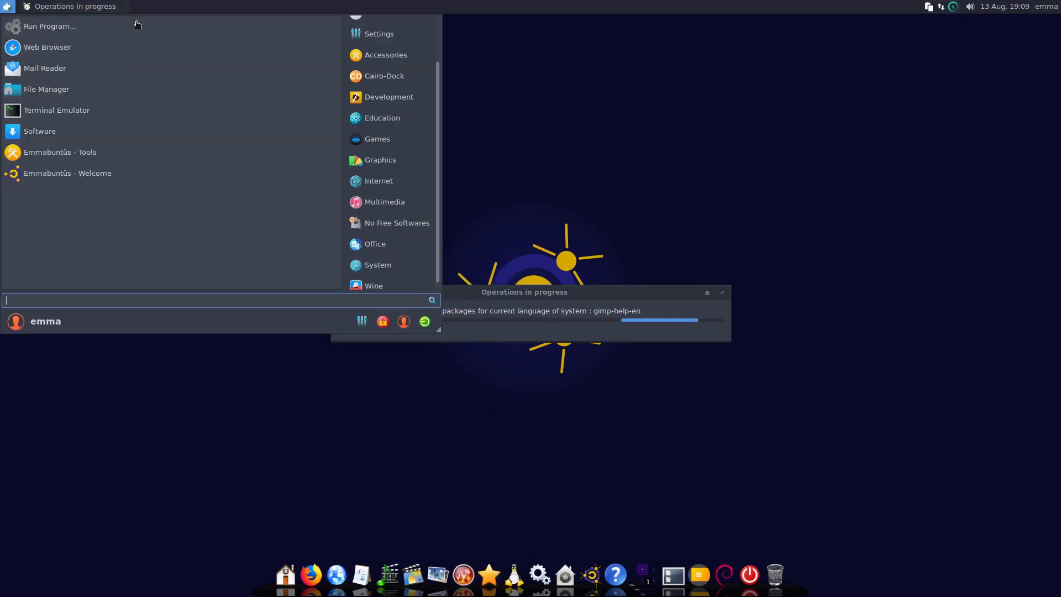
pyautogui.moveTo(120, 50)
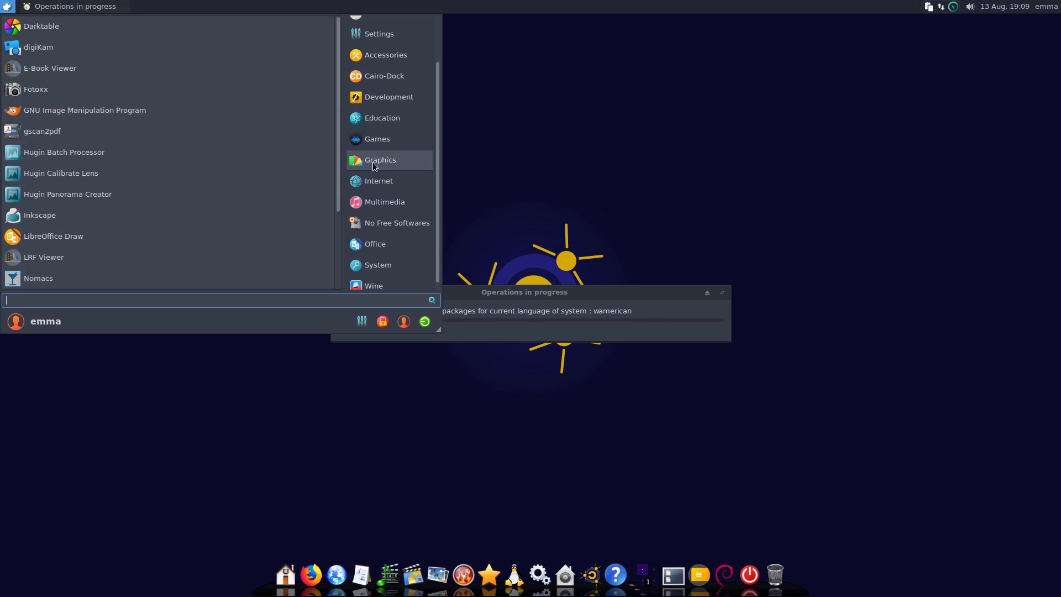
pyautogui.moveTo(134, 197)
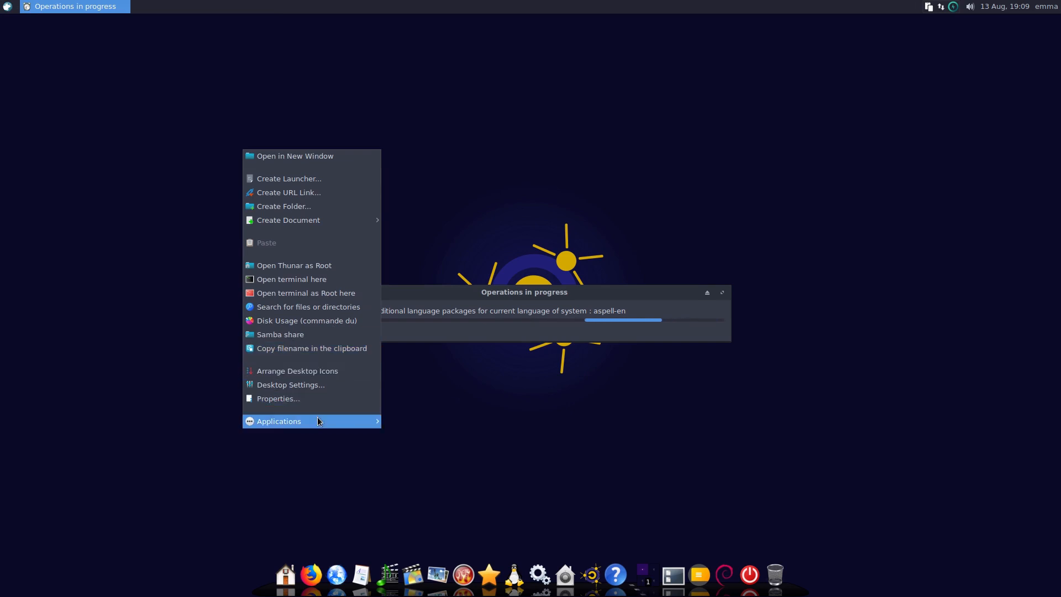
# - Open the desktop menu's Applications categories to browse Wine, System and Accessories
pyautogui.click(279, 421)
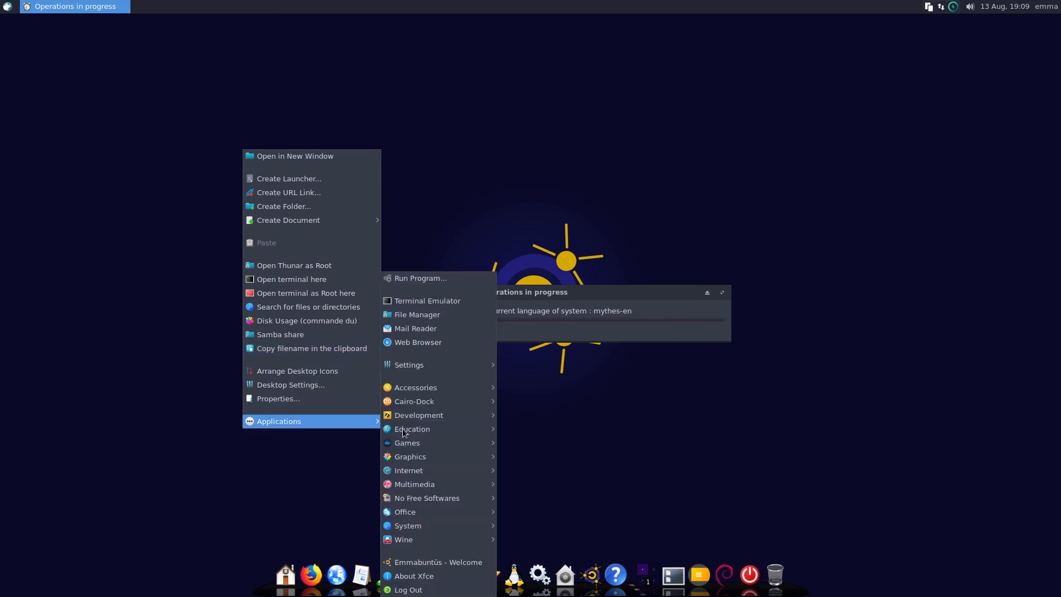
pyautogui.moveTo(403, 539)
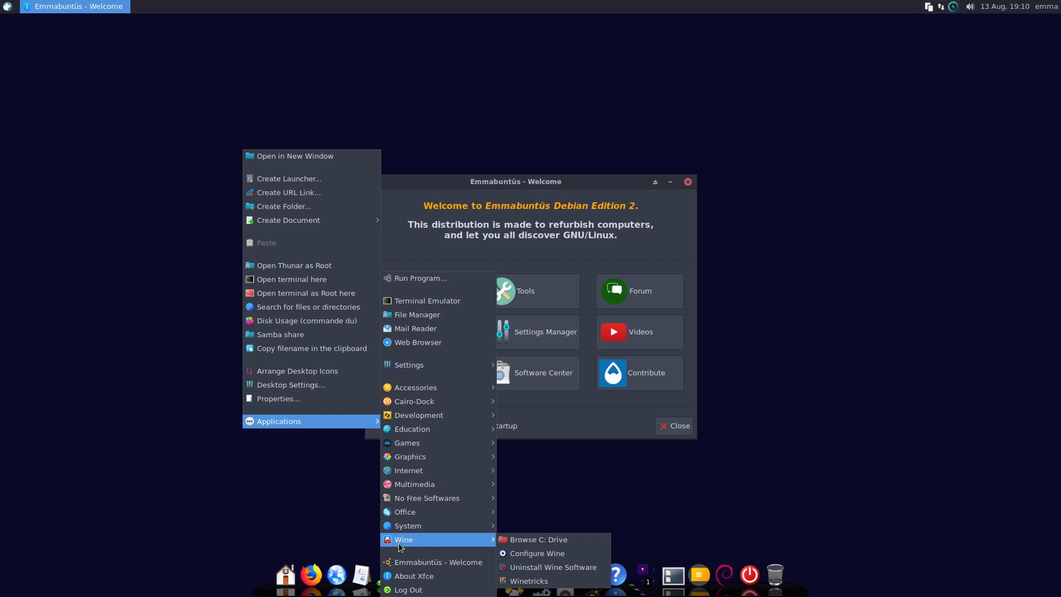
pyautogui.moveTo(408, 526)
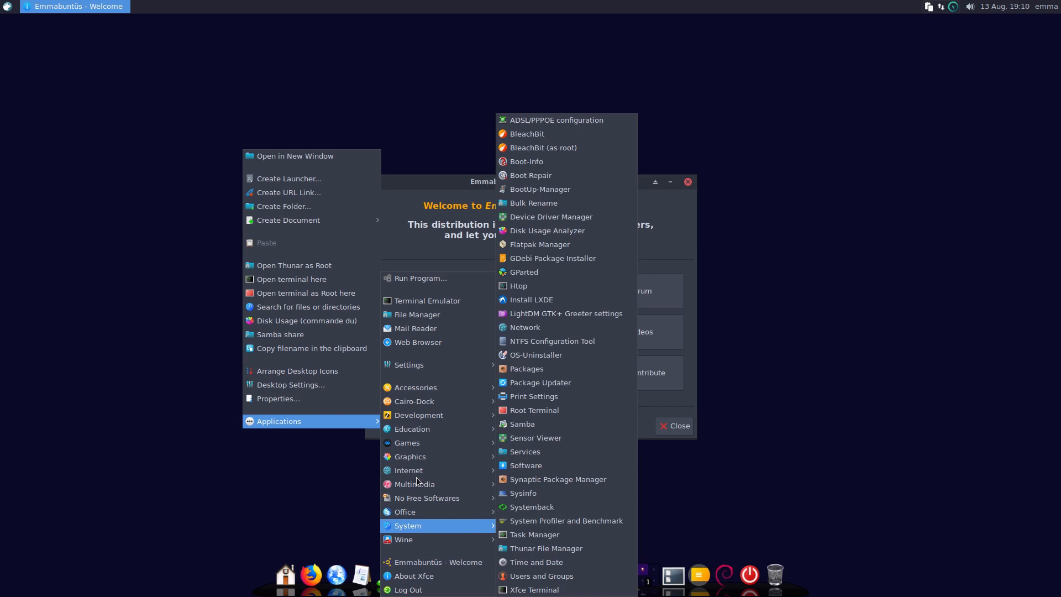
pyautogui.moveTo(416, 388)
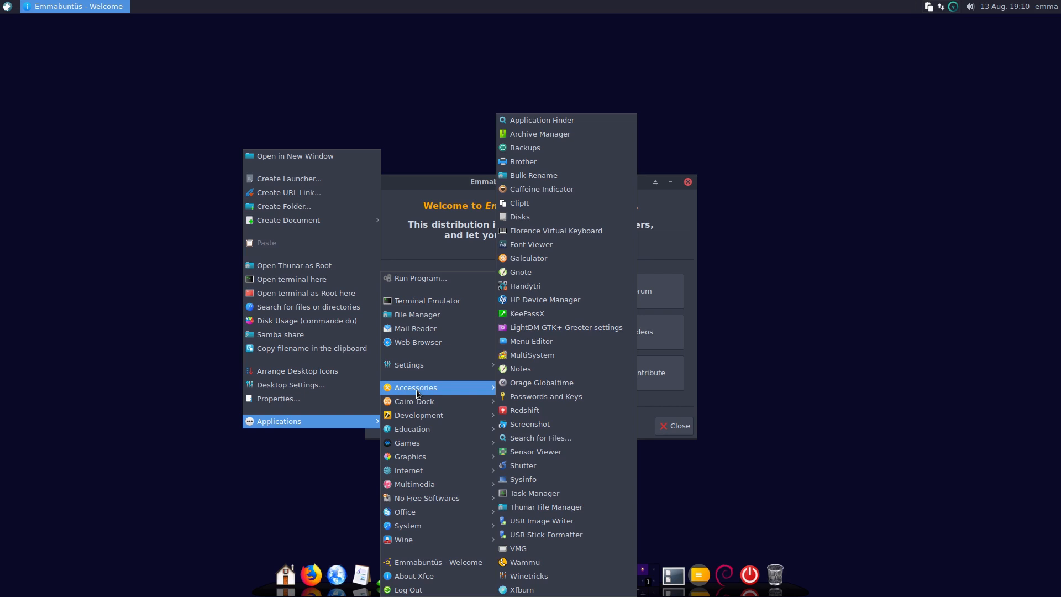
pyautogui.moveTo(525, 410)
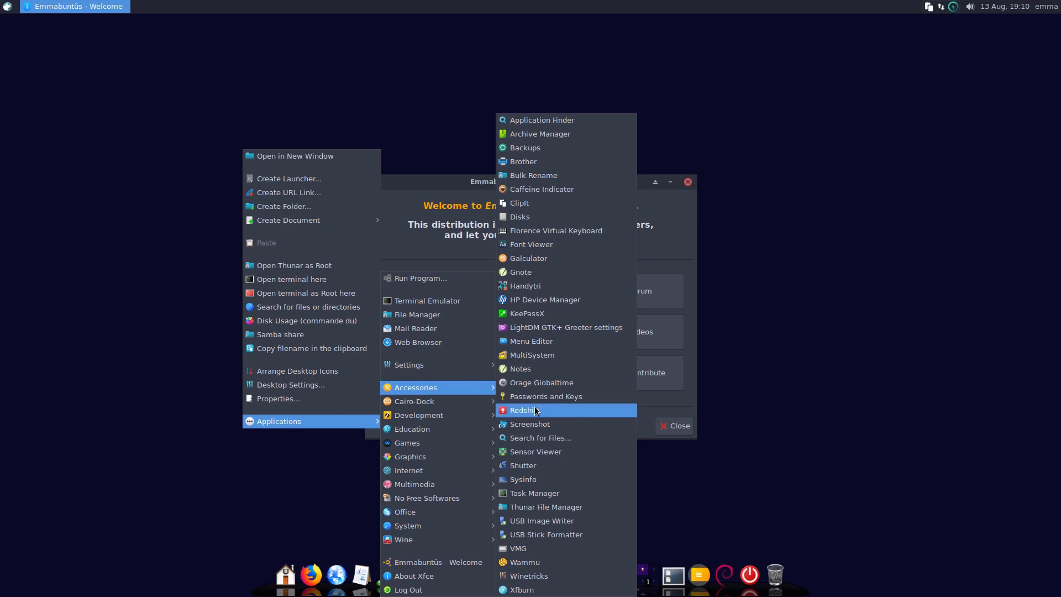
pyautogui.moveTo(566, 327)
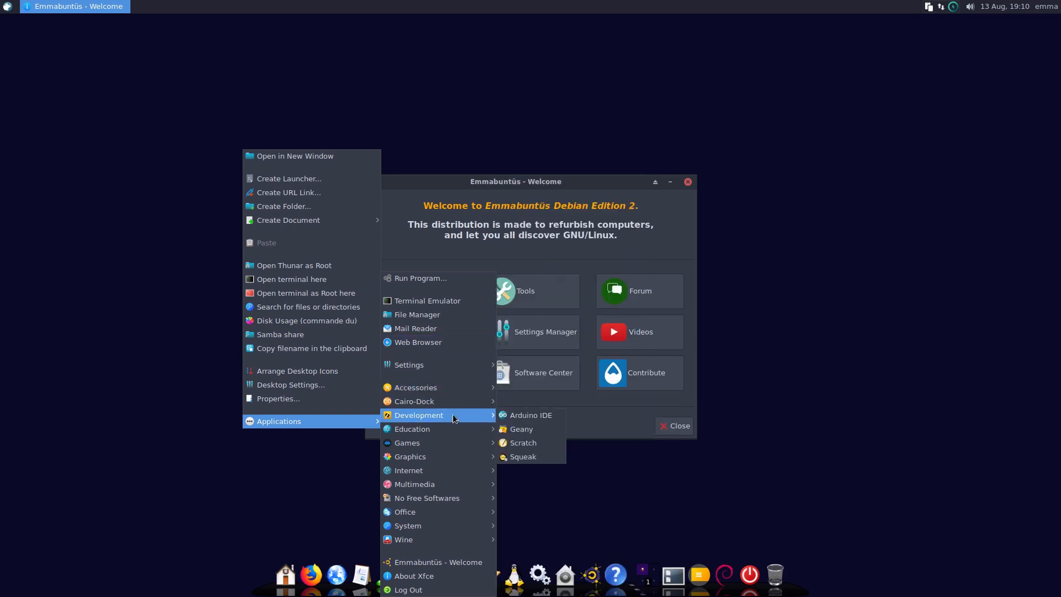
pyautogui.moveTo(543, 463)
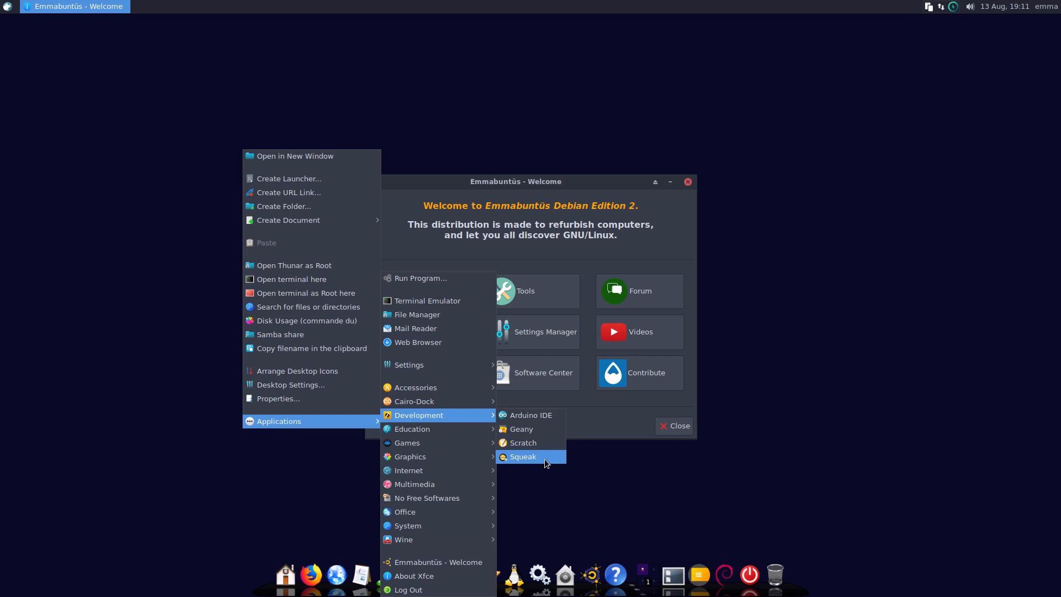
pyautogui.moveTo(544, 415)
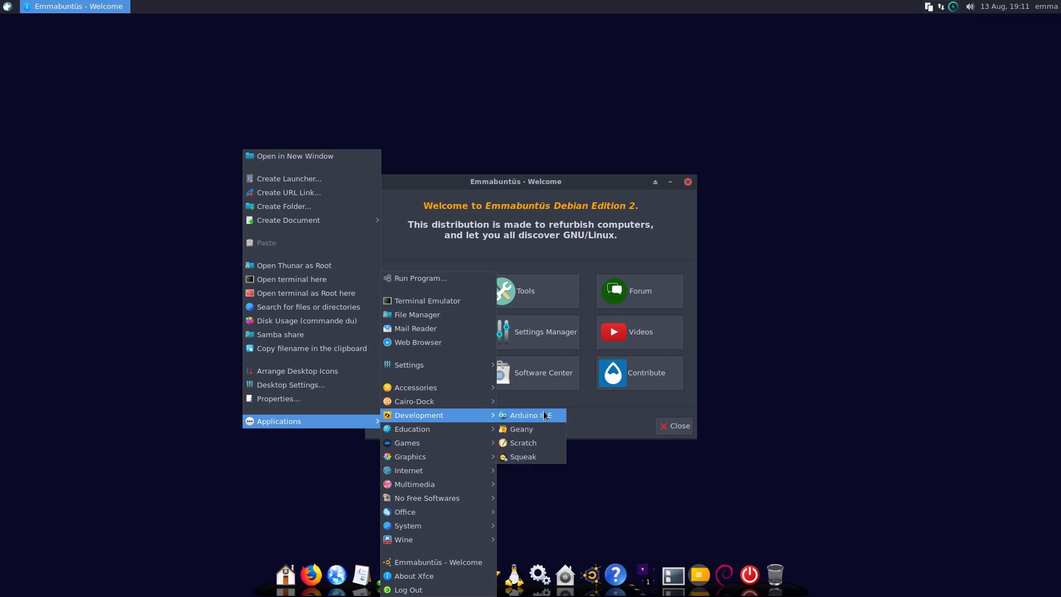
pyautogui.moveTo(412, 429)
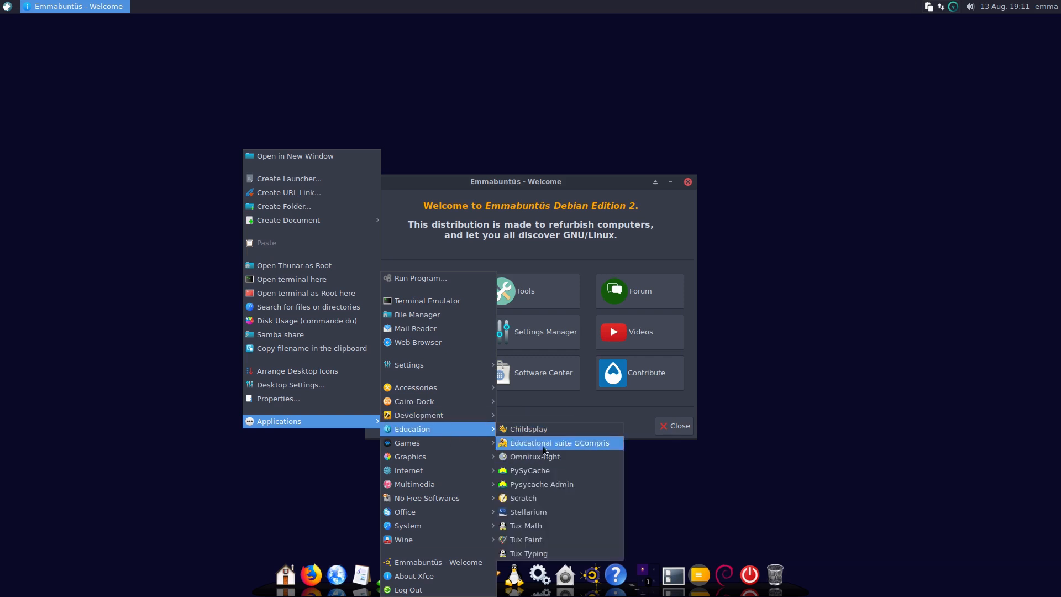
pyautogui.moveTo(550, 503)
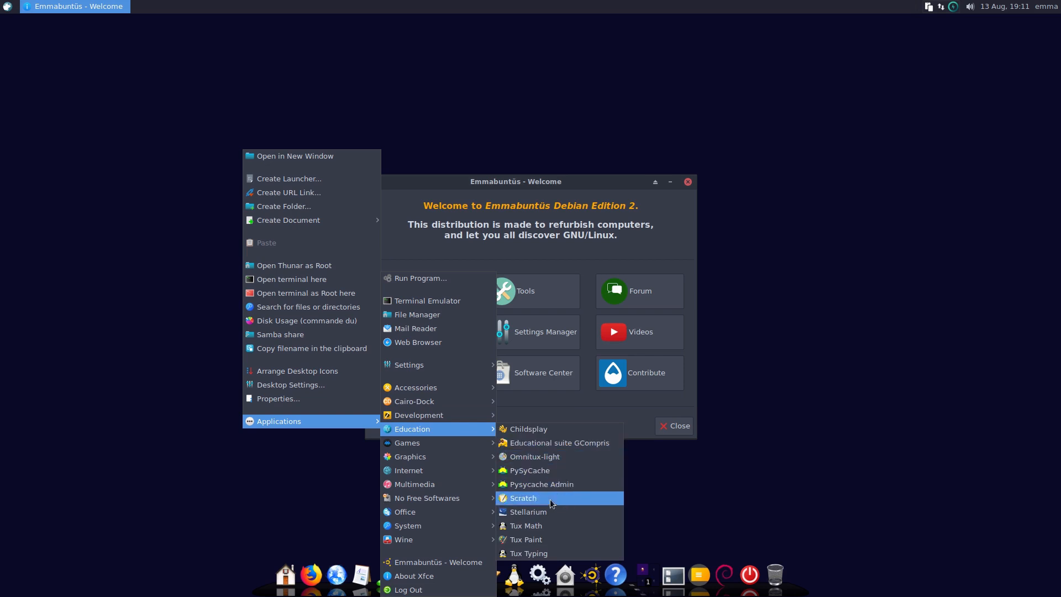
pyautogui.moveTo(551, 485)
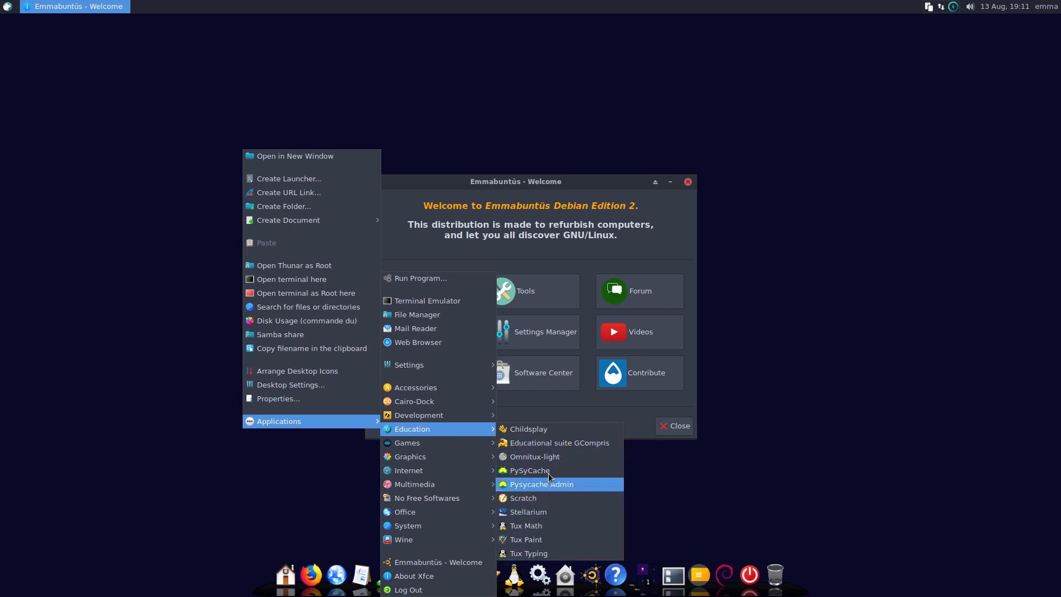
pyautogui.moveTo(448, 443)
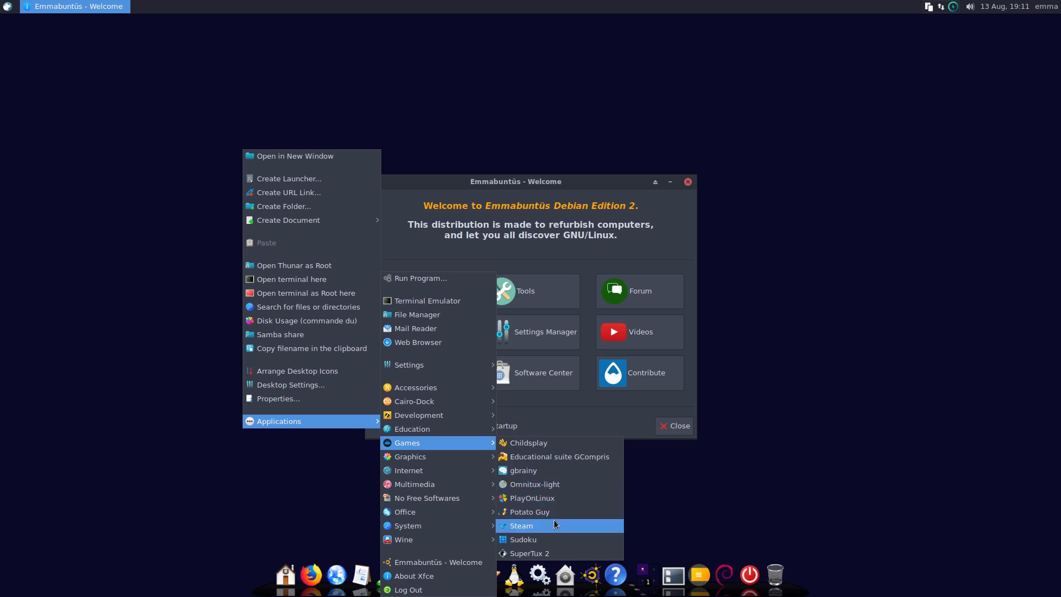
pyautogui.moveTo(471, 457)
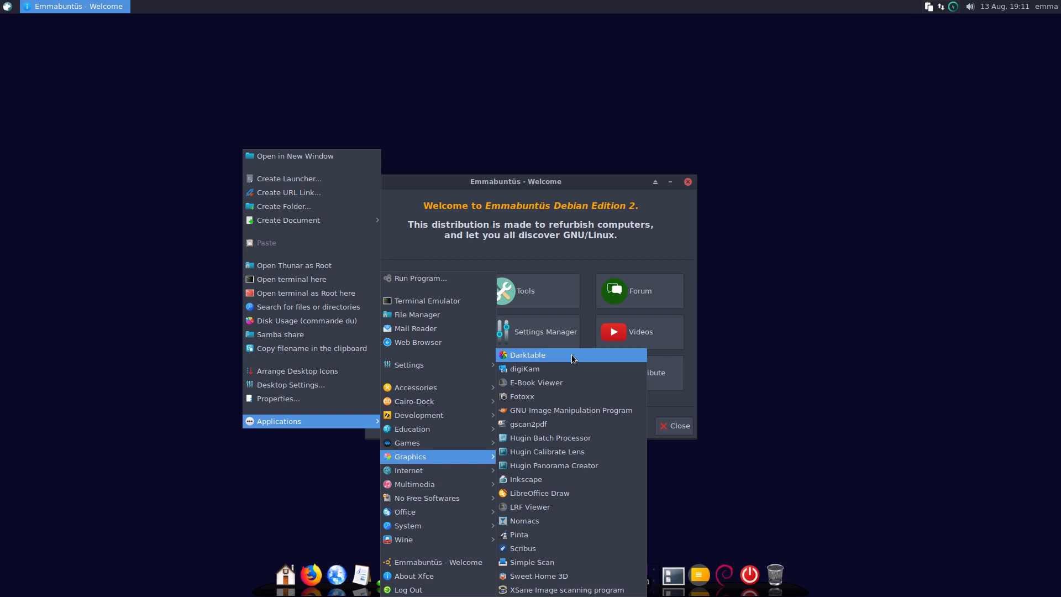
pyautogui.moveTo(559, 386)
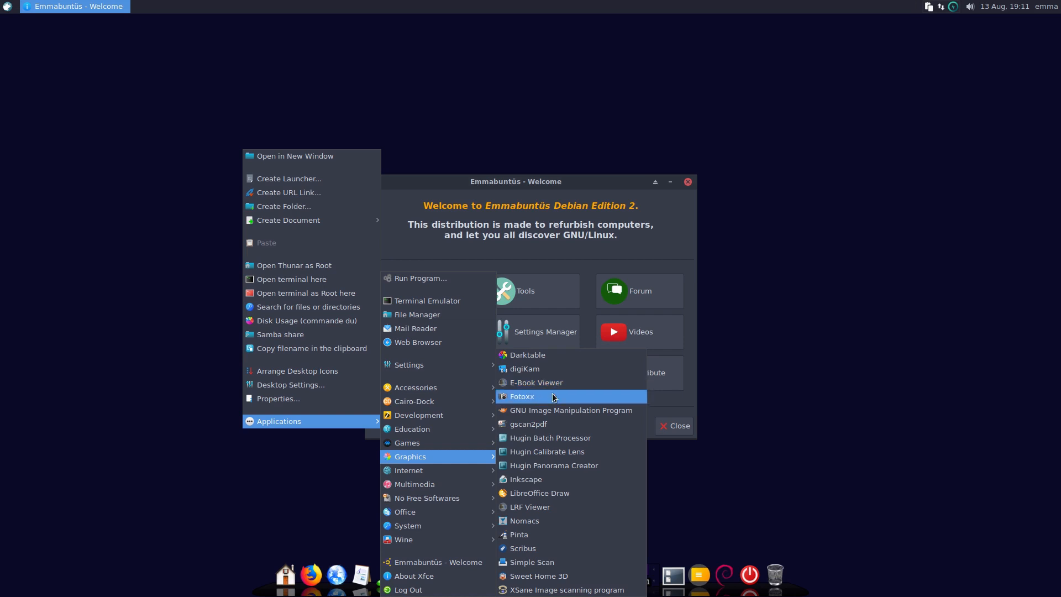
pyautogui.moveTo(553, 418)
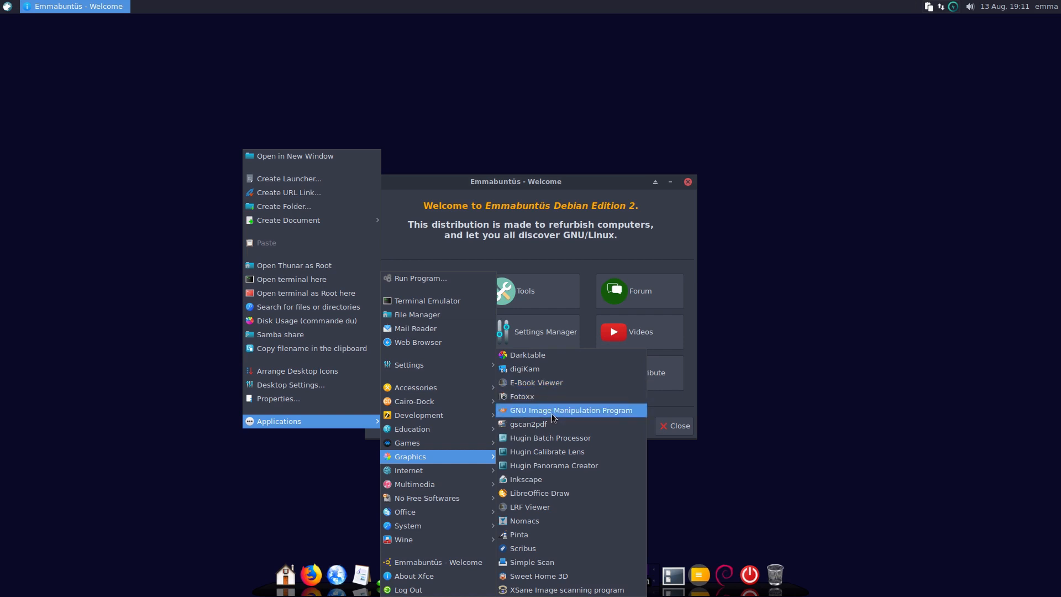
pyautogui.moveTo(547, 452)
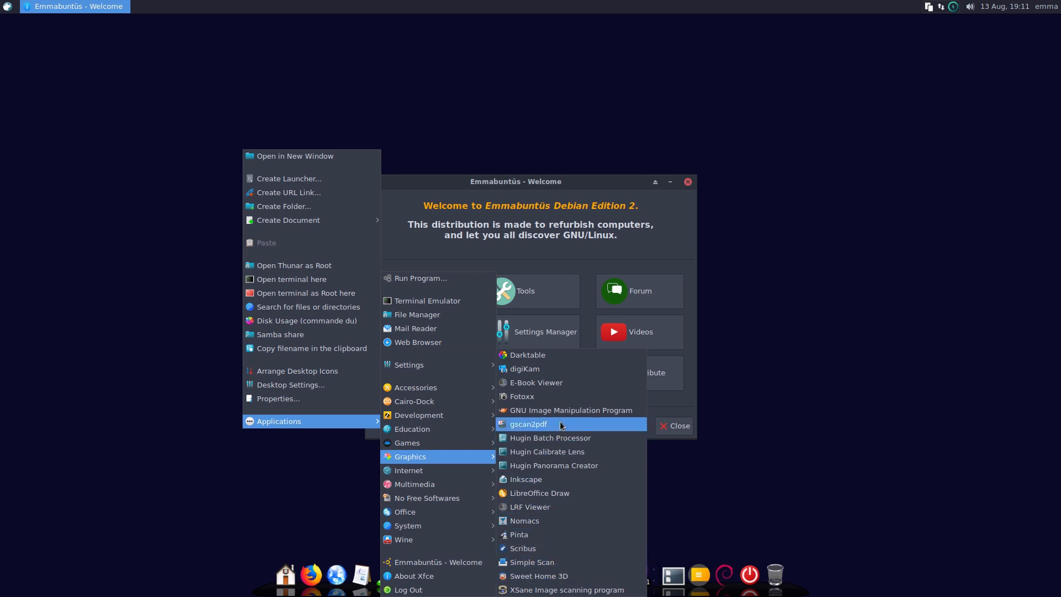
pyautogui.moveTo(556, 479)
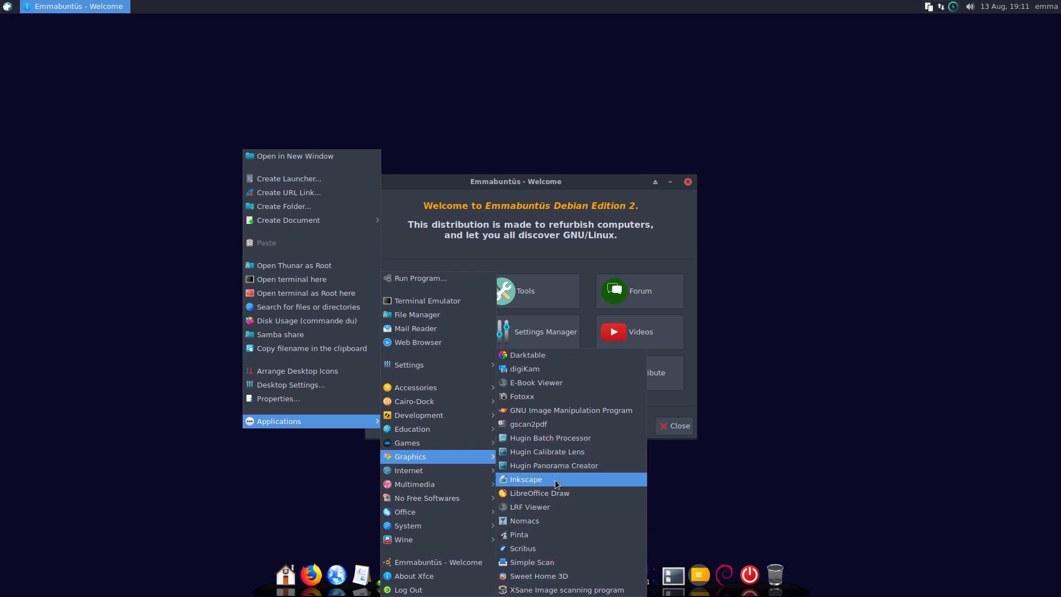
pyautogui.moveTo(549, 507)
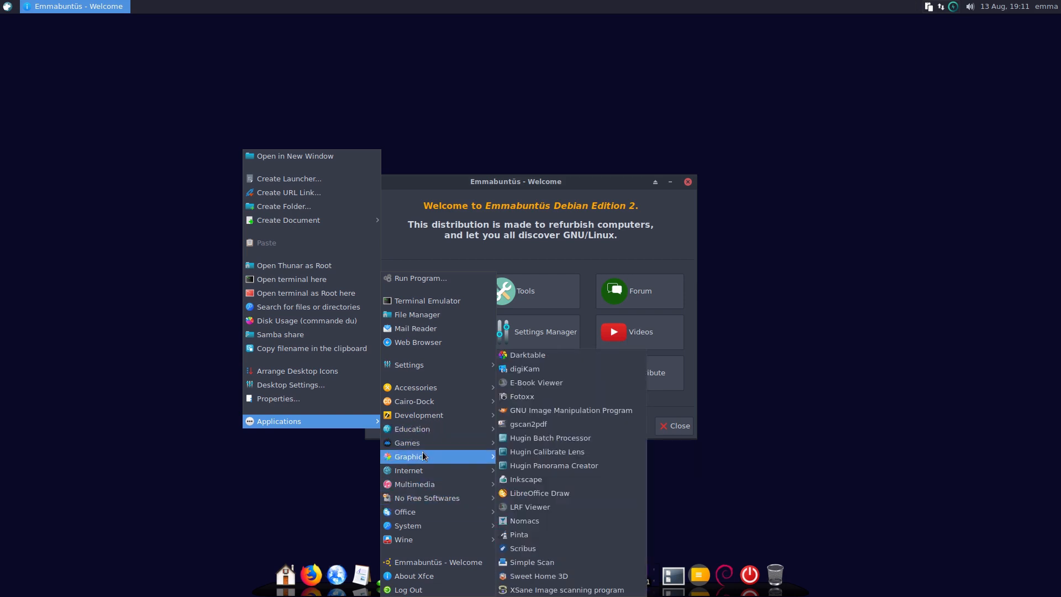
pyautogui.moveTo(437, 458)
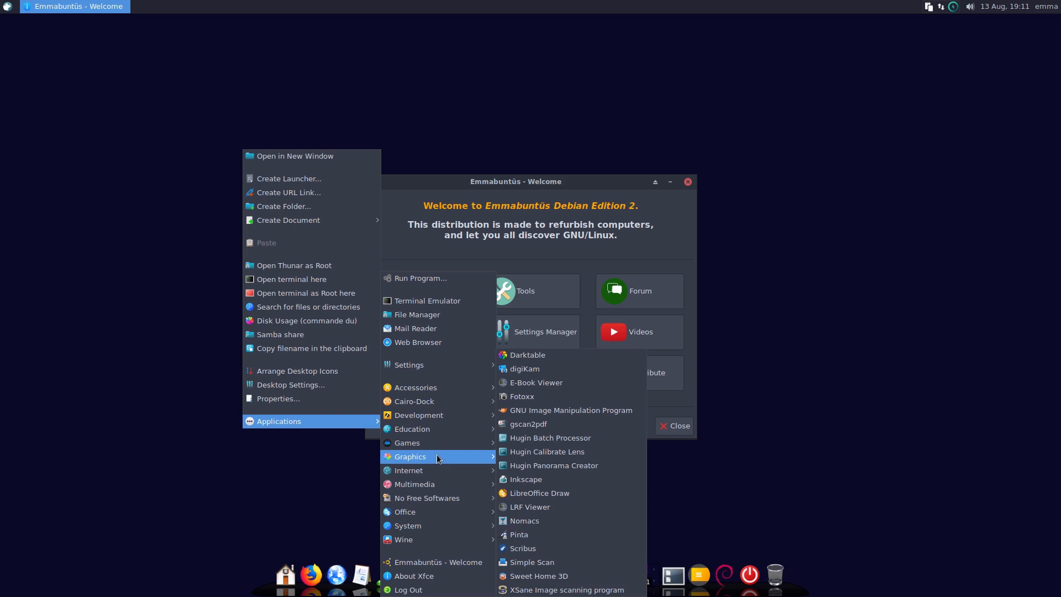
pyautogui.moveTo(436, 471)
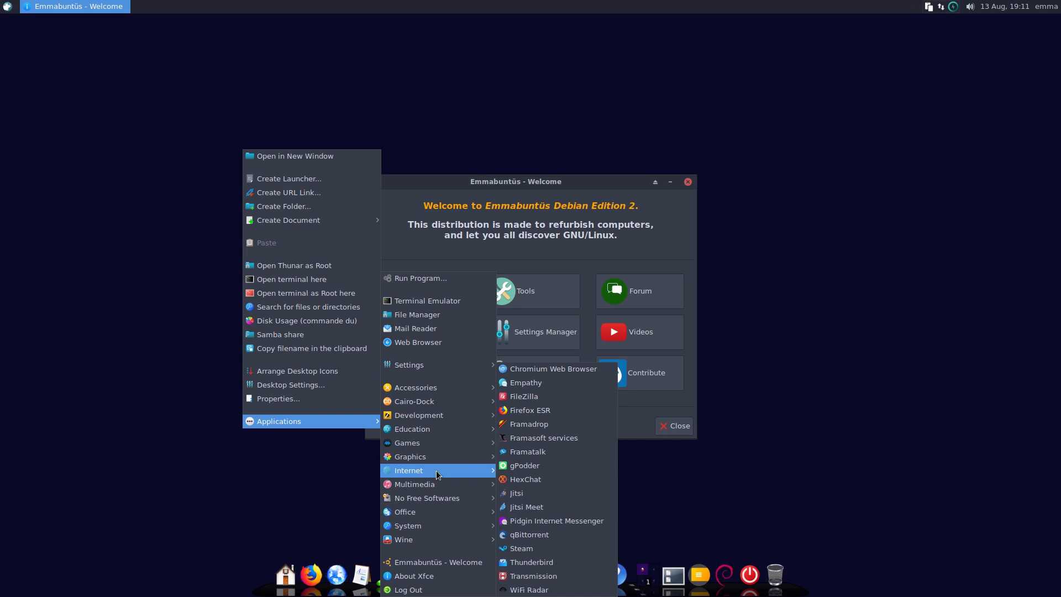
pyautogui.moveTo(578, 370)
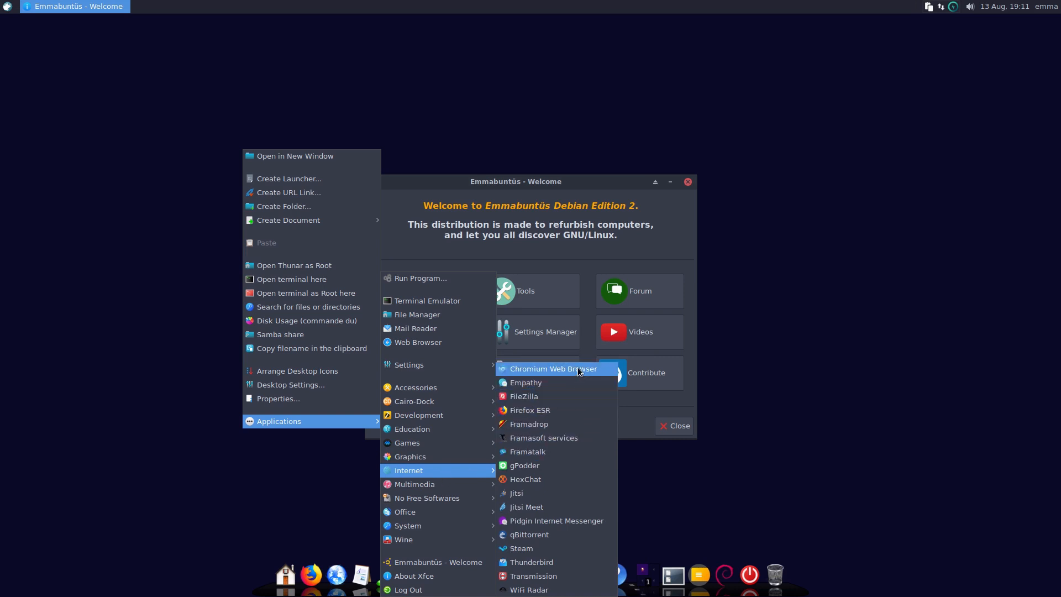
pyautogui.moveTo(547, 397)
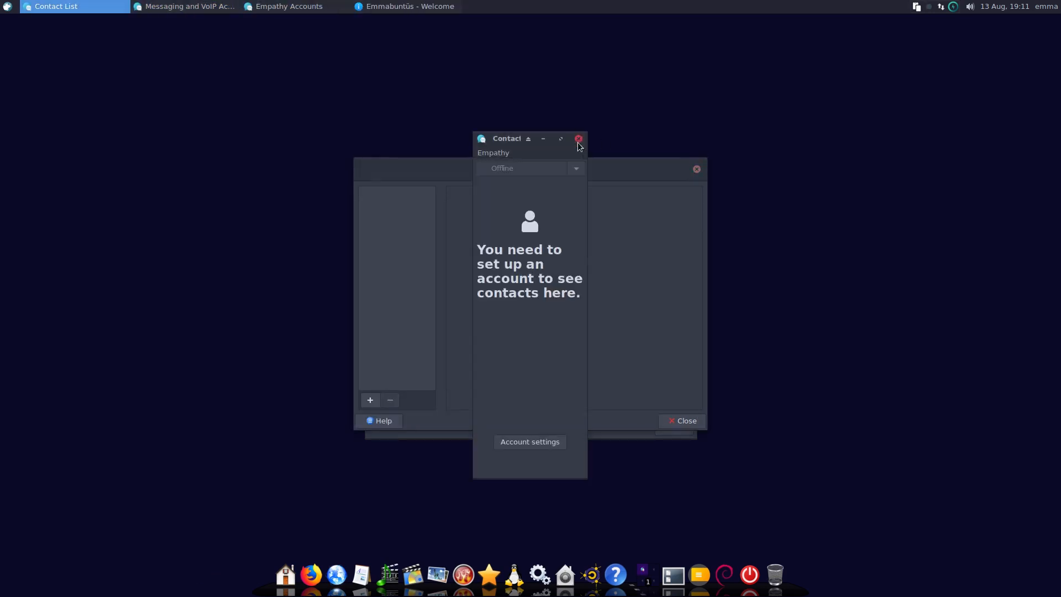
# - Close Empathy's Contact List, leaving the Messaging and VoIP Accounts window
pyautogui.click(578, 139)
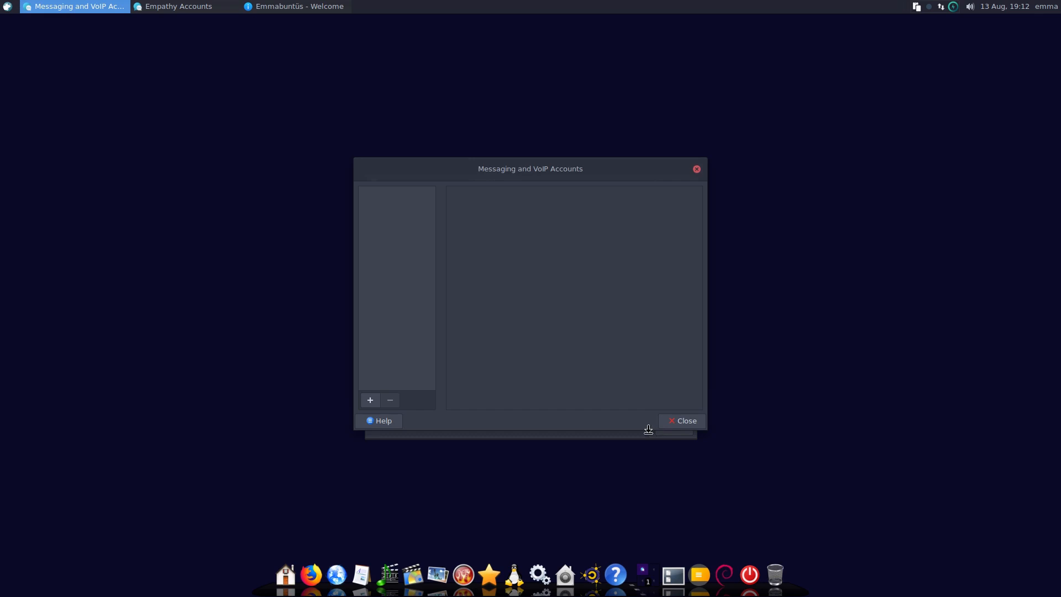
pyautogui.moveTo(559, 148)
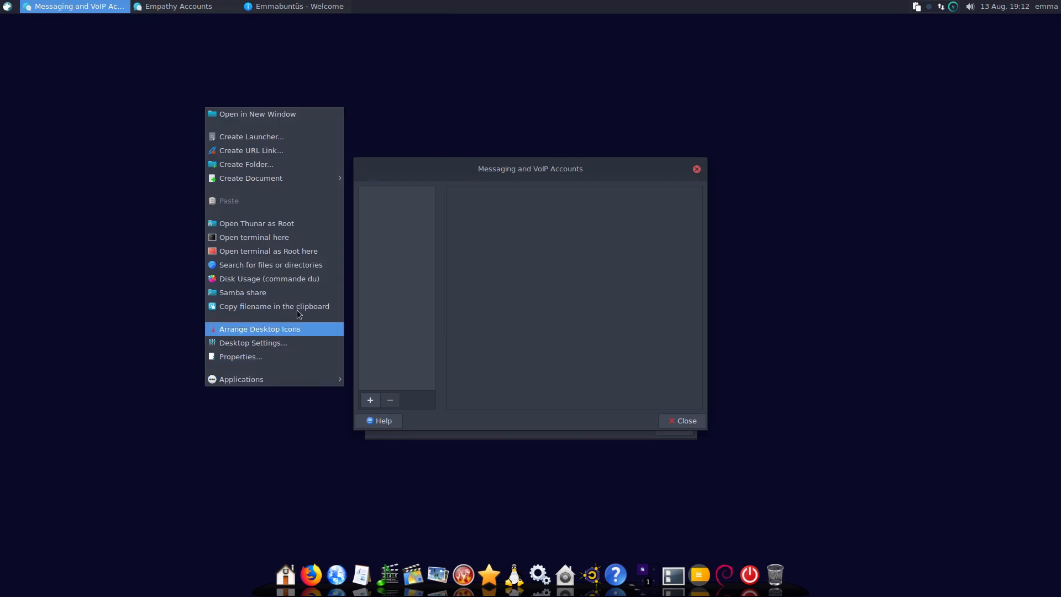
# - Show the Internet programs list, including Firefox ESR, Jitsi Meet and Thunderbird
pyautogui.click(241, 379)
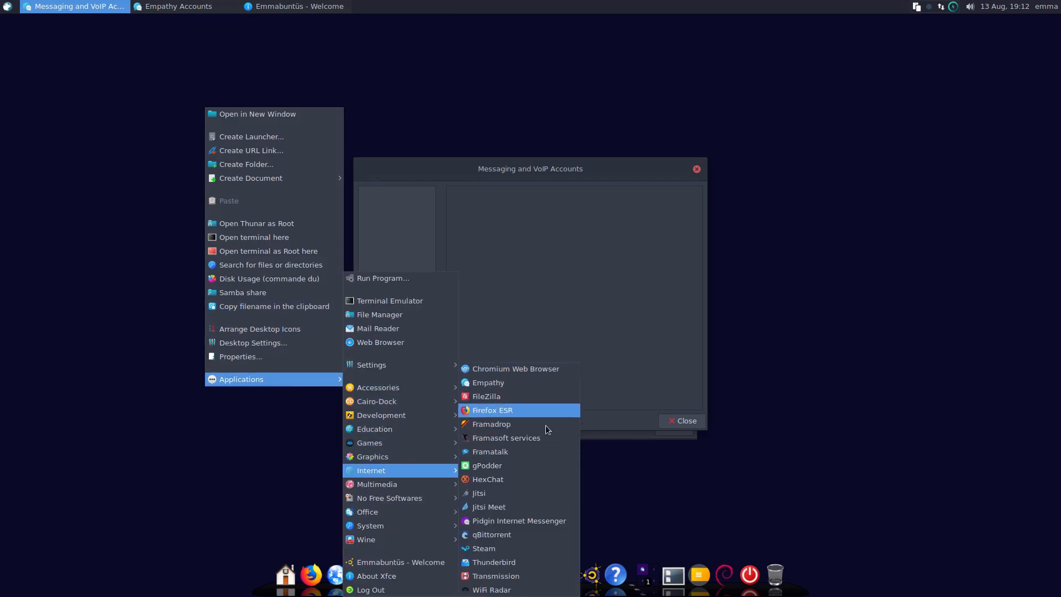
pyautogui.moveTo(517, 414)
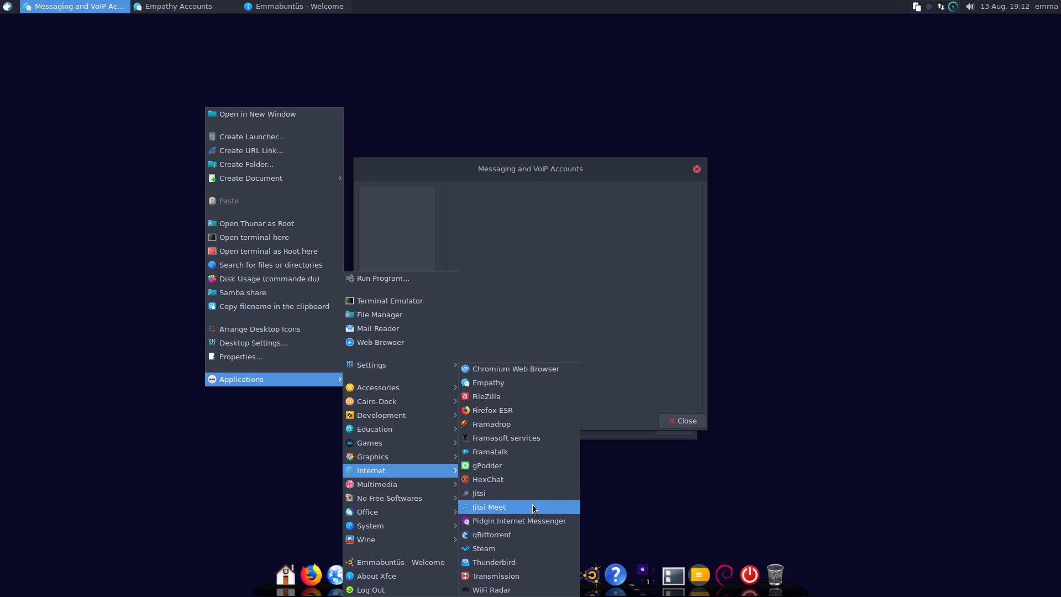
pyautogui.moveTo(529, 548)
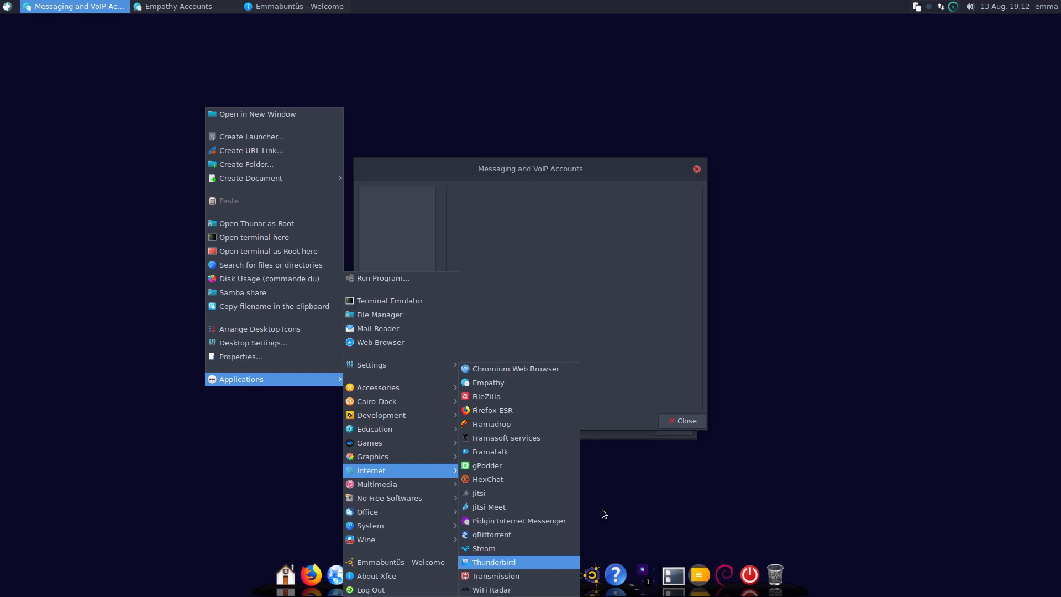
# - Dismiss the desktop menu, leaving Empathy's empty accounts window
pyautogui.click(612, 224)
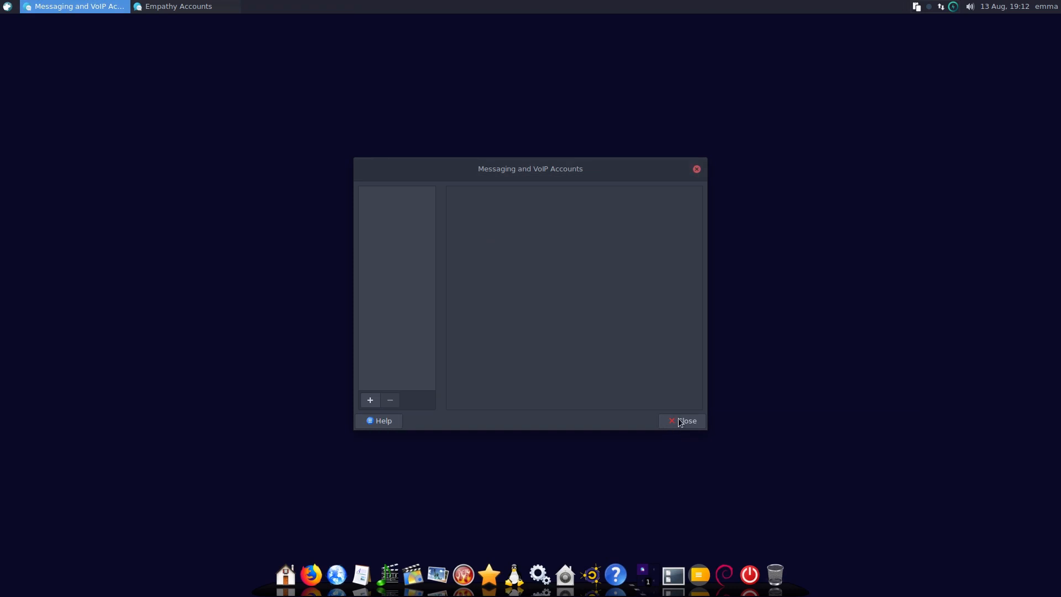
pyautogui.moveTo(700, 134)
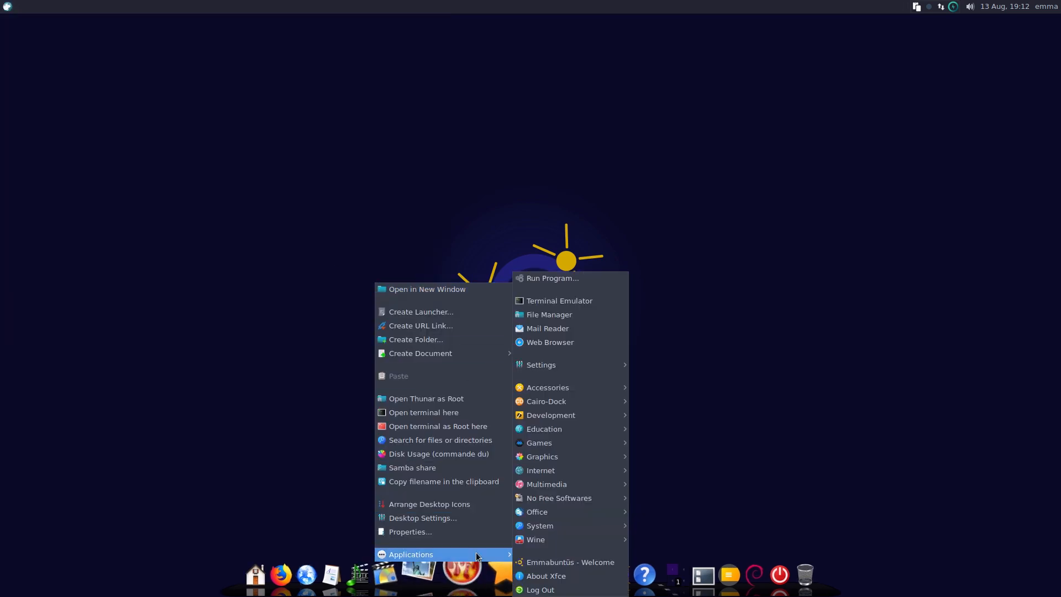
pyautogui.moveTo(540, 470)
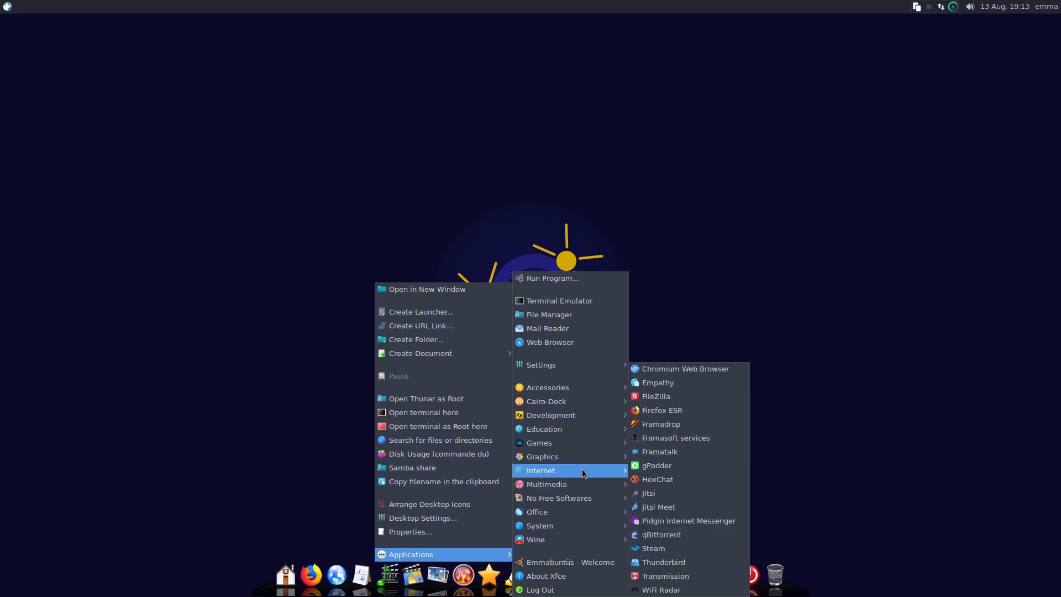
pyautogui.moveTo(547, 484)
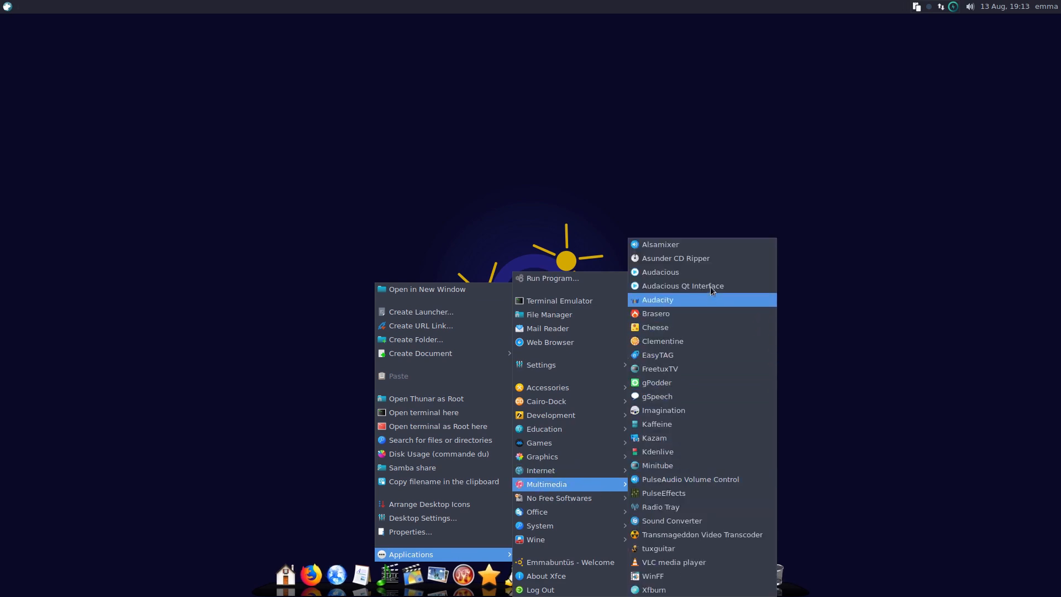
pyautogui.moveTo(700, 313)
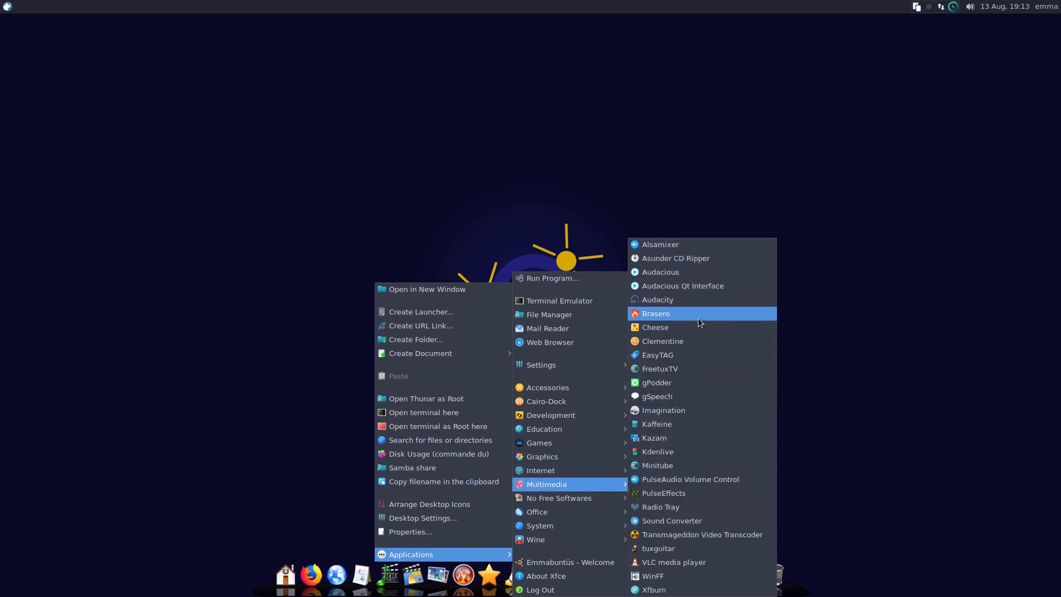
pyautogui.moveTo(722, 590)
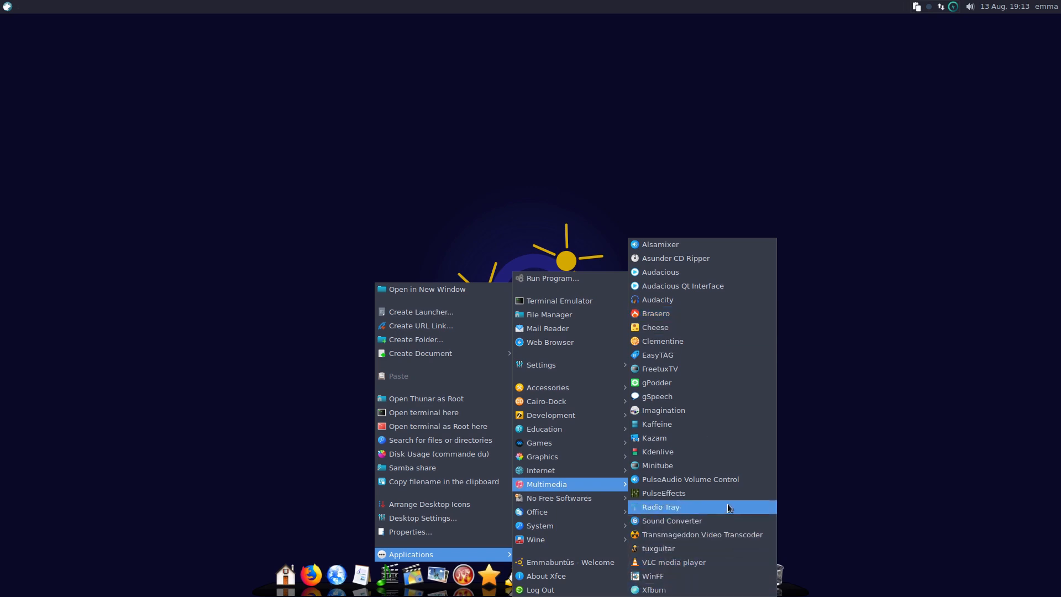
pyautogui.moveTo(727, 354)
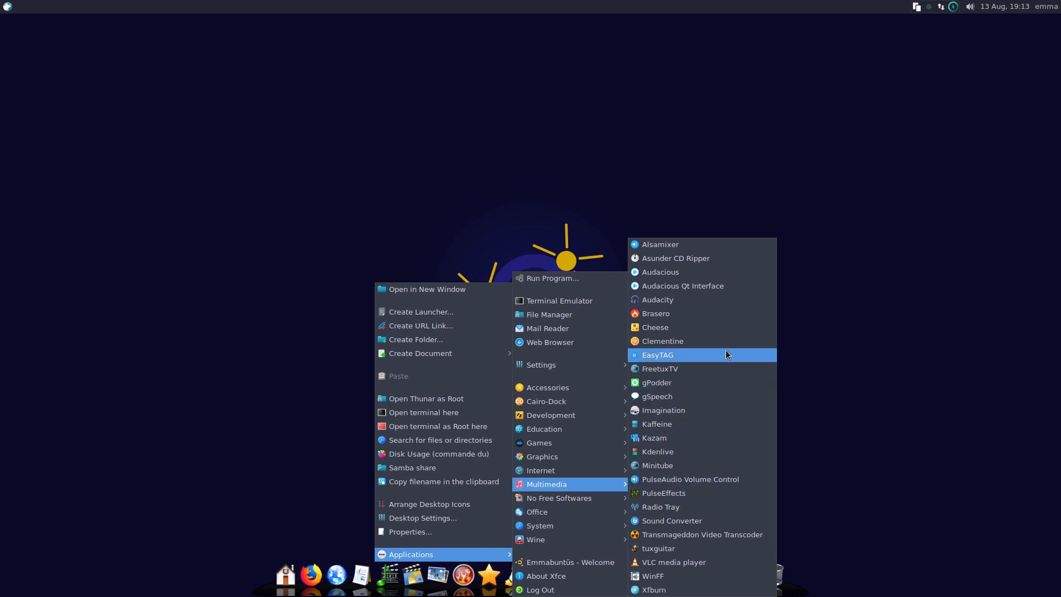
pyautogui.moveTo(732, 466)
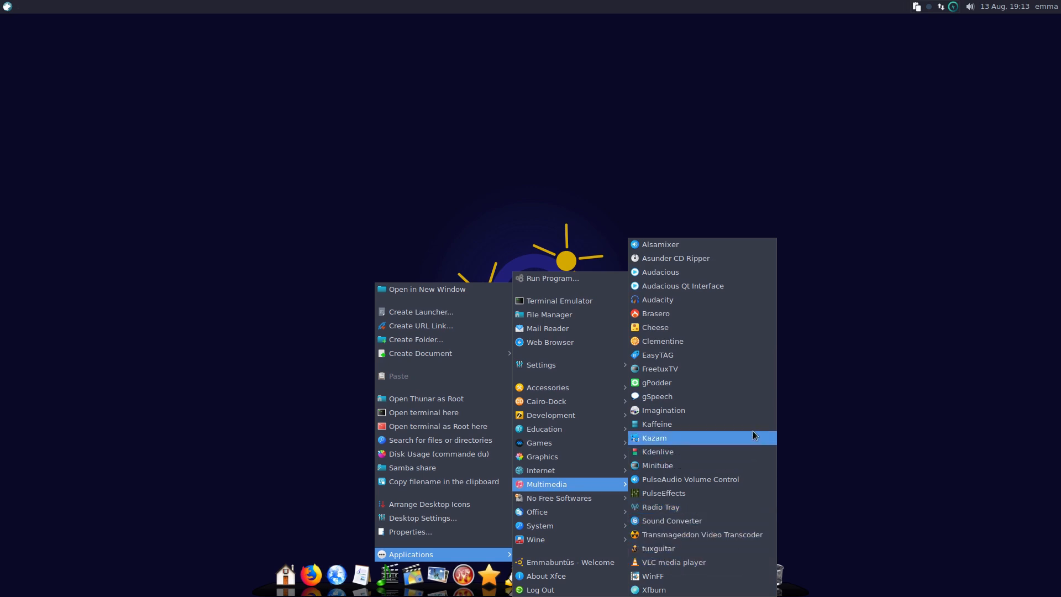
pyautogui.moveTo(586, 427)
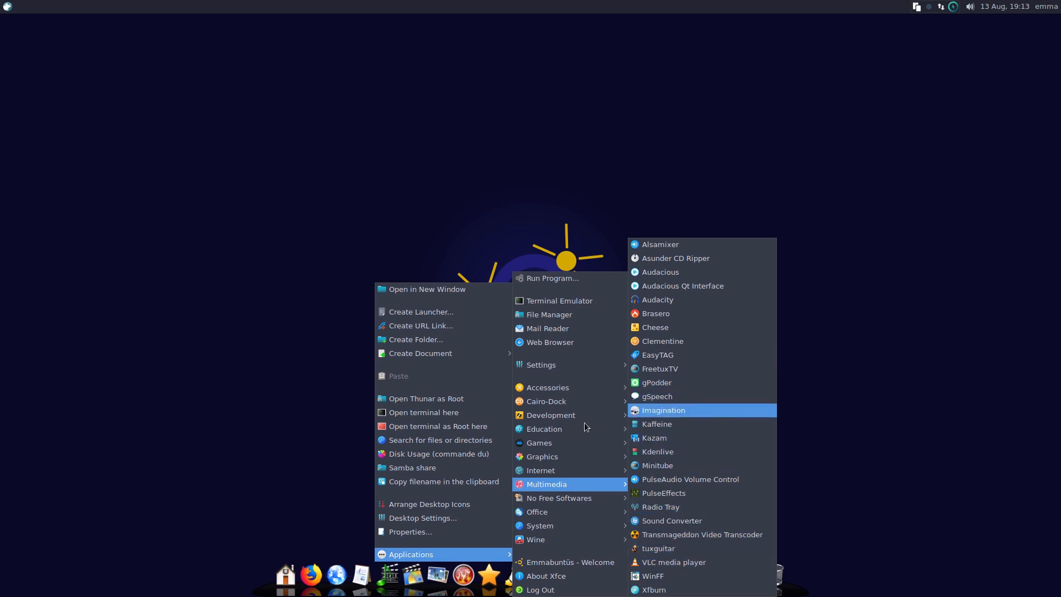
pyautogui.moveTo(539, 543)
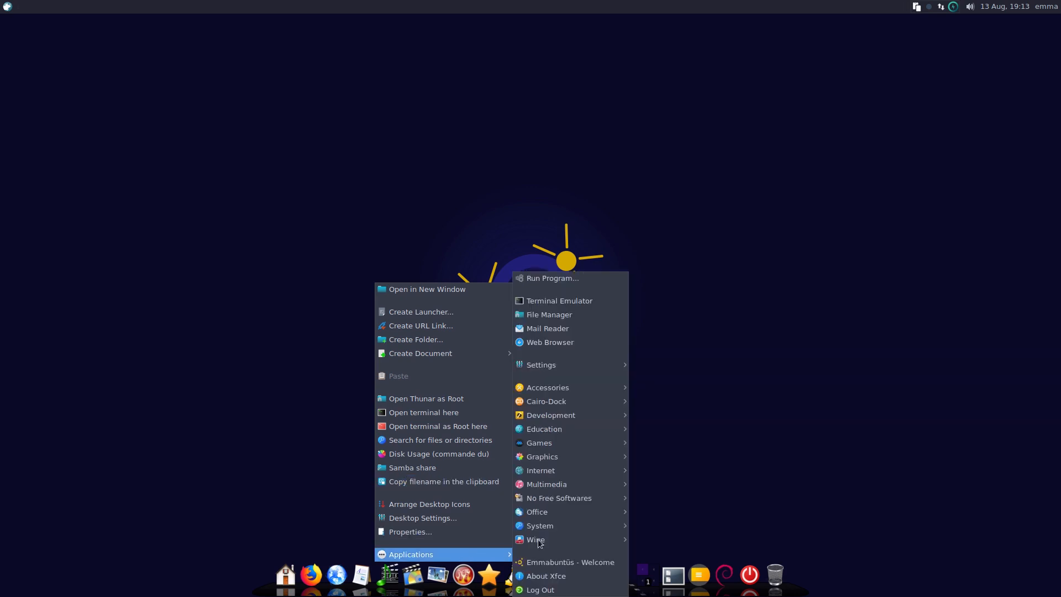
pyautogui.moveTo(559, 498)
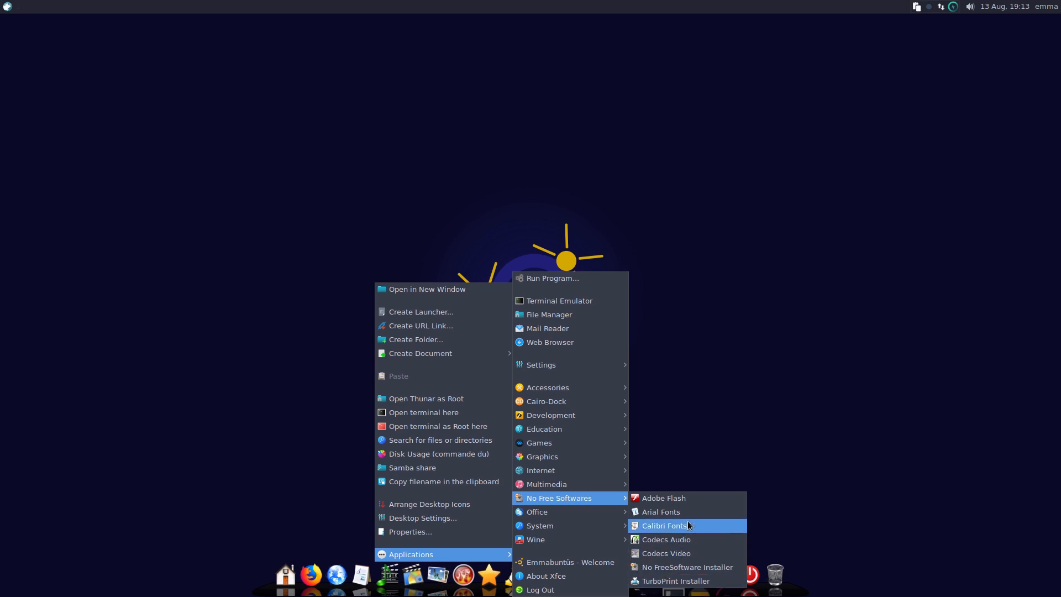
# - Browse No Free Softwares, then list Multimedia programs like Audacity, Kdenlive and VLC
pyautogui.click(663, 526)
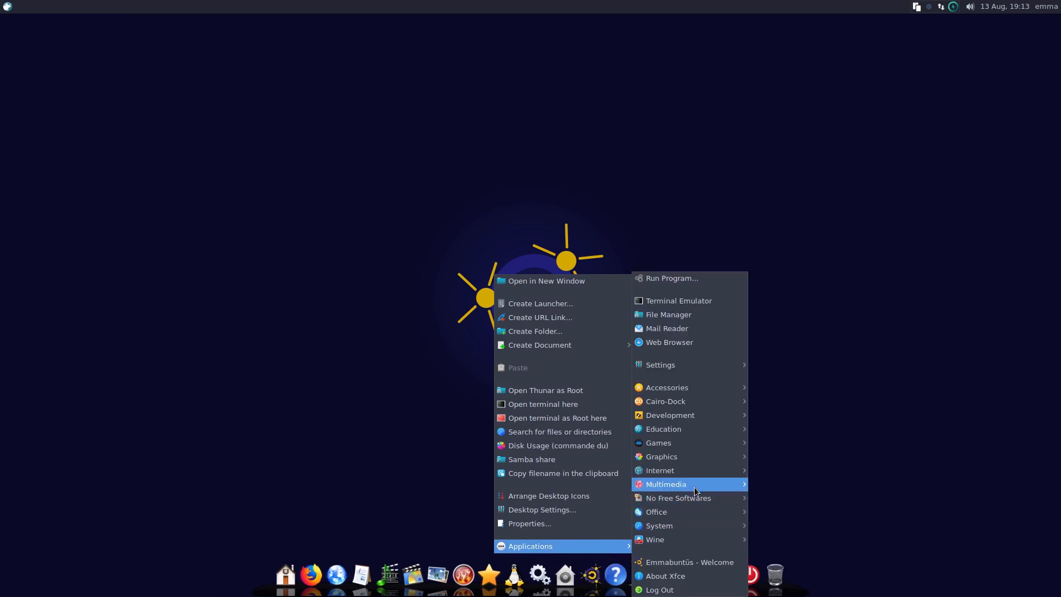
pyautogui.moveTo(678, 498)
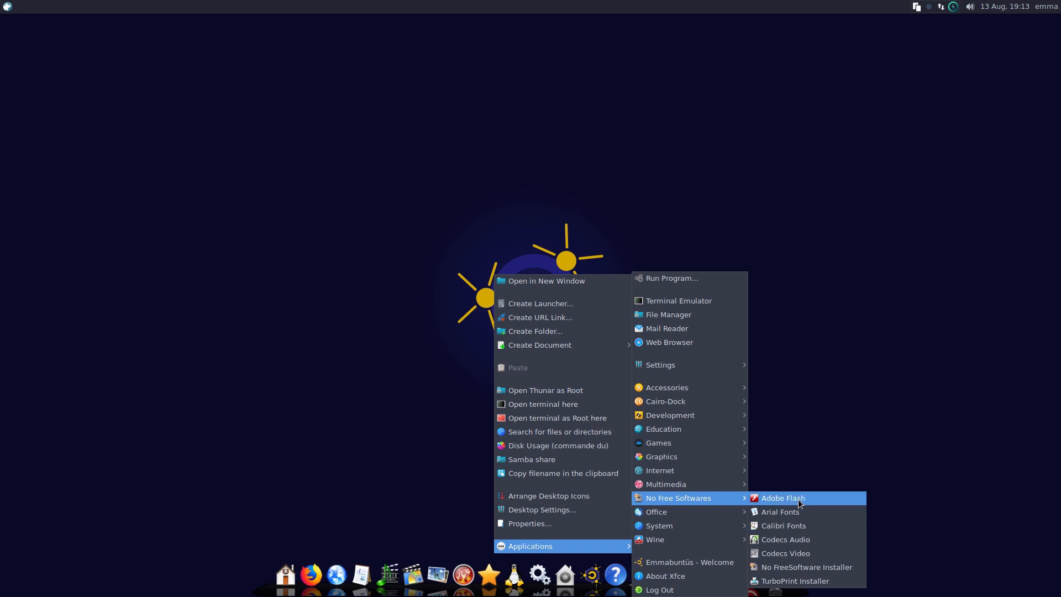
pyautogui.click(782, 498)
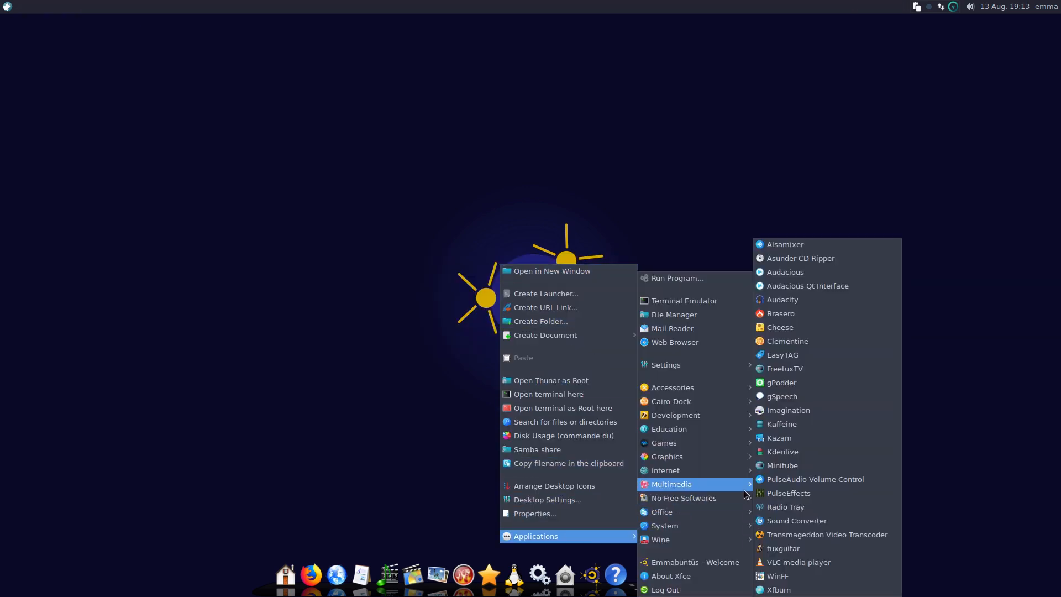
pyautogui.moveTo(683, 498)
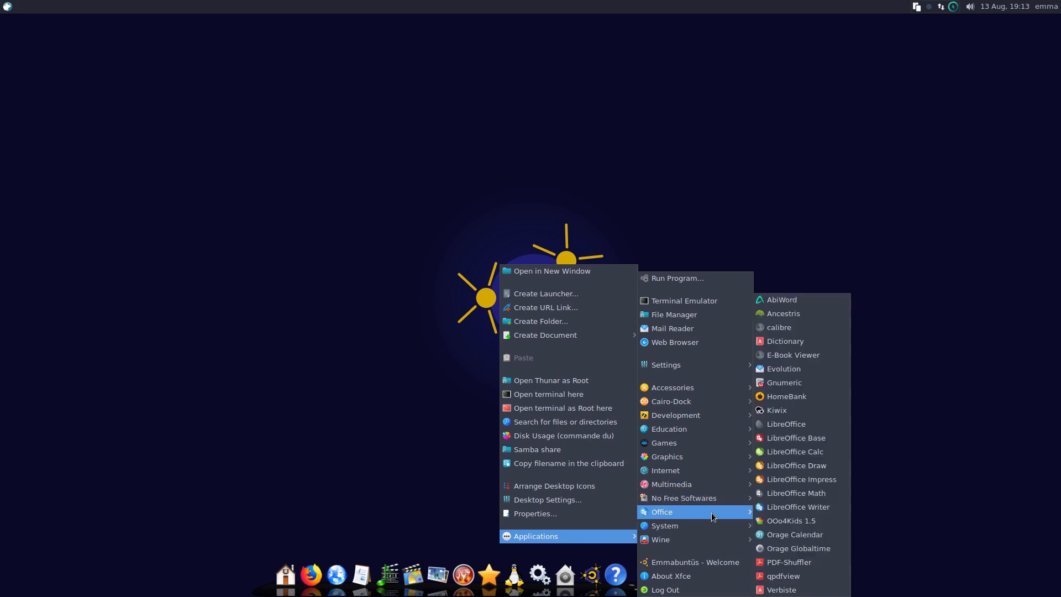
pyautogui.moveTo(723, 513)
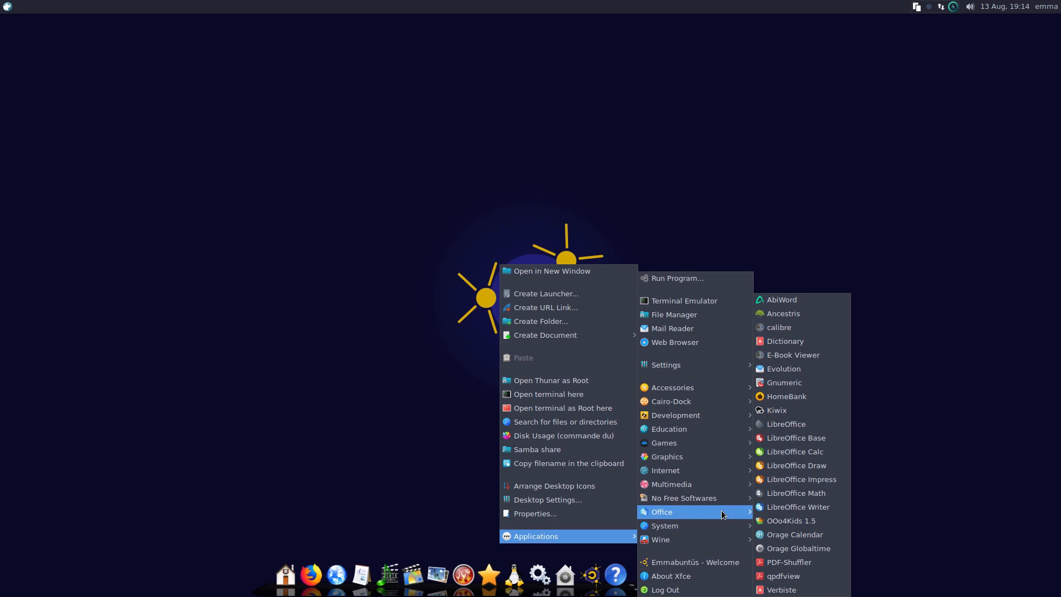
pyautogui.moveTo(813, 340)
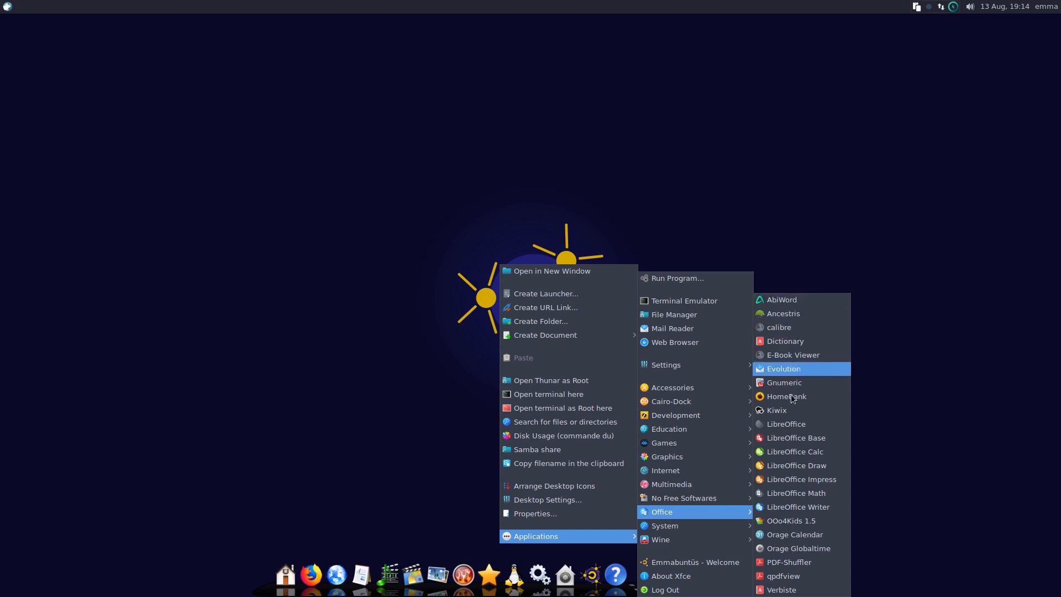
pyautogui.moveTo(808, 479)
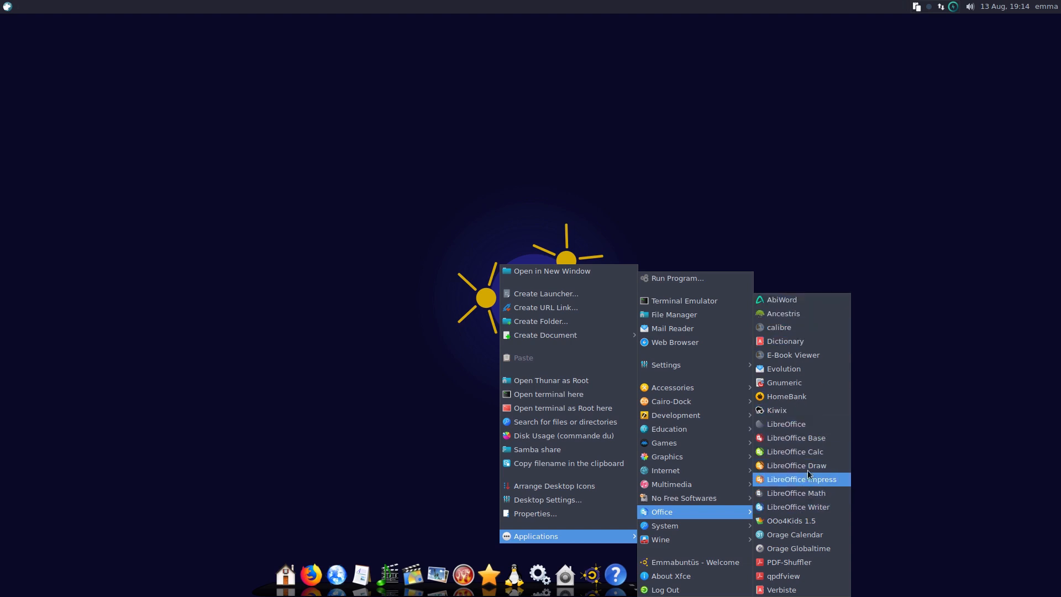
pyautogui.moveTo(820, 443)
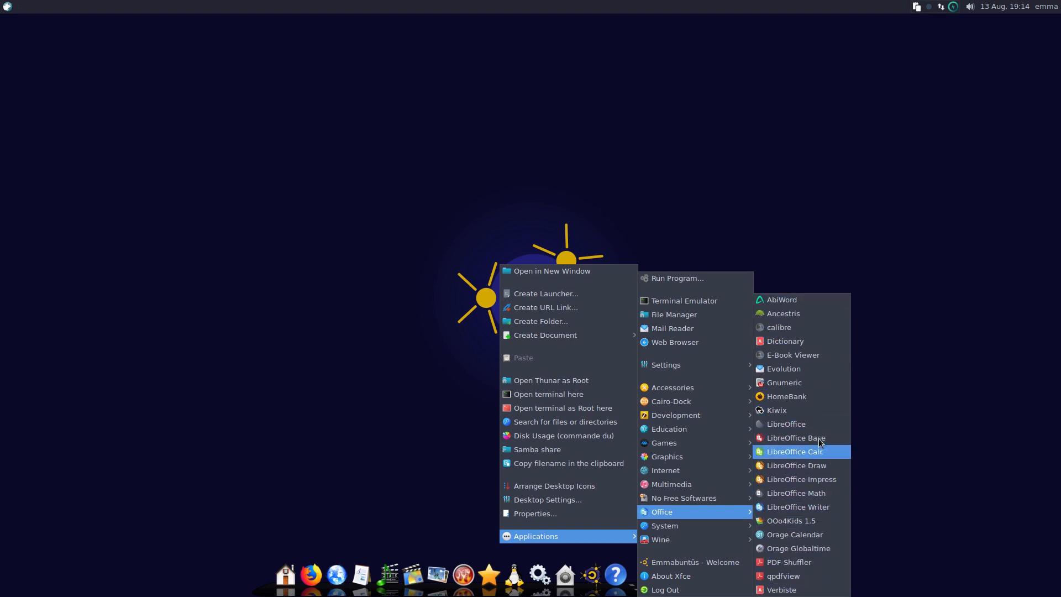
pyautogui.moveTo(697, 526)
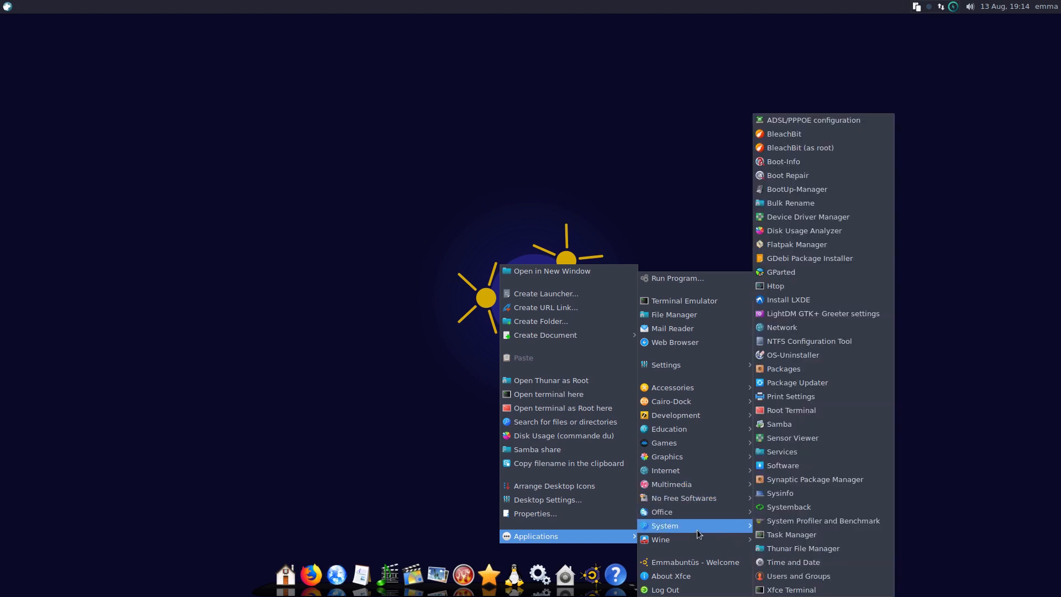
pyautogui.moveTo(807, 535)
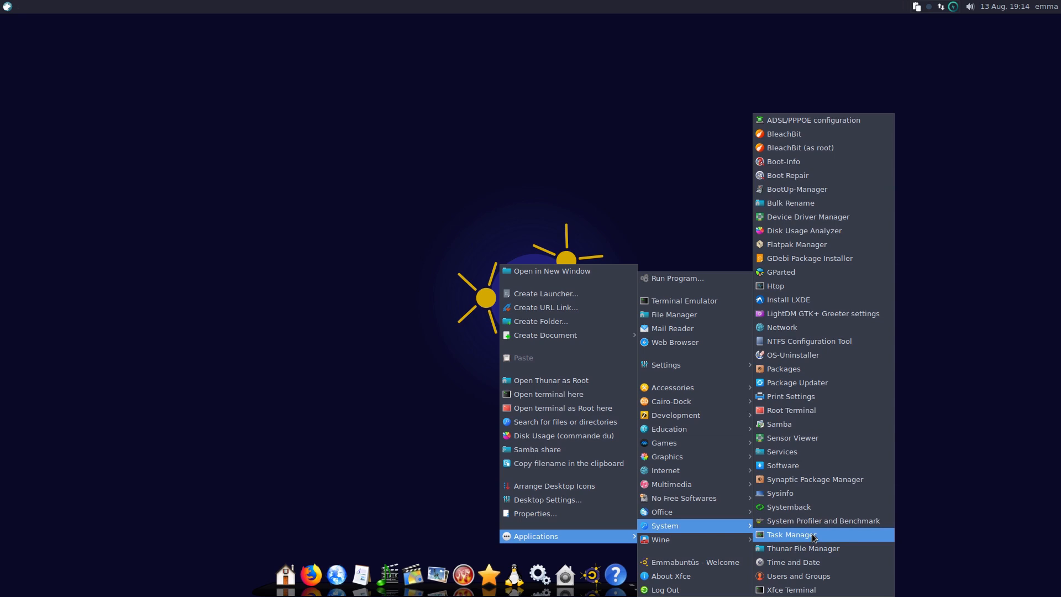
pyautogui.moveTo(829, 538)
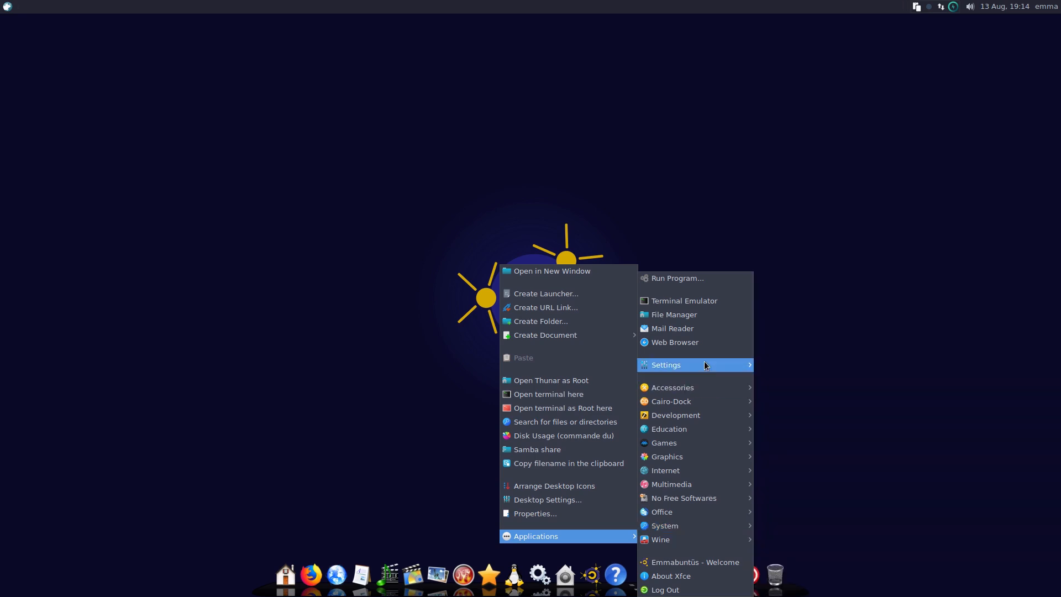
# - Open Settings enlarged and centred, then launch Emmabuntüs - Desktop configuration
pyautogui.click(667, 365)
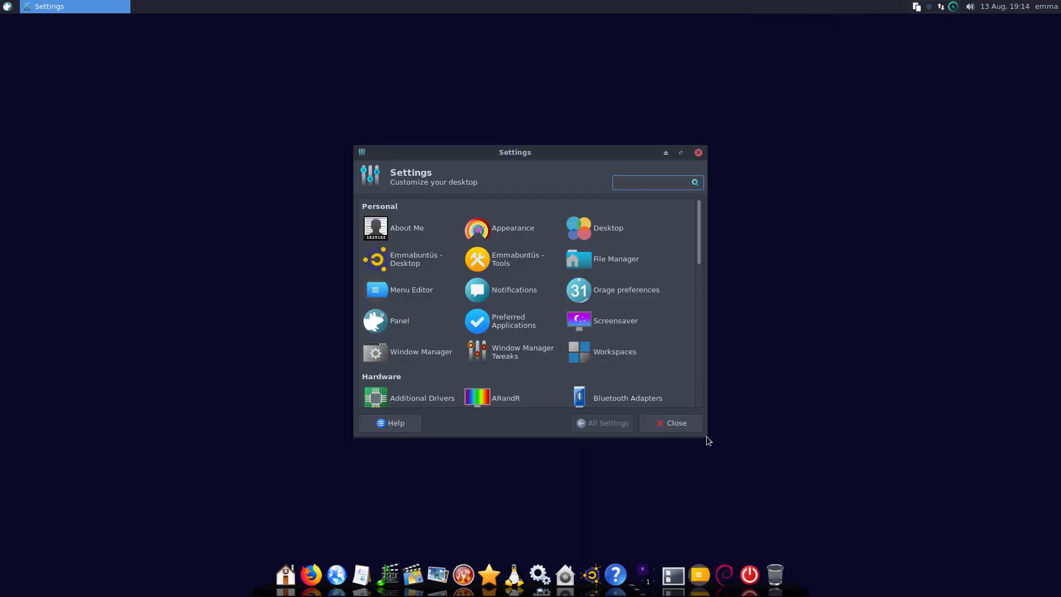
pyautogui.click(654, 182)
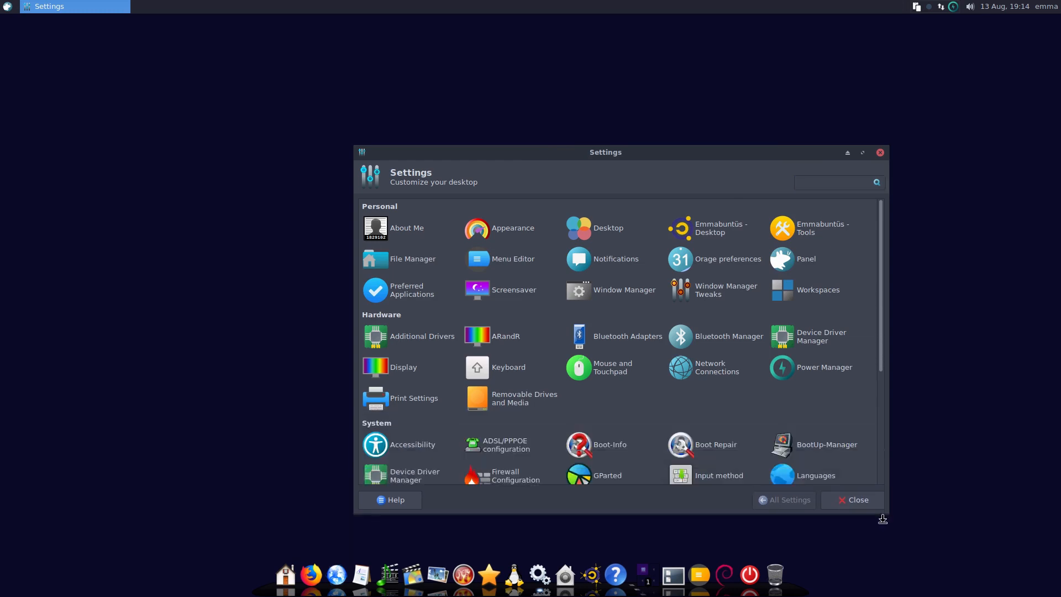
pyautogui.moveTo(604, 152); pyautogui.dragTo(519, 111)
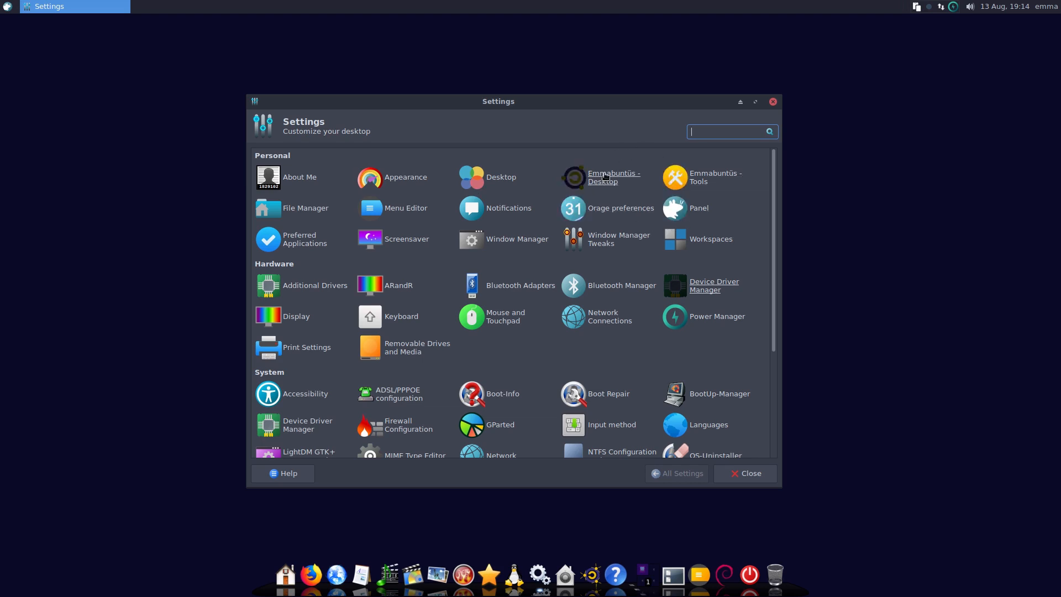
pyautogui.click(573, 177)
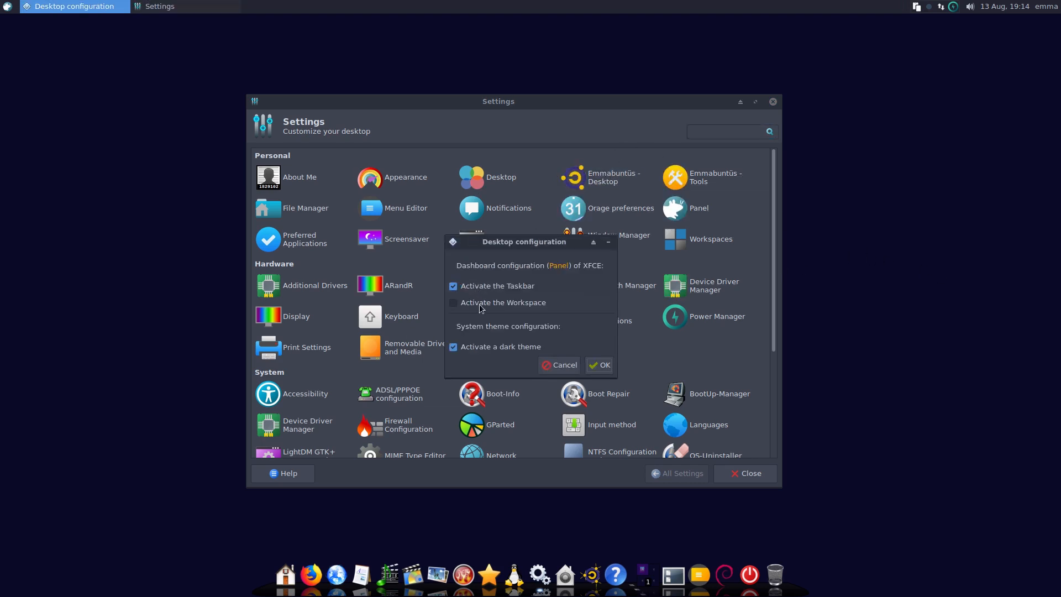
# - Open Emmabuntüs - Tools with its Live, Maintenance, Configuration, Printing and Utilities sections
pyautogui.click(599, 365)
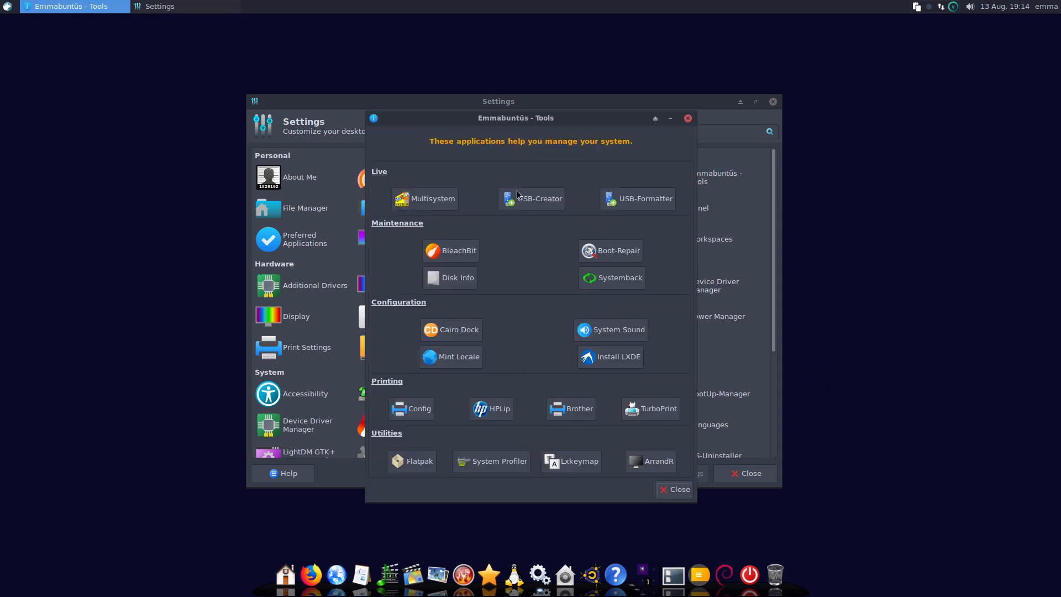
pyautogui.moveTo(711, 217)
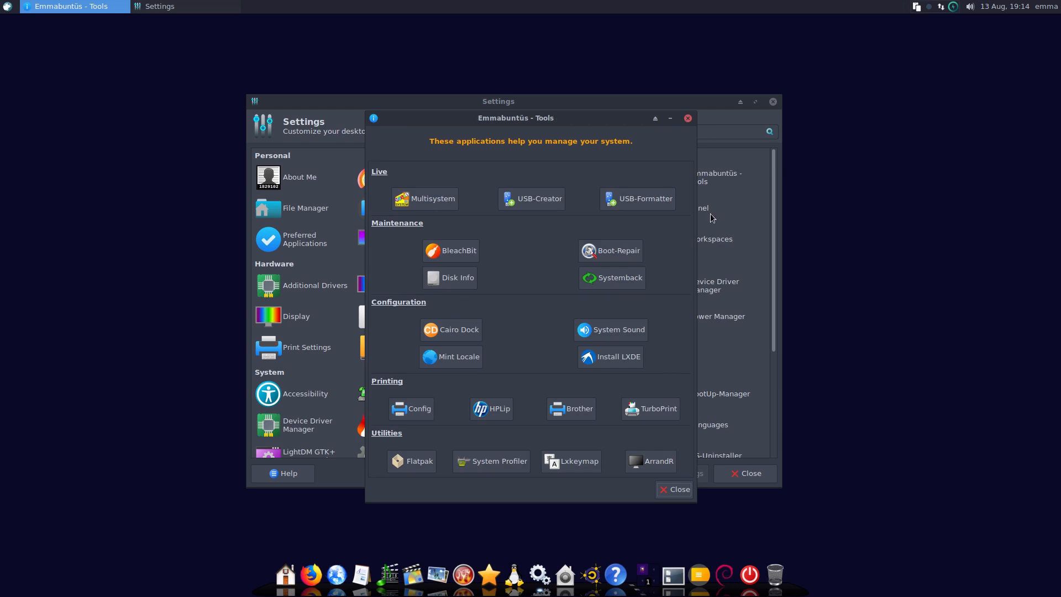
pyautogui.moveTo(588, 237)
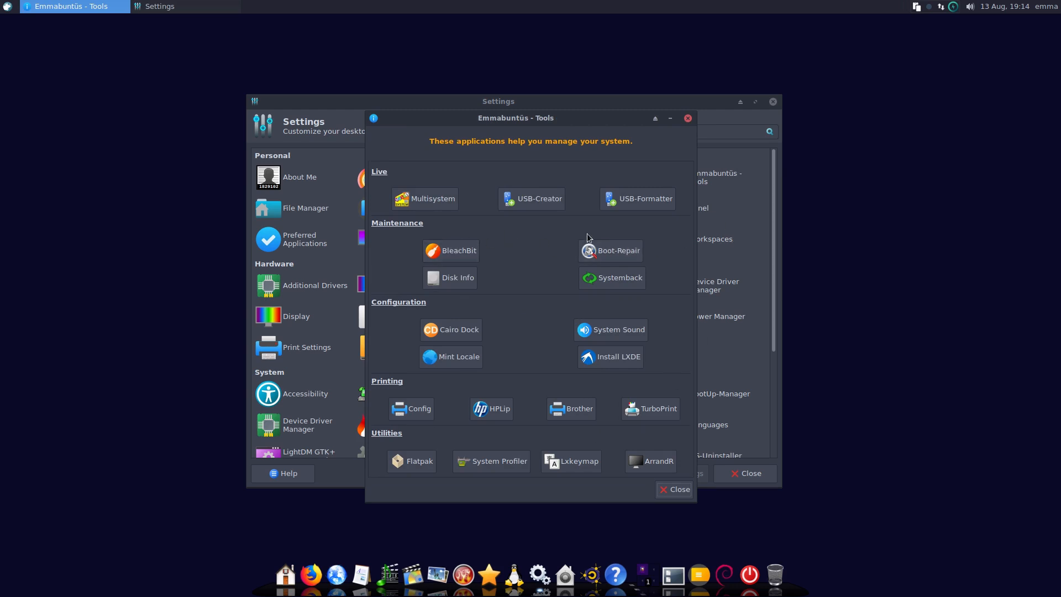
pyautogui.moveTo(641, 283)
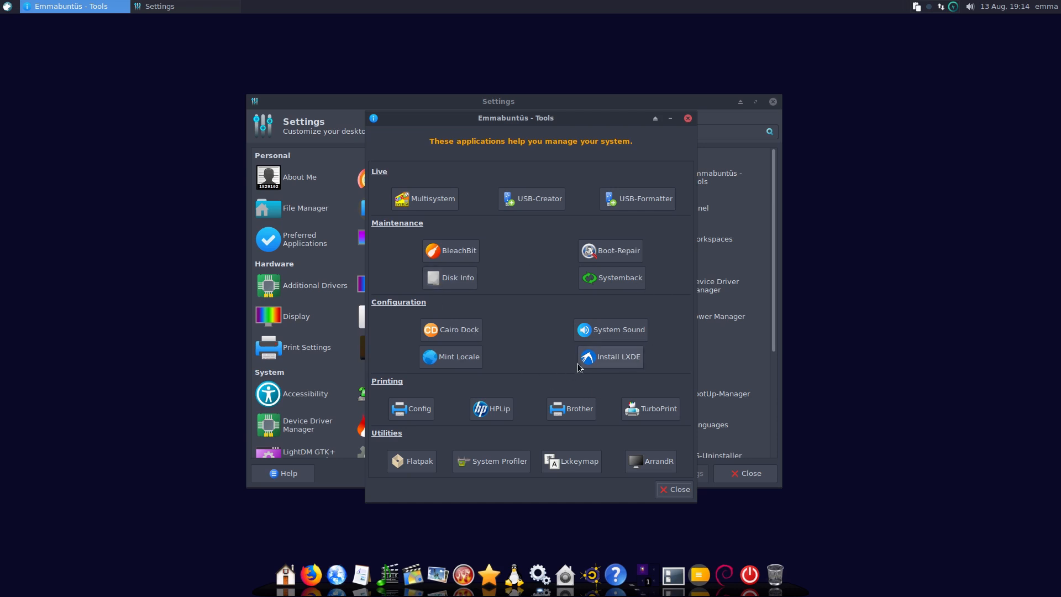
pyautogui.moveTo(627, 476)
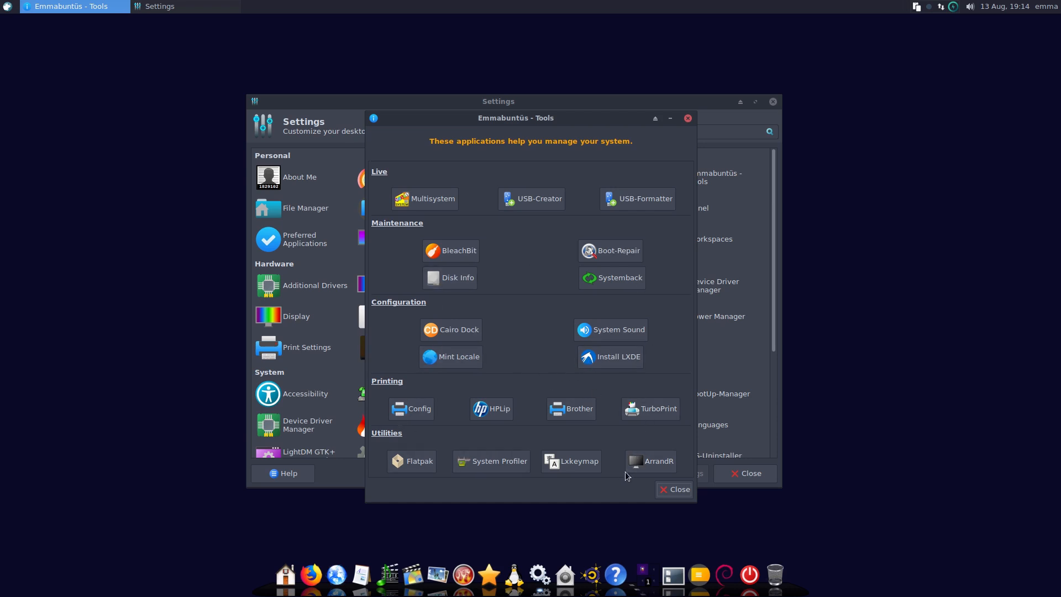
pyautogui.moveTo(624, 427)
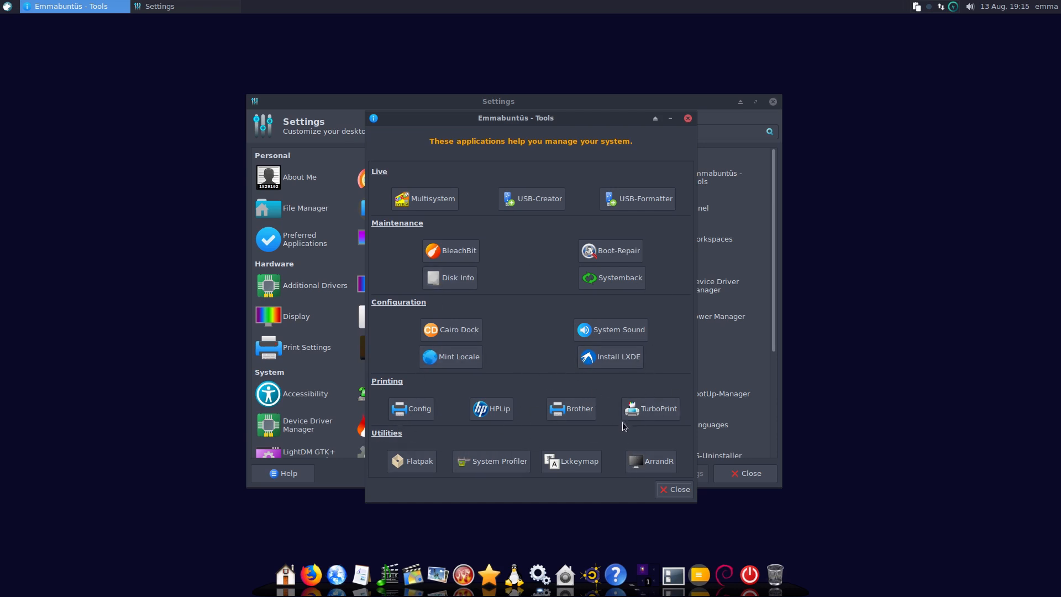
pyautogui.moveTo(585, 189)
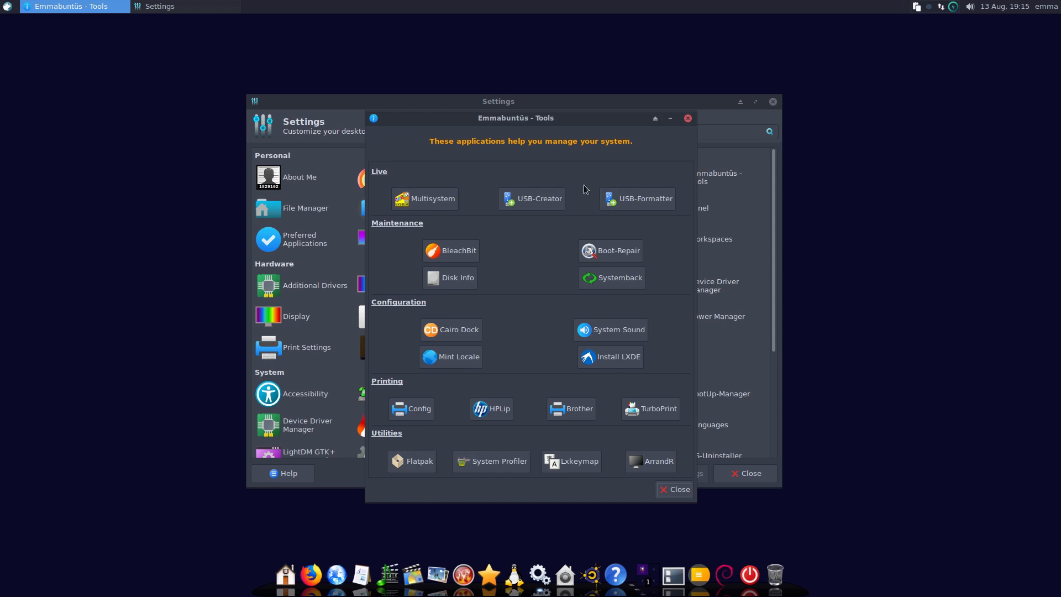
pyautogui.moveTo(477, 190)
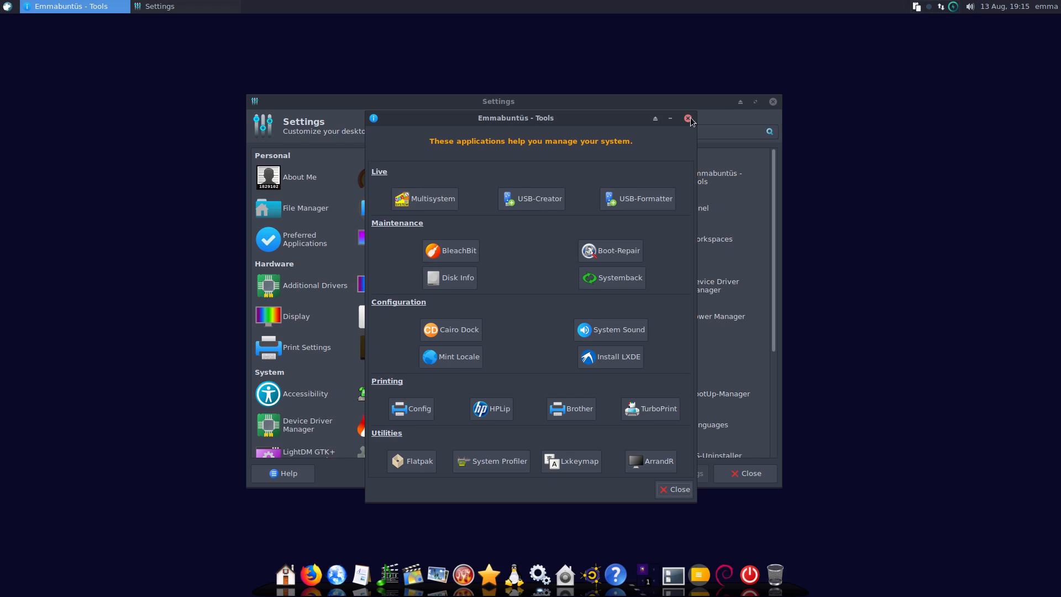
# - Close Emmabuntüs - Tools, scroll through Settings, and close the Settings Manager
pyautogui.click(689, 118)
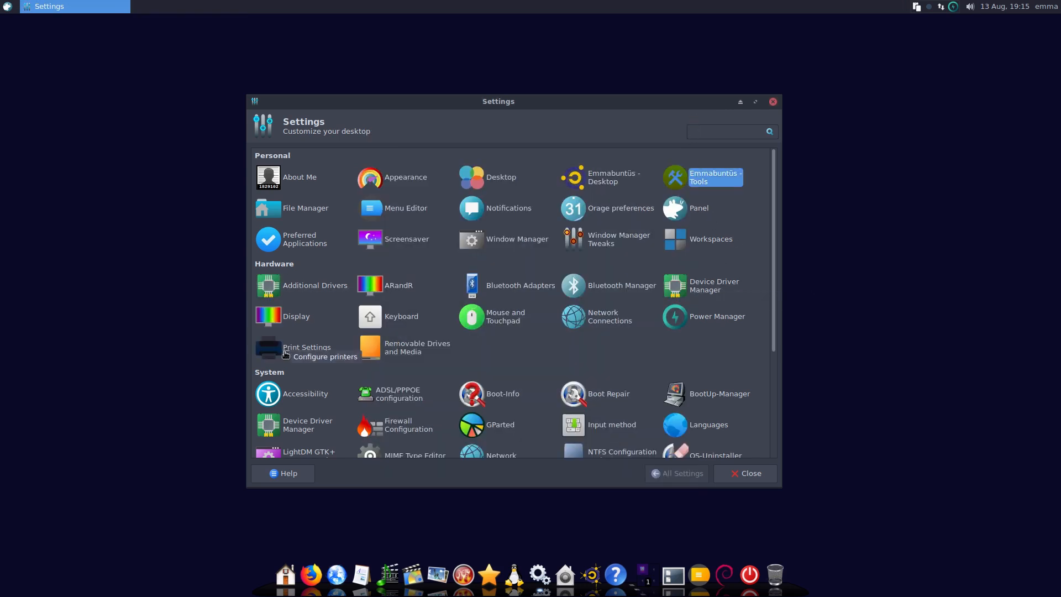
pyautogui.scroll(-3)
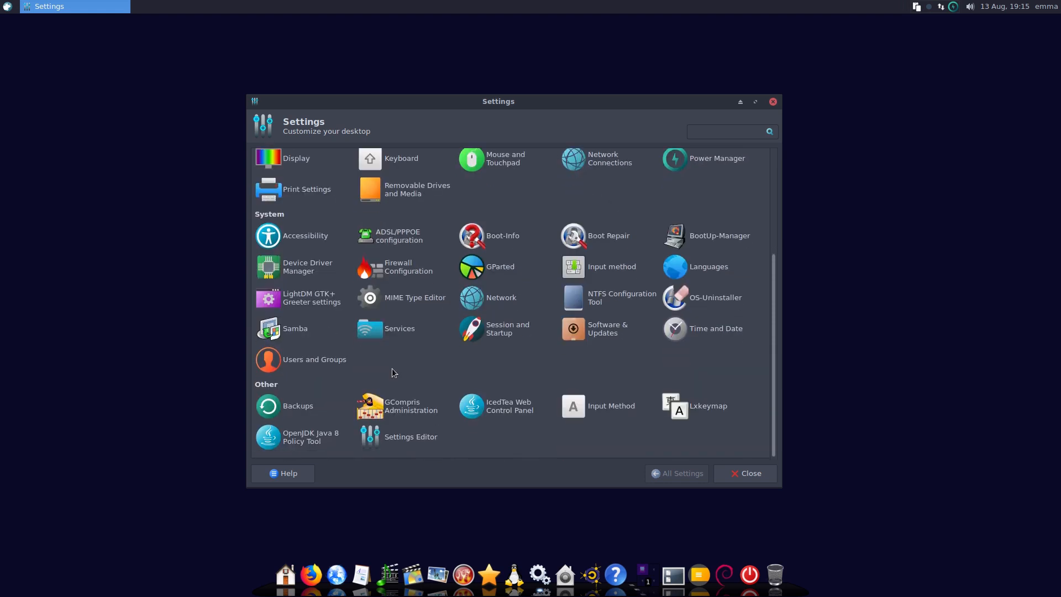
pyautogui.moveTo(398, 367)
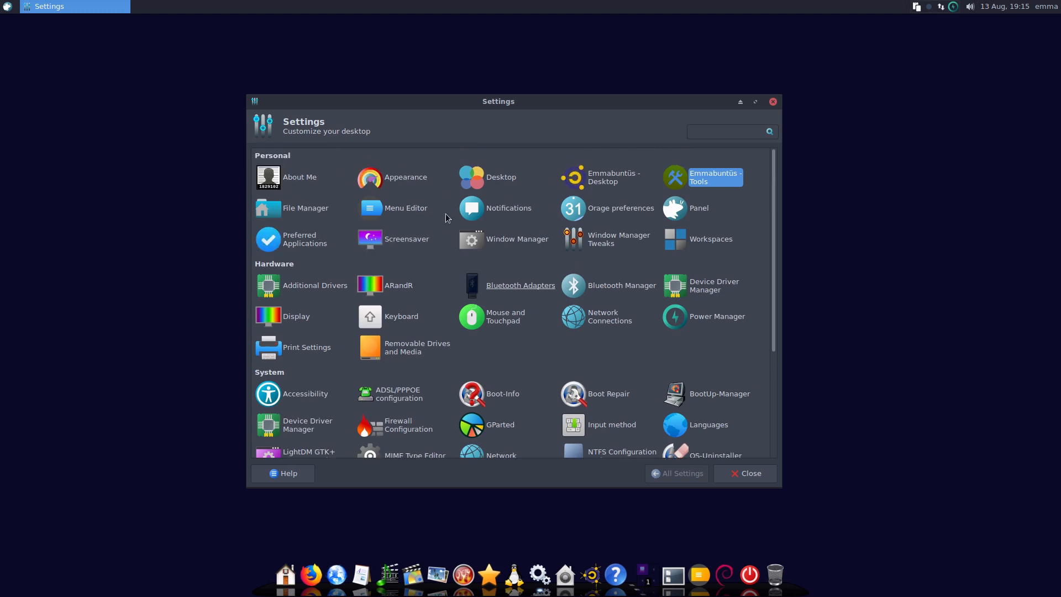
pyautogui.moveTo(674, 227)
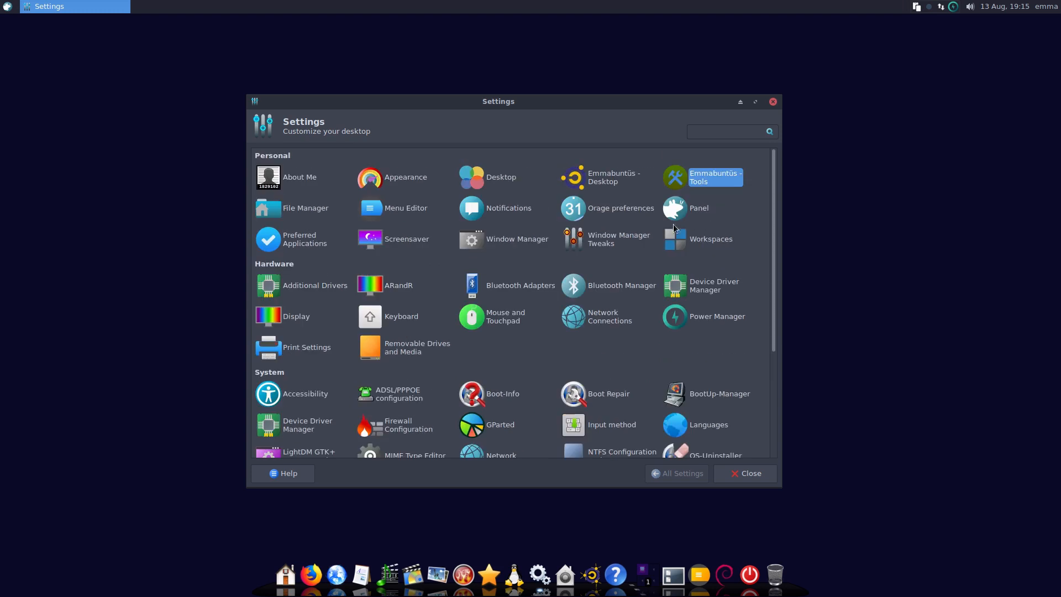
pyautogui.click(745, 473)
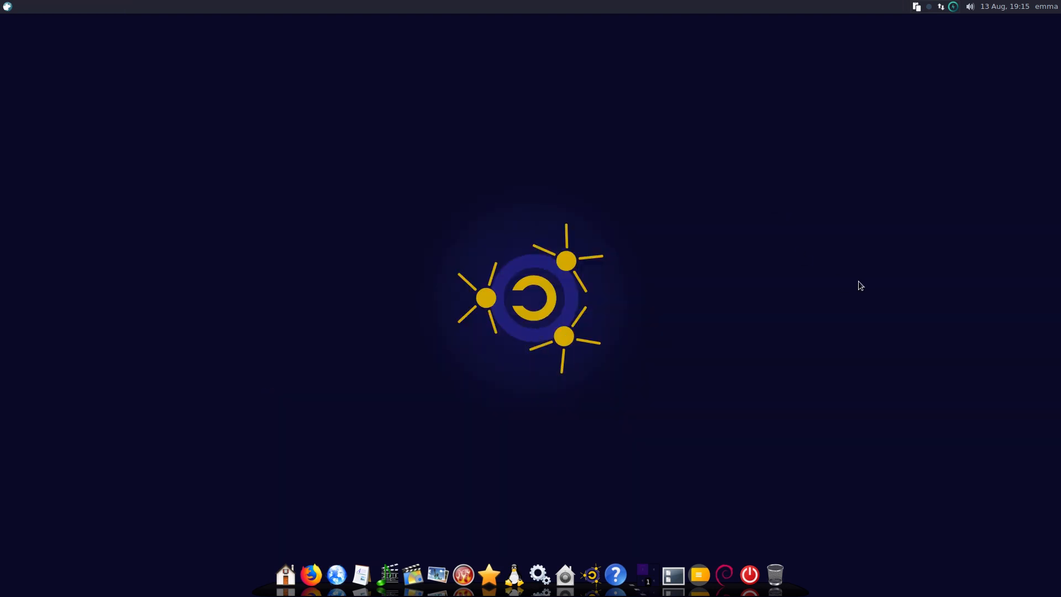